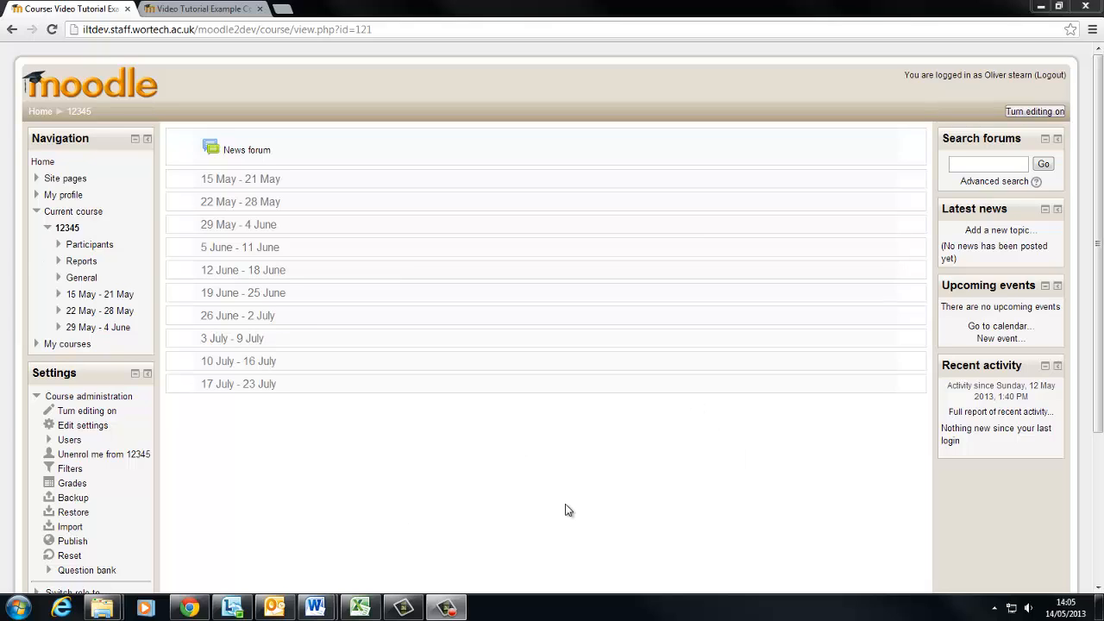
mouse_move(207, 442)
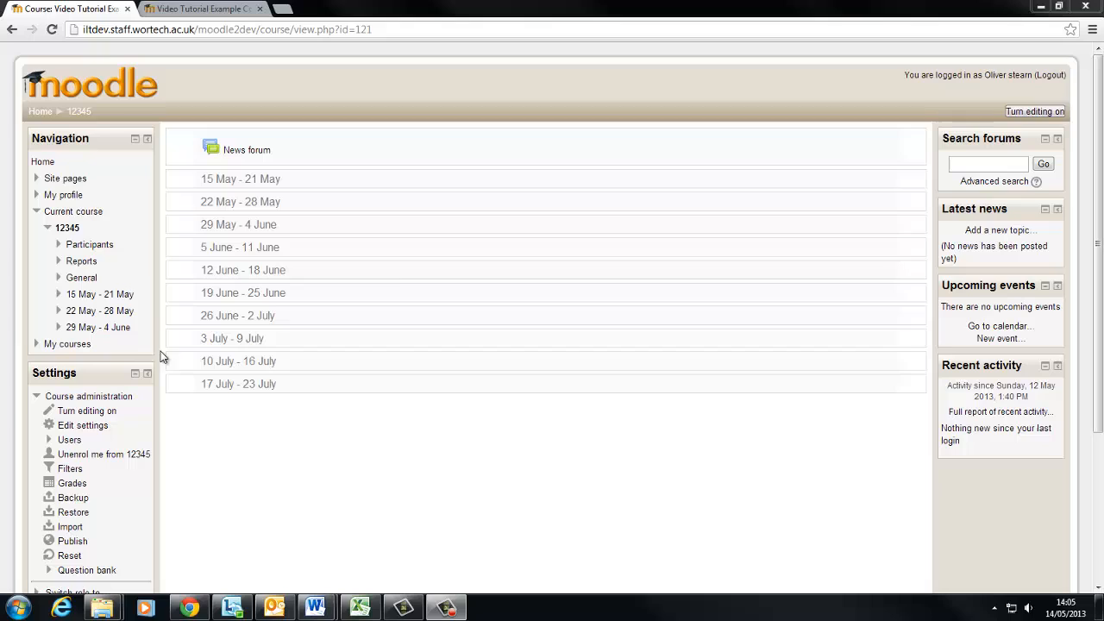
mouse_move(338, 345)
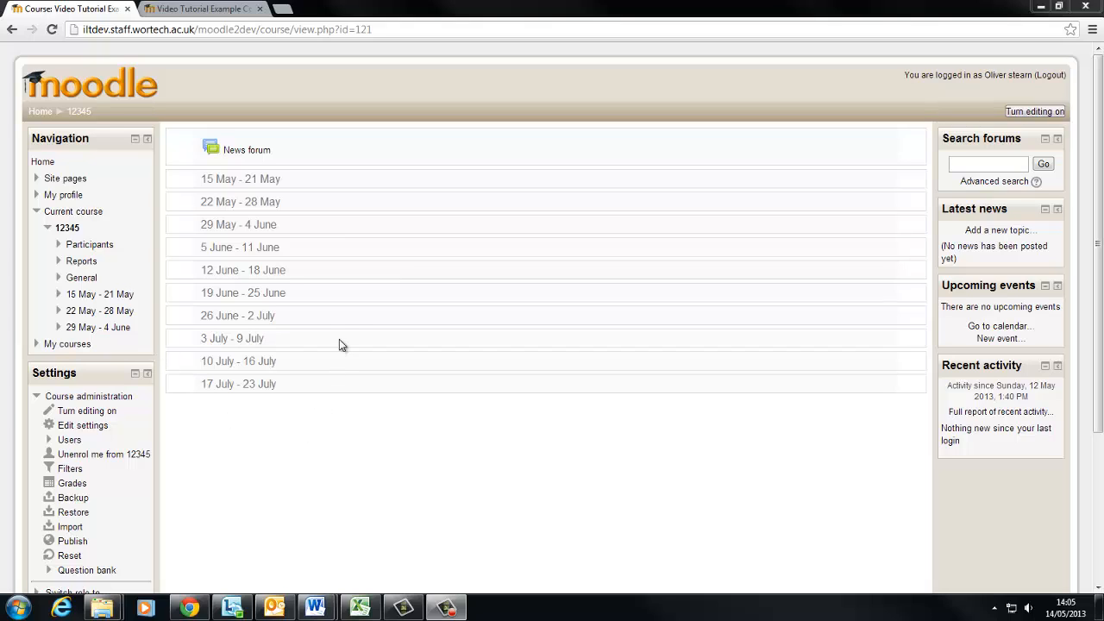
mouse_move(350, 327)
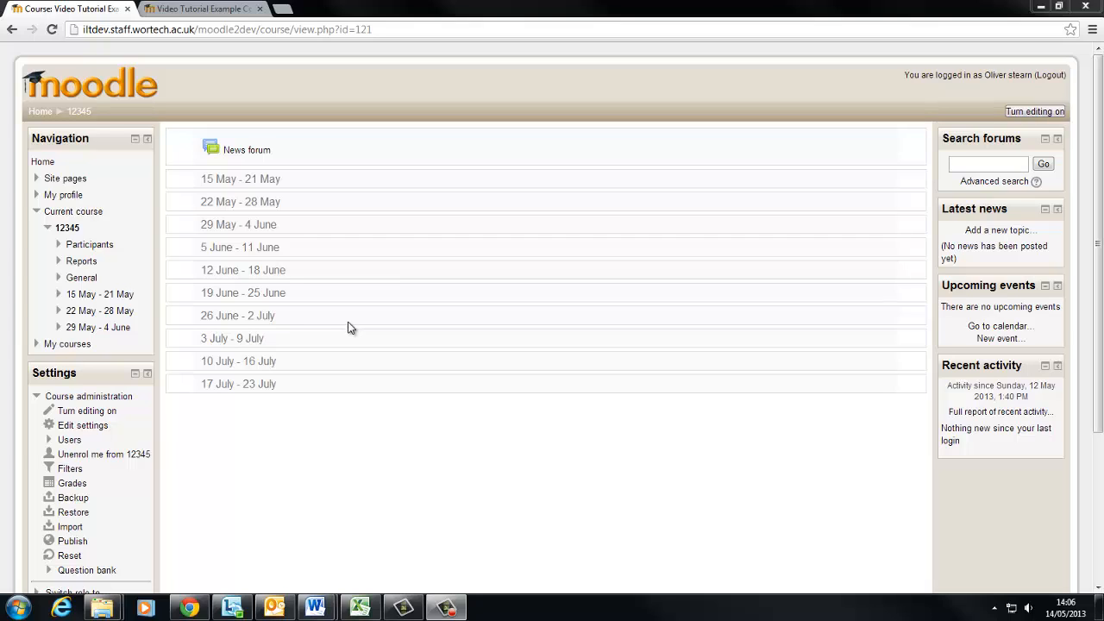
mouse_move(90, 245)
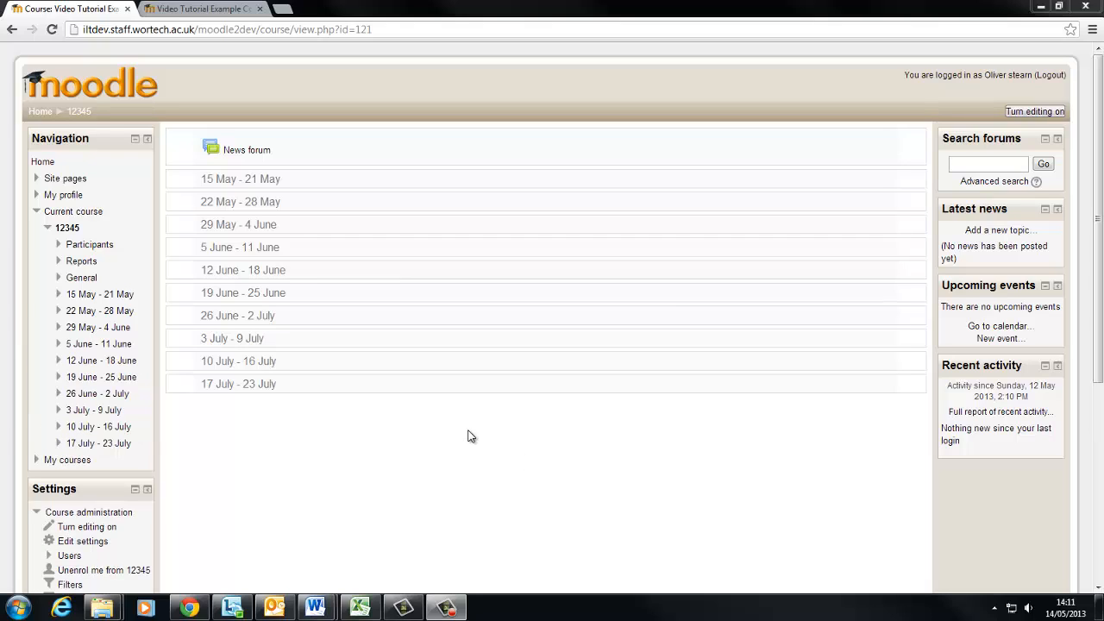
mouse_move(470, 428)
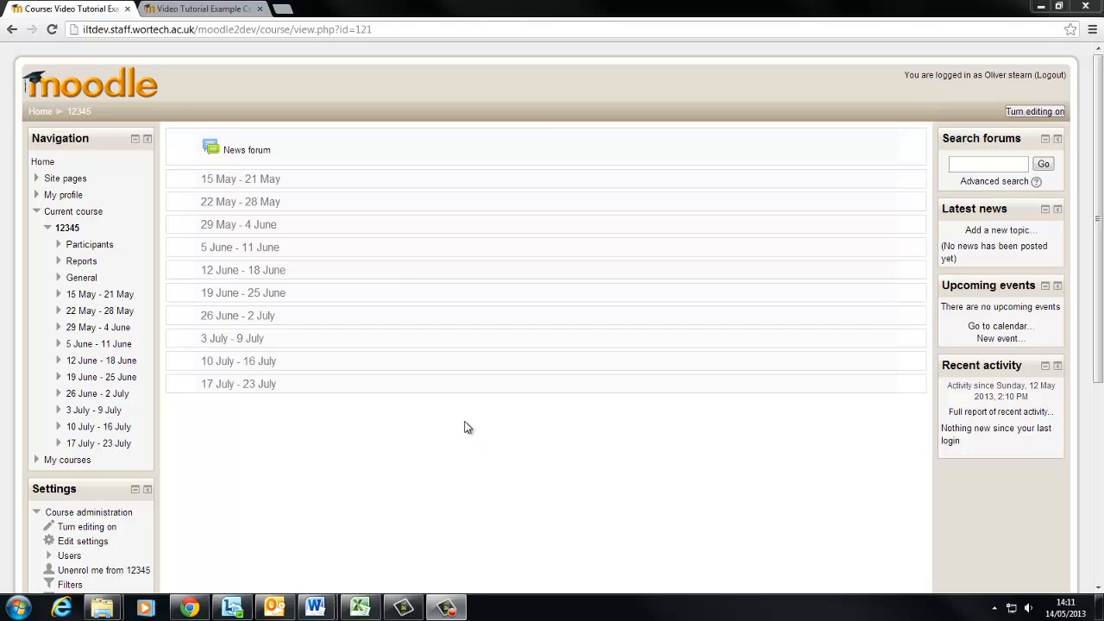
mouse_move(397, 371)
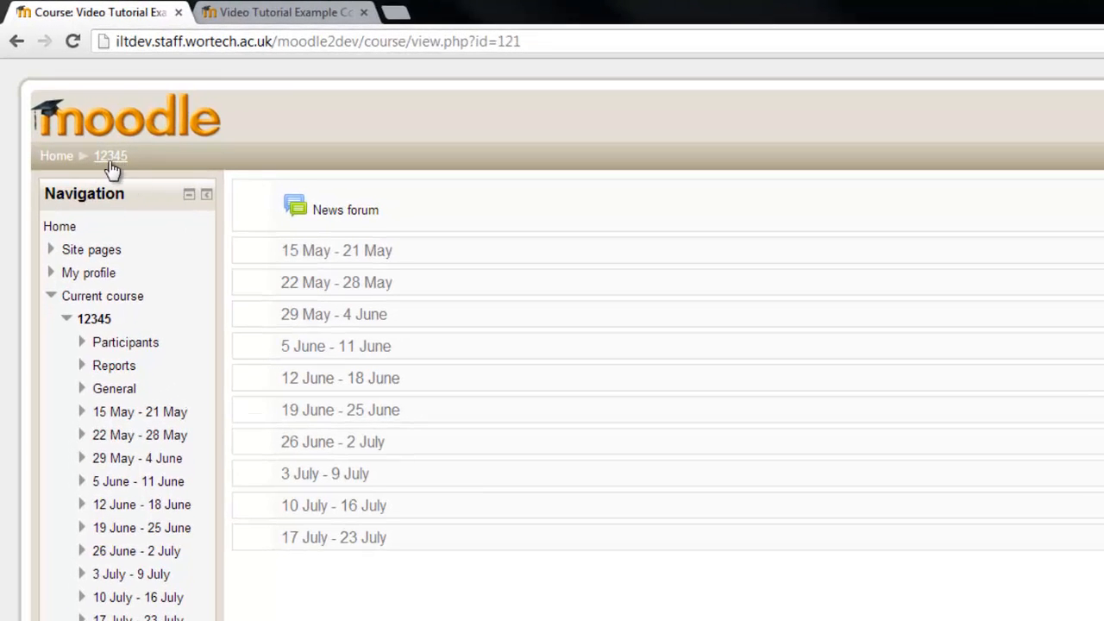
mouse_move(242, 224)
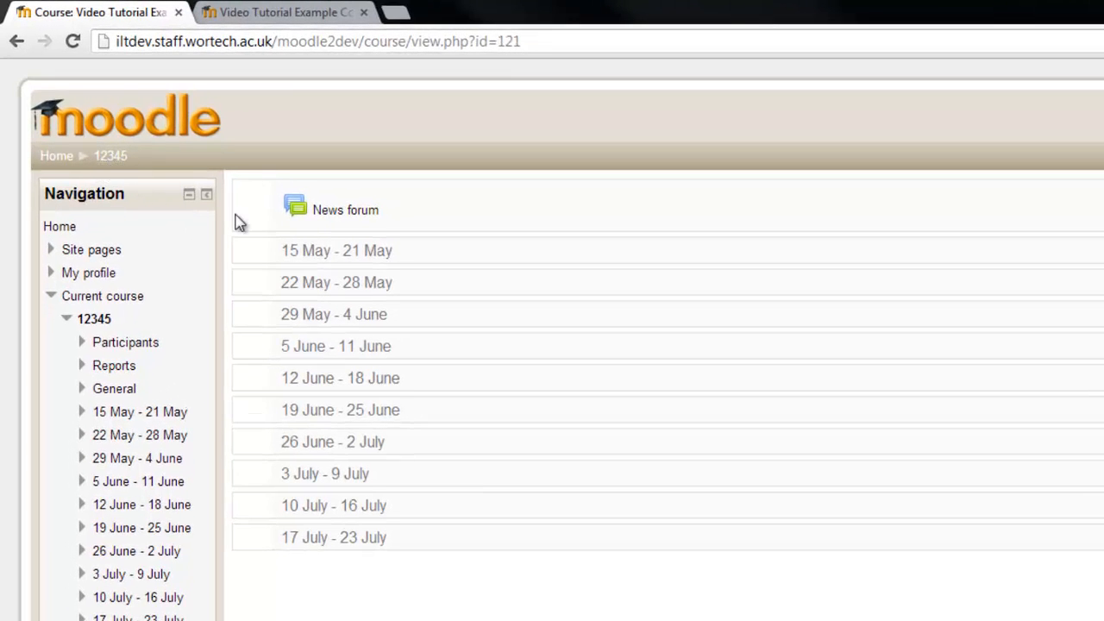
Turn editing on for the course page so sections can receive activities and resources.
drag(280, 250, 393, 283)
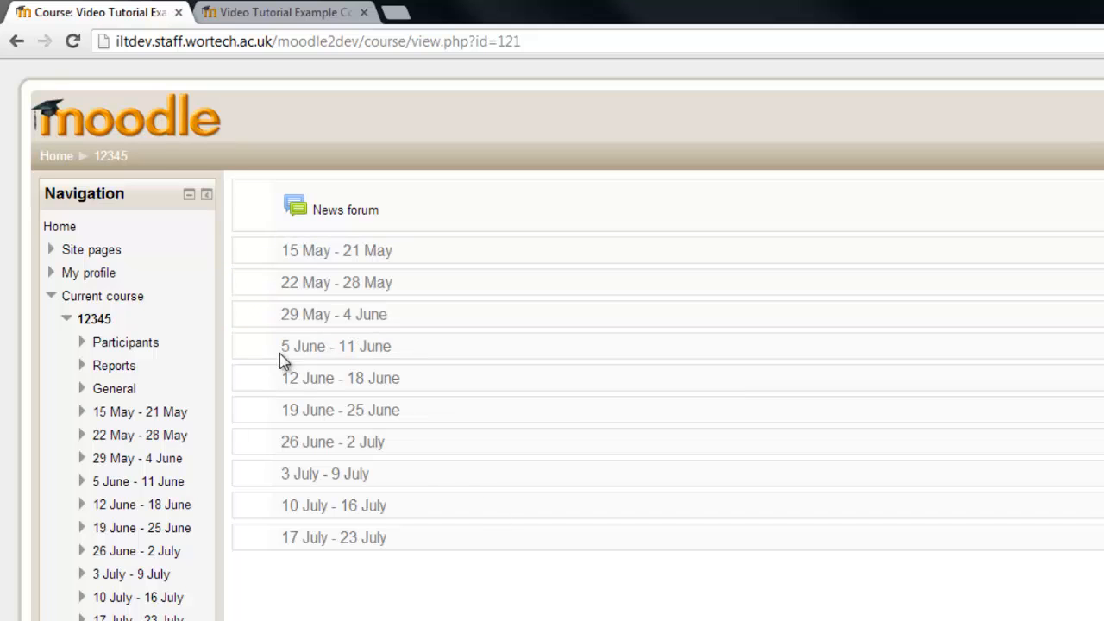
mouse_move(294, 269)
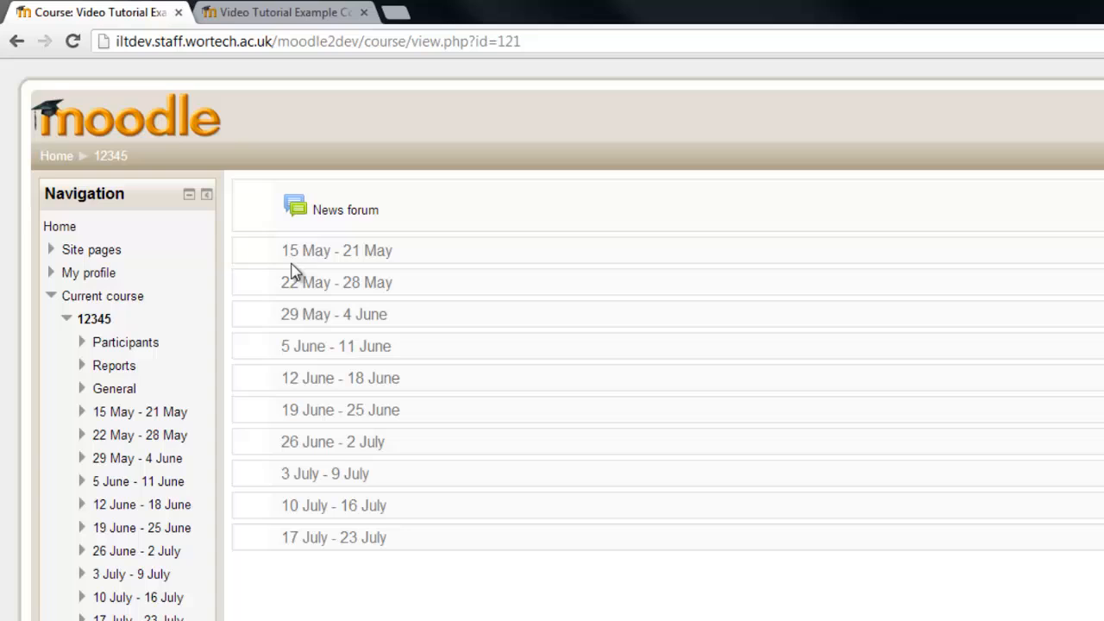
double_click(336, 250)
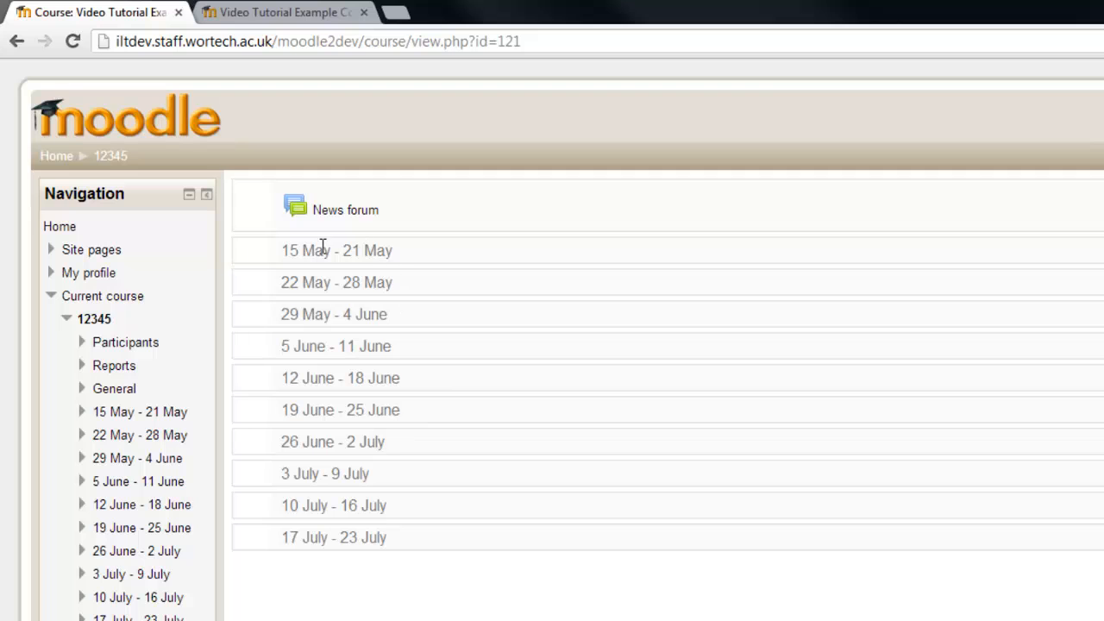
mouse_move(431, 423)
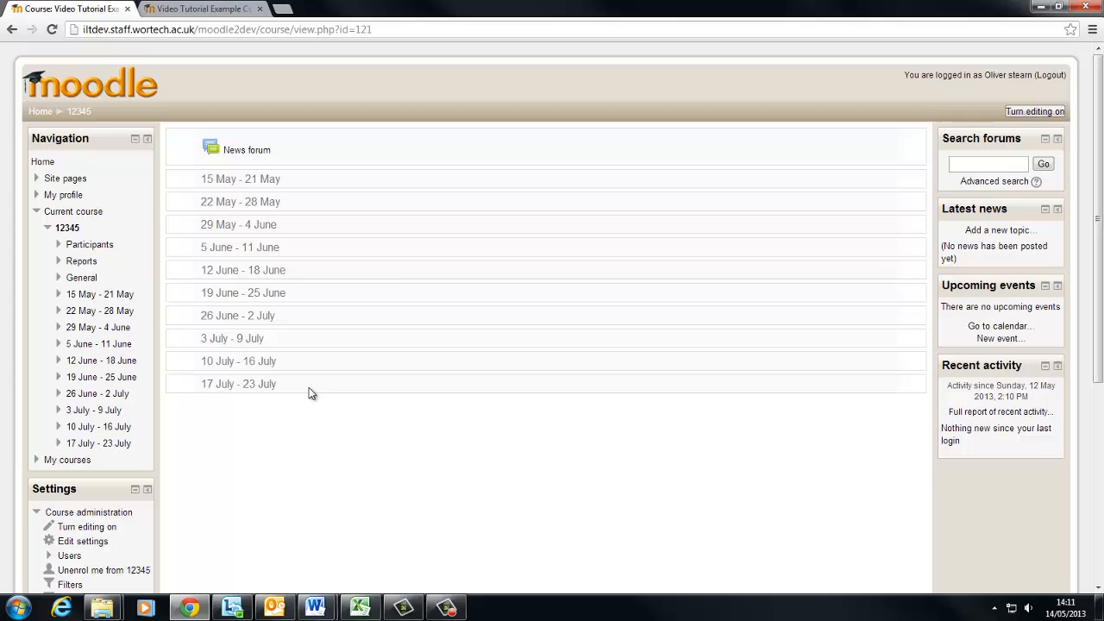
mouse_move(380, 384)
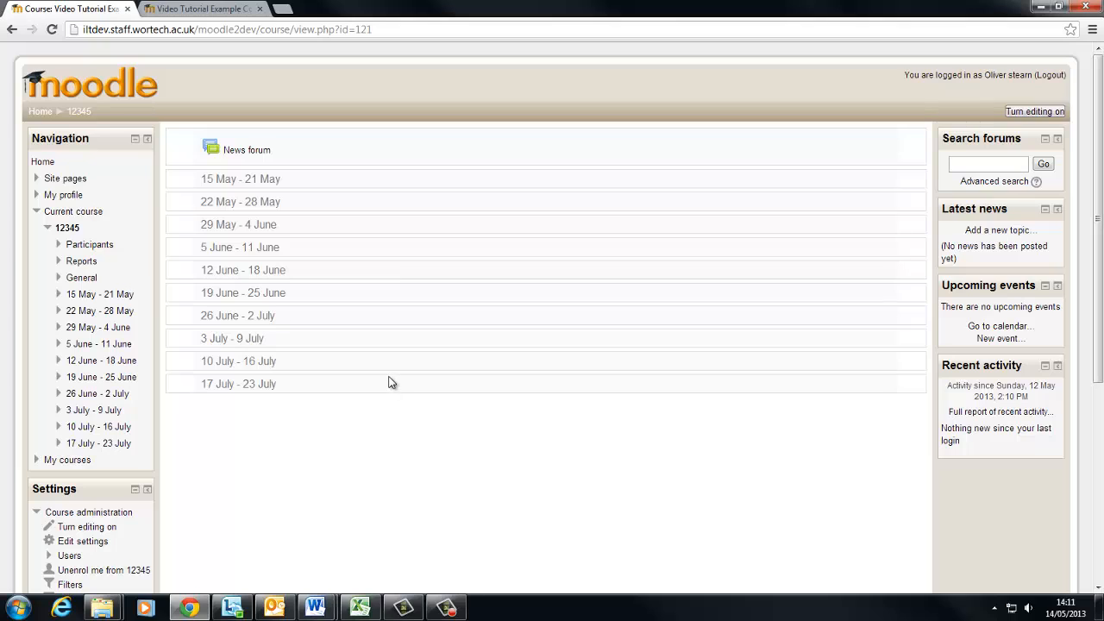
mouse_move(387, 370)
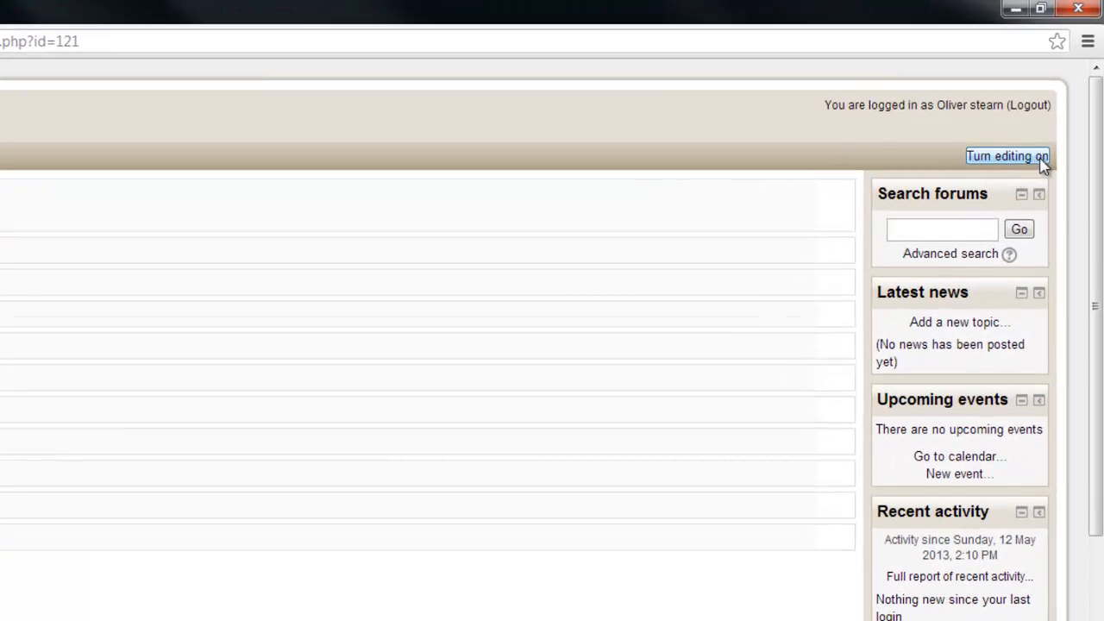
click(1008, 155)
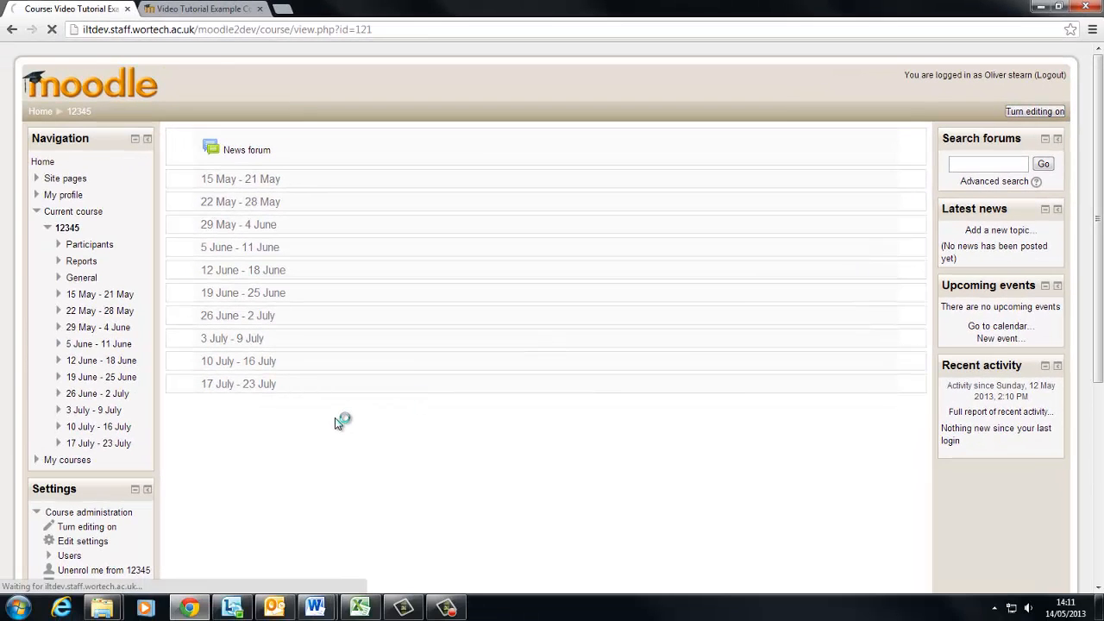
click(1036, 111)
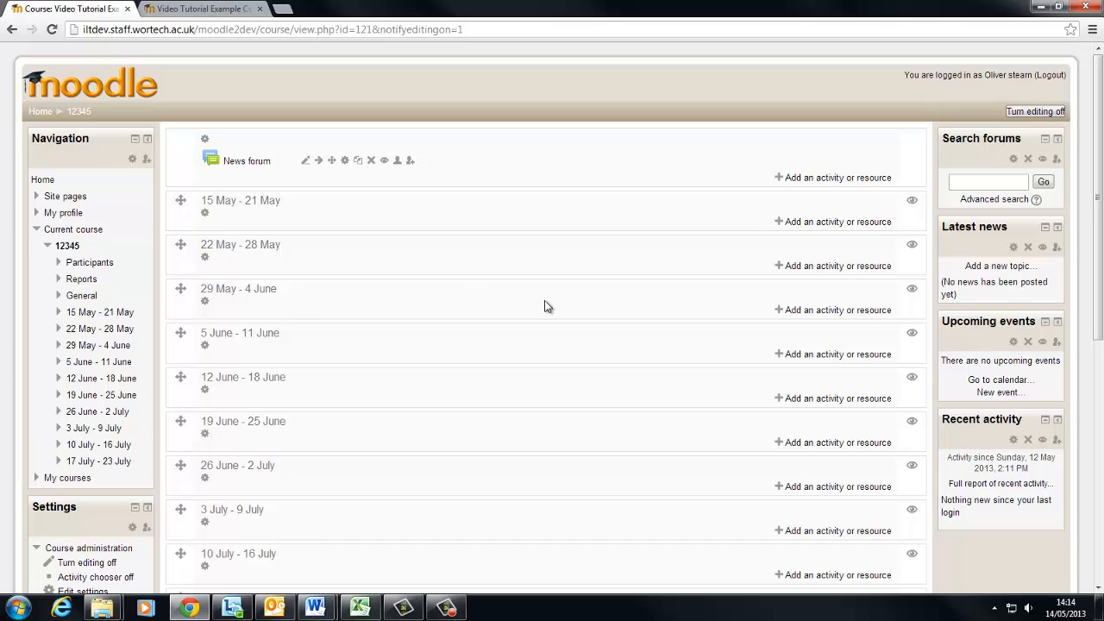
mouse_move(250, 269)
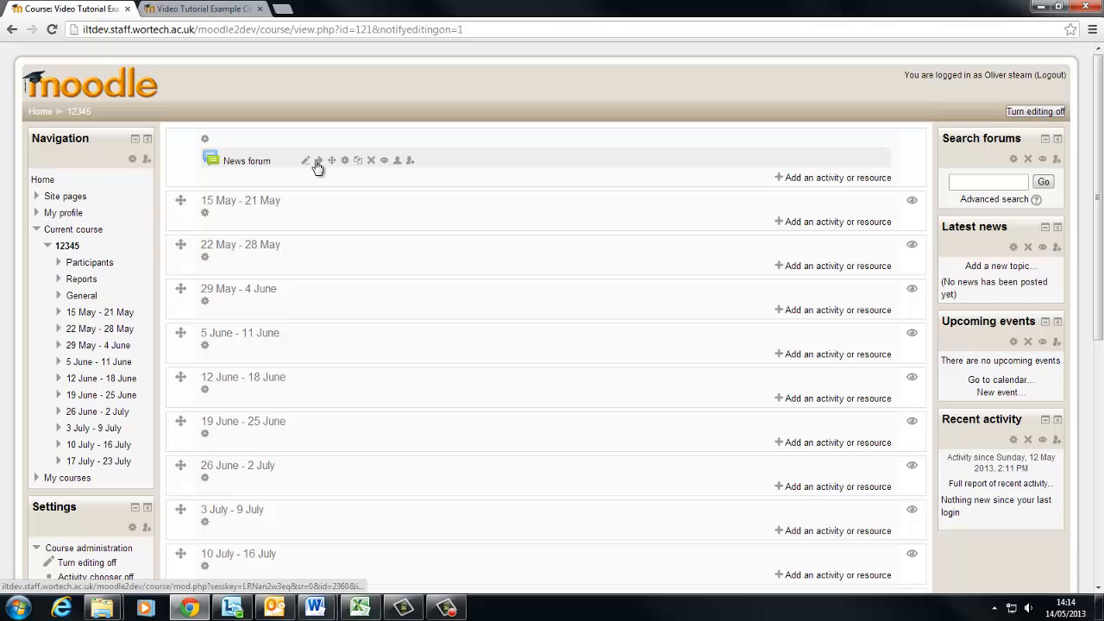
mouse_move(317, 161)
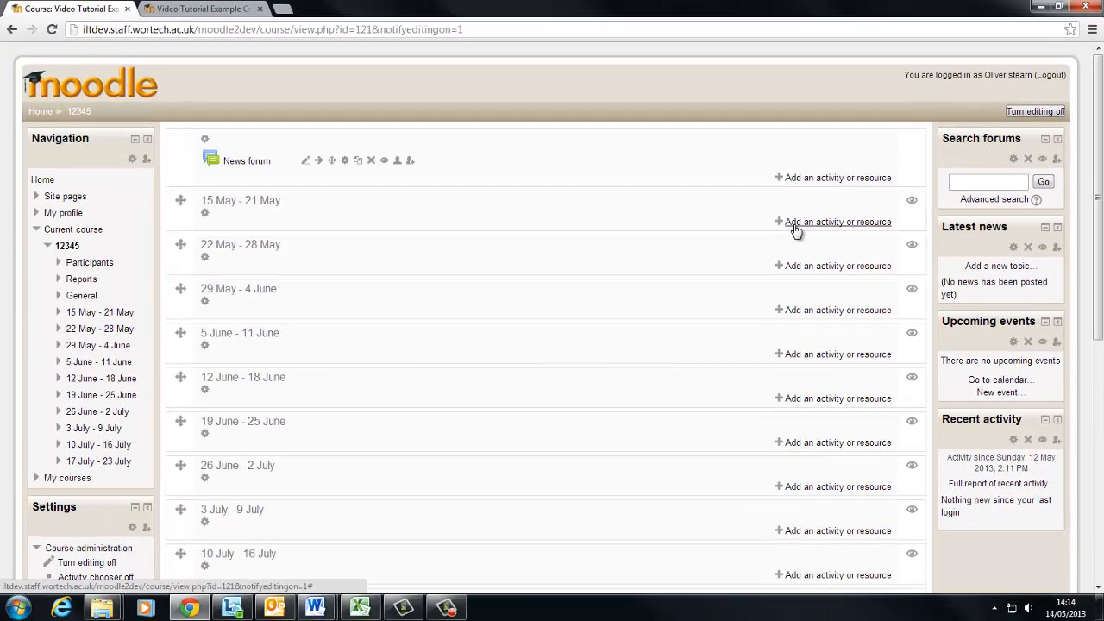
click(837, 221)
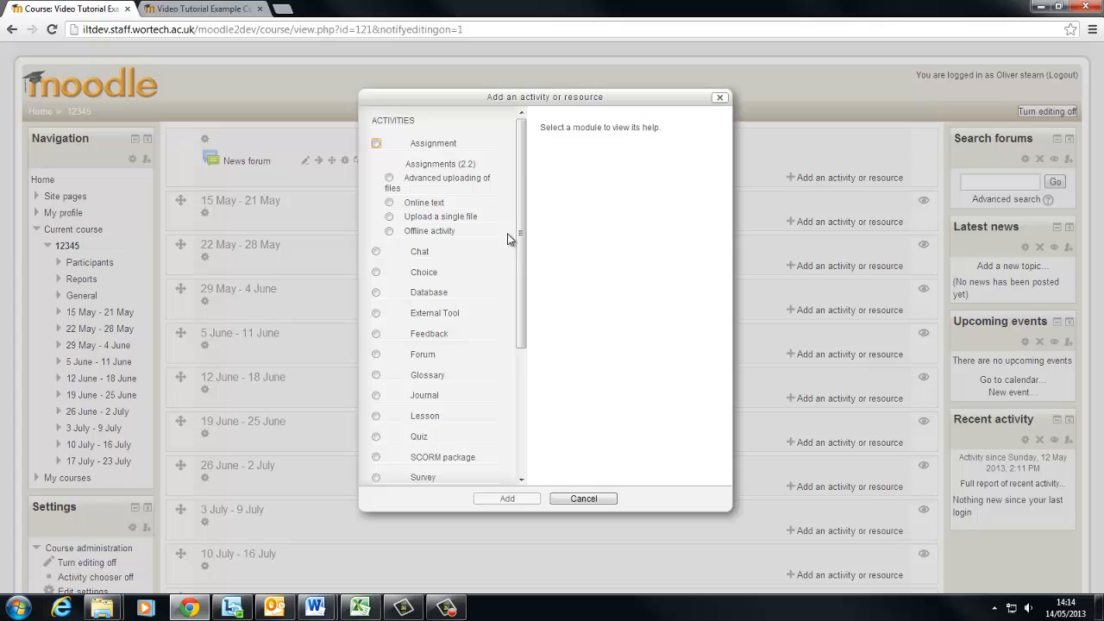
scroll(down, 3)
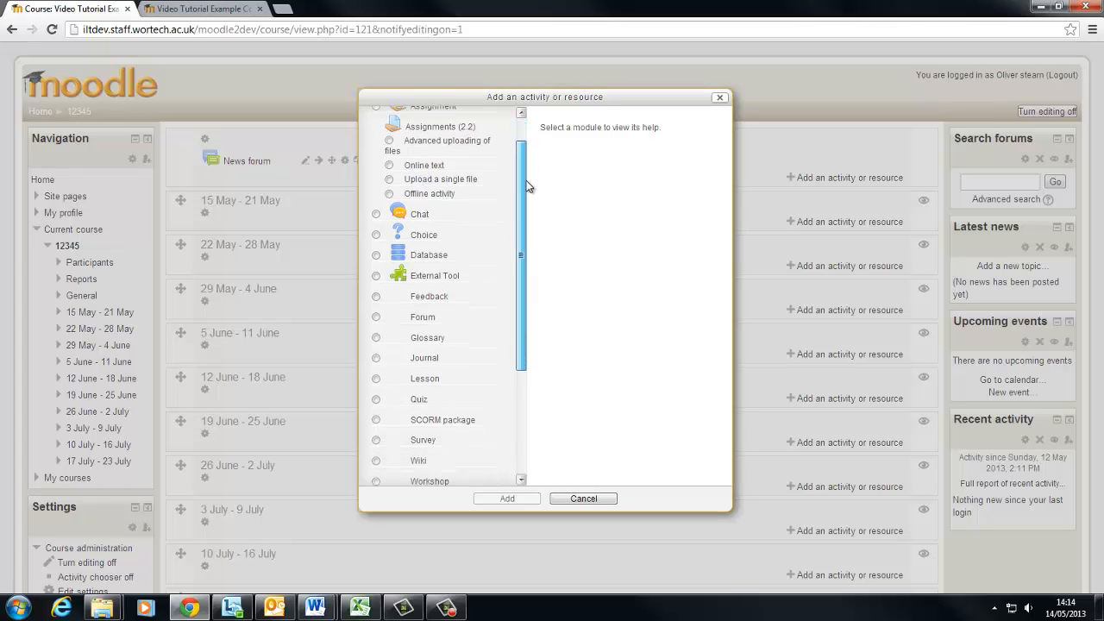
scroll(down, 3)
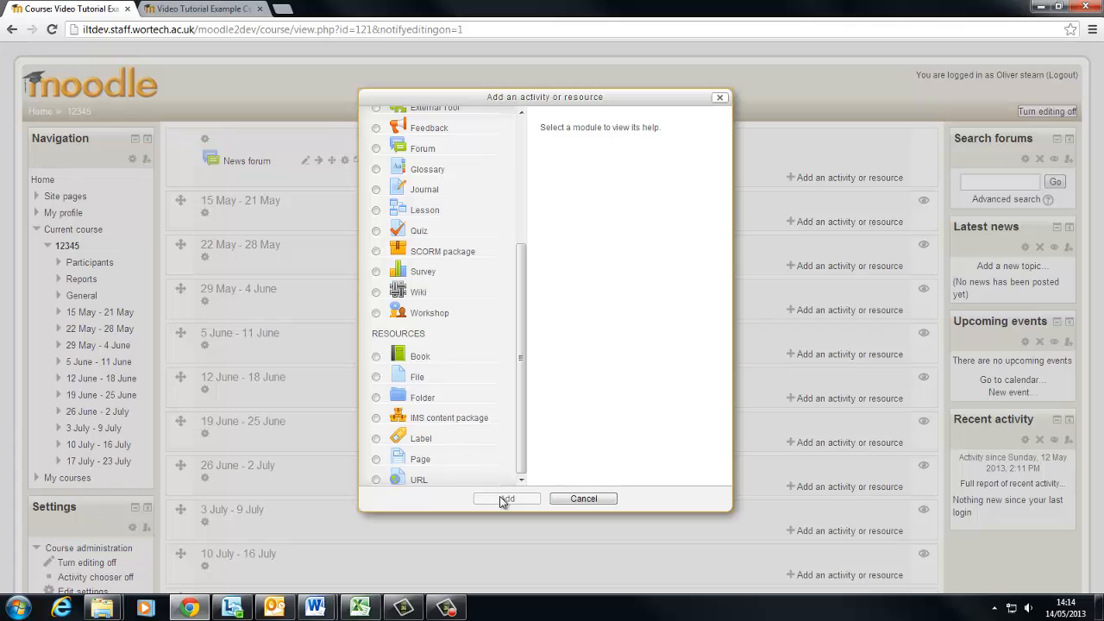
scroll(up, 3)
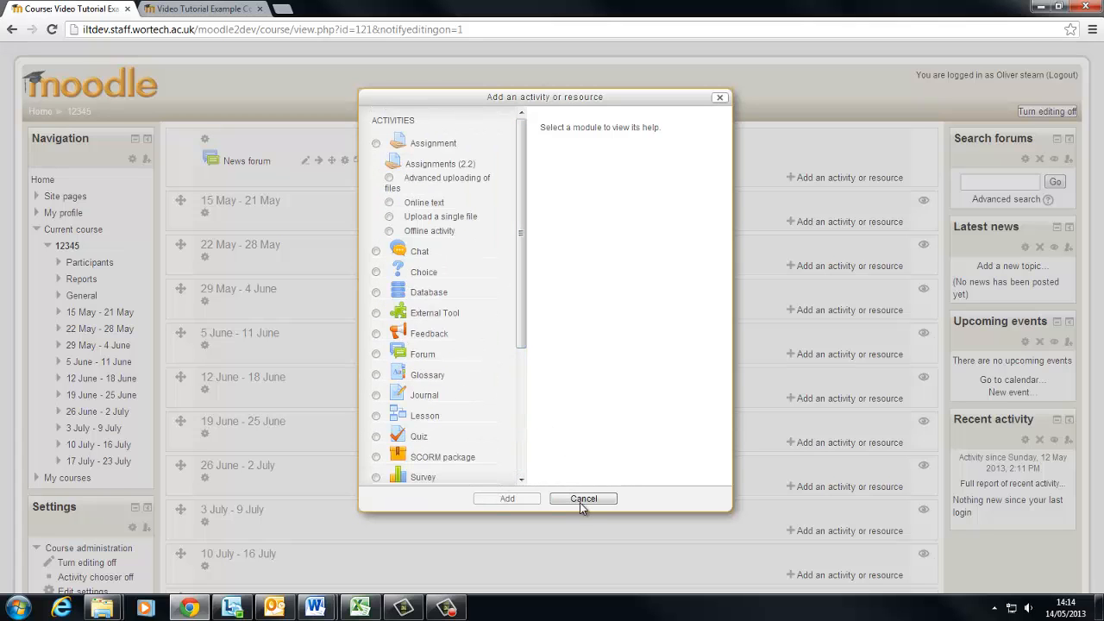
click(584, 499)
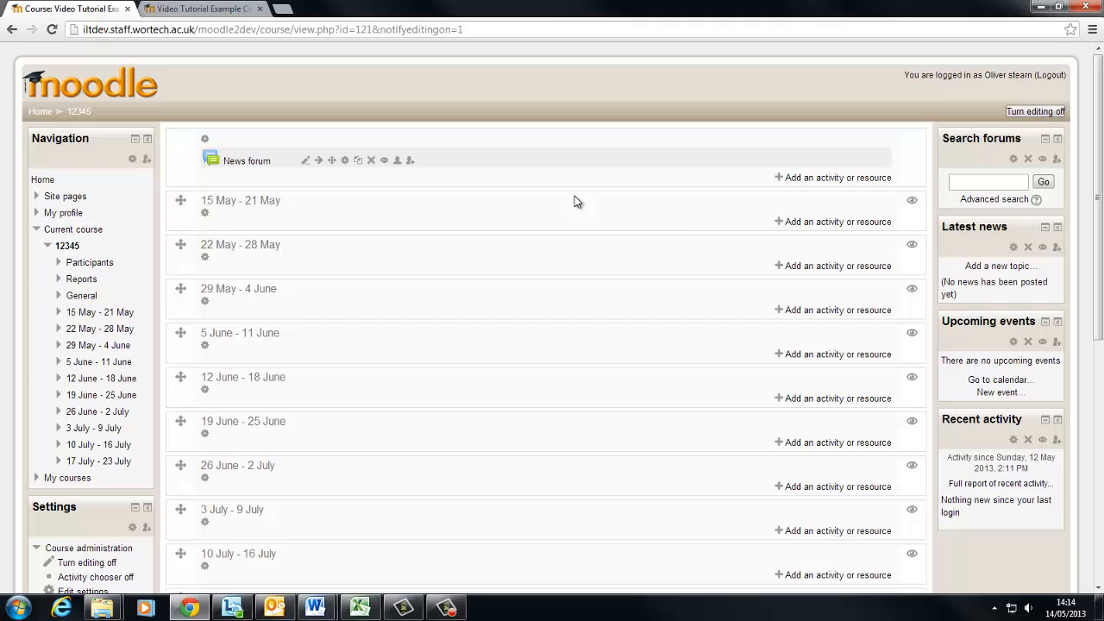
mouse_move(363, 397)
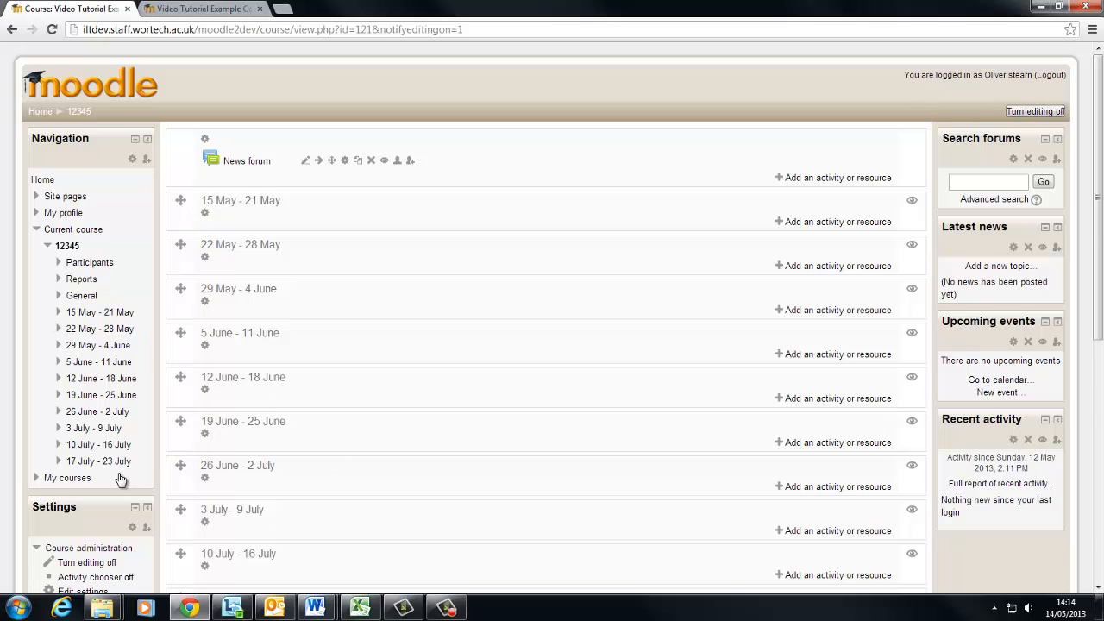
Open the course's Edit settings from the Course administration block.
scroll(down, 3)
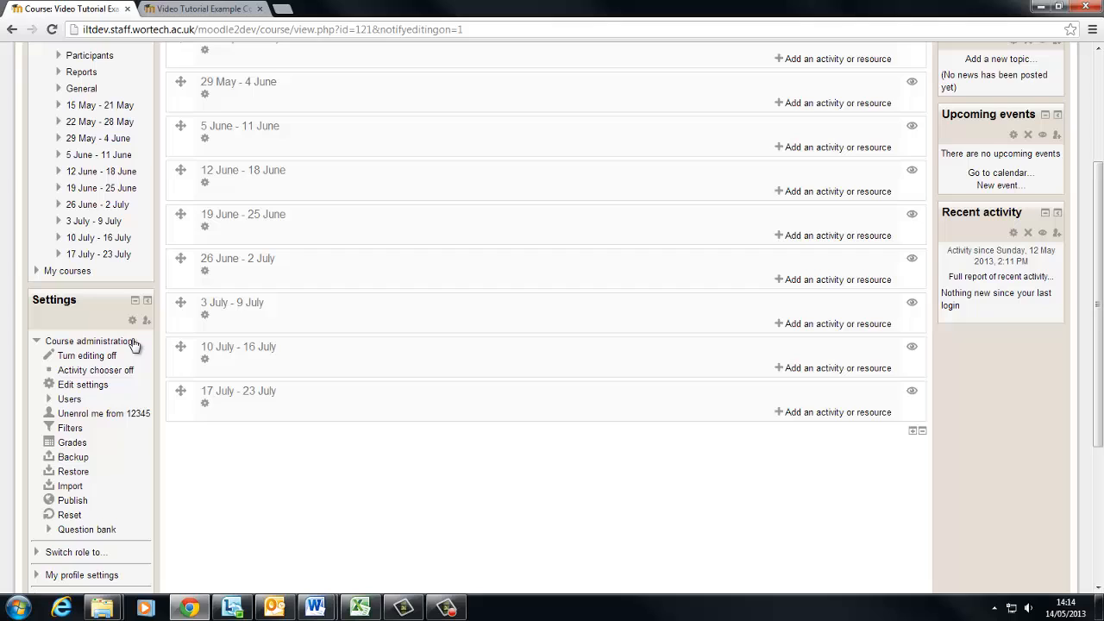
mouse_move(129, 355)
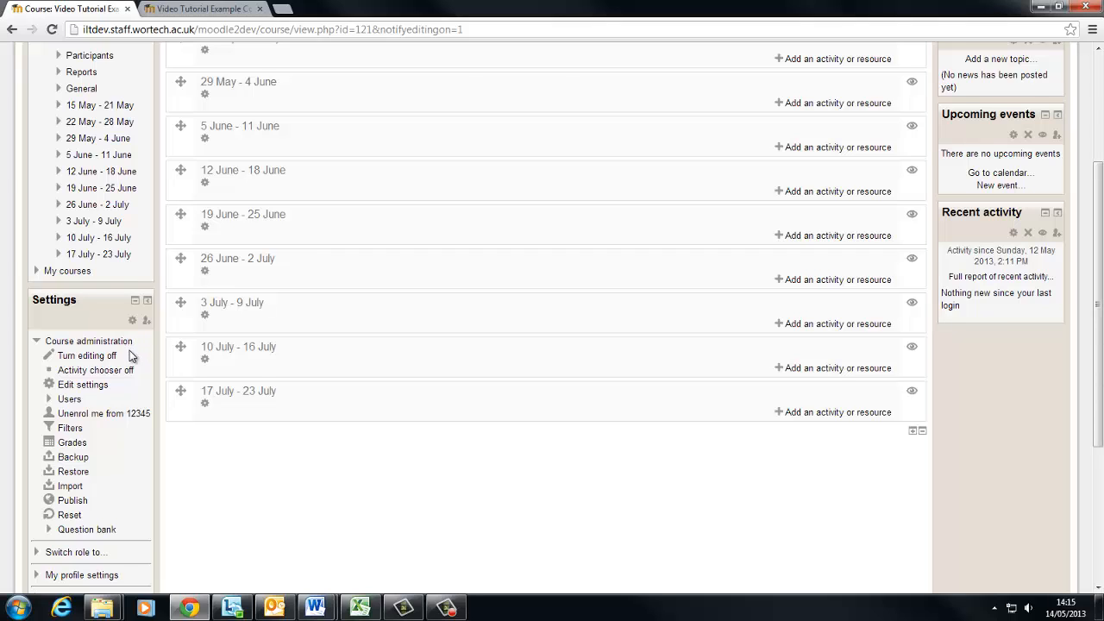
mouse_move(113, 389)
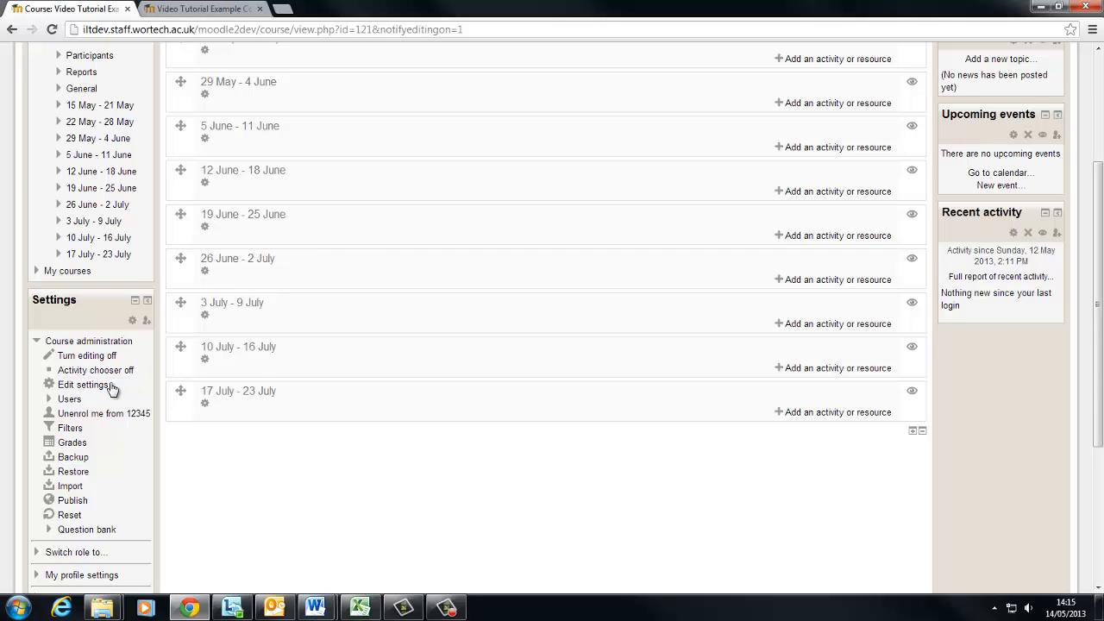
mouse_move(83, 383)
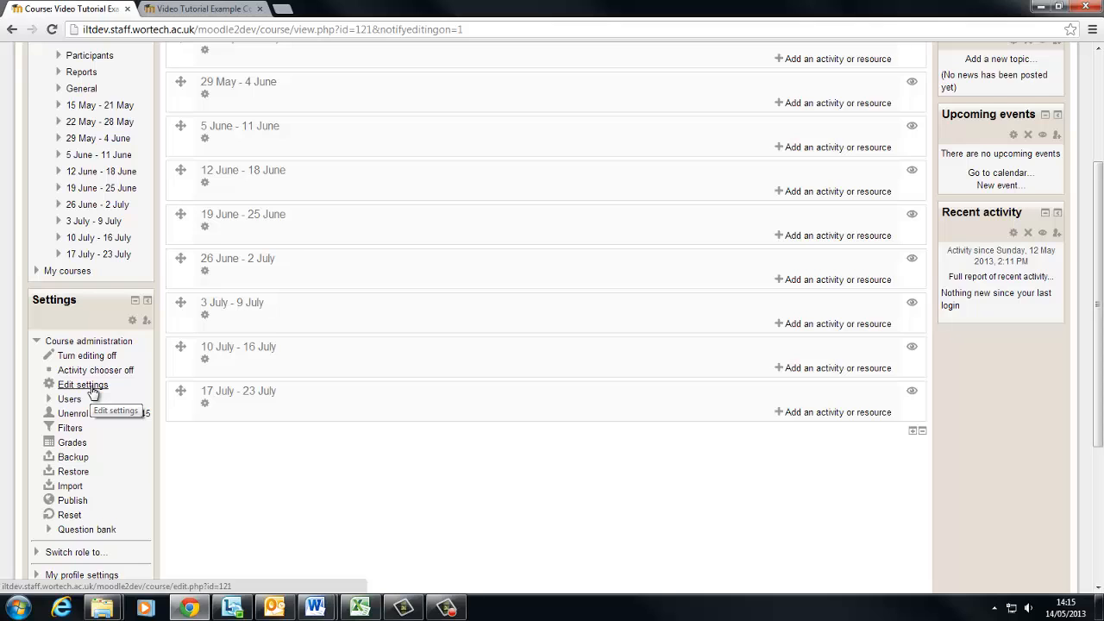
click(83, 383)
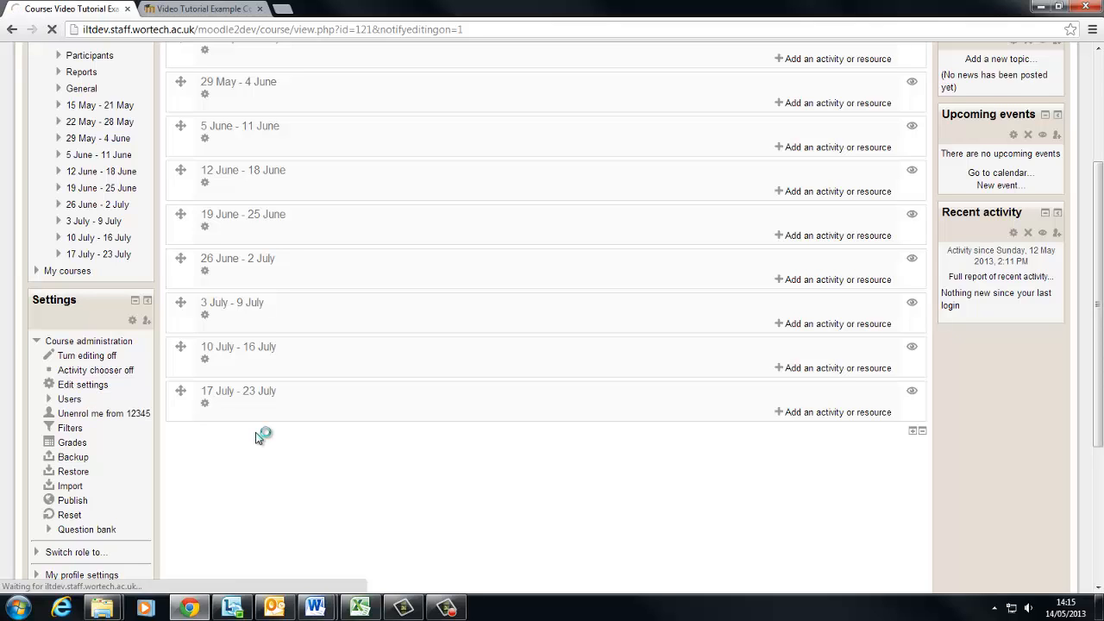
Replace the course short name 12345 with 'Video Tutorial Example'.
click(83, 385)
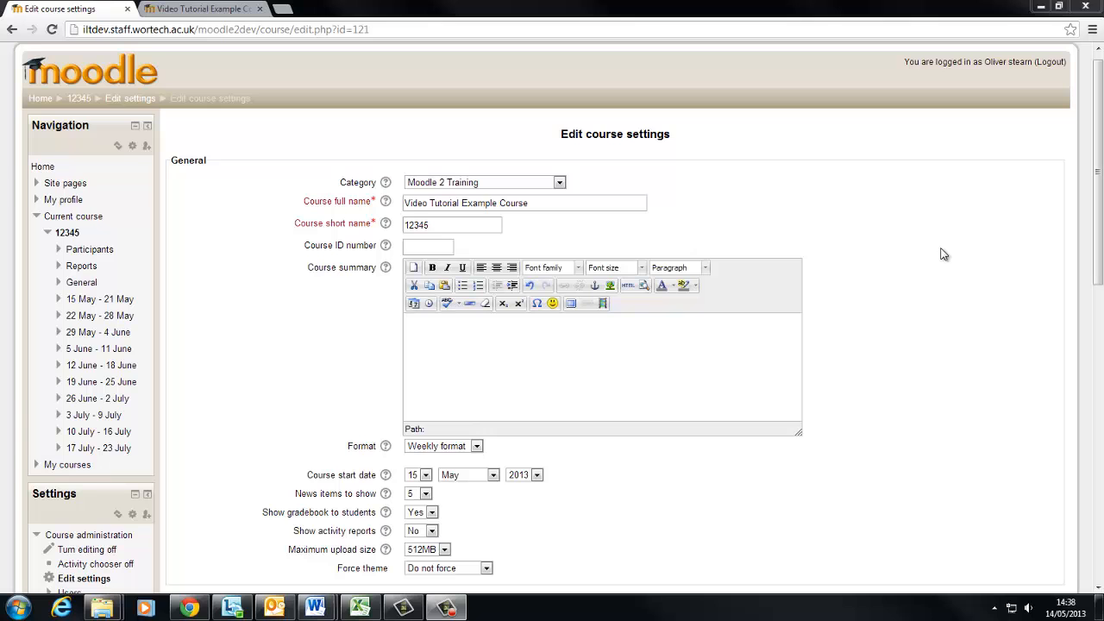
mouse_move(1075, 152)
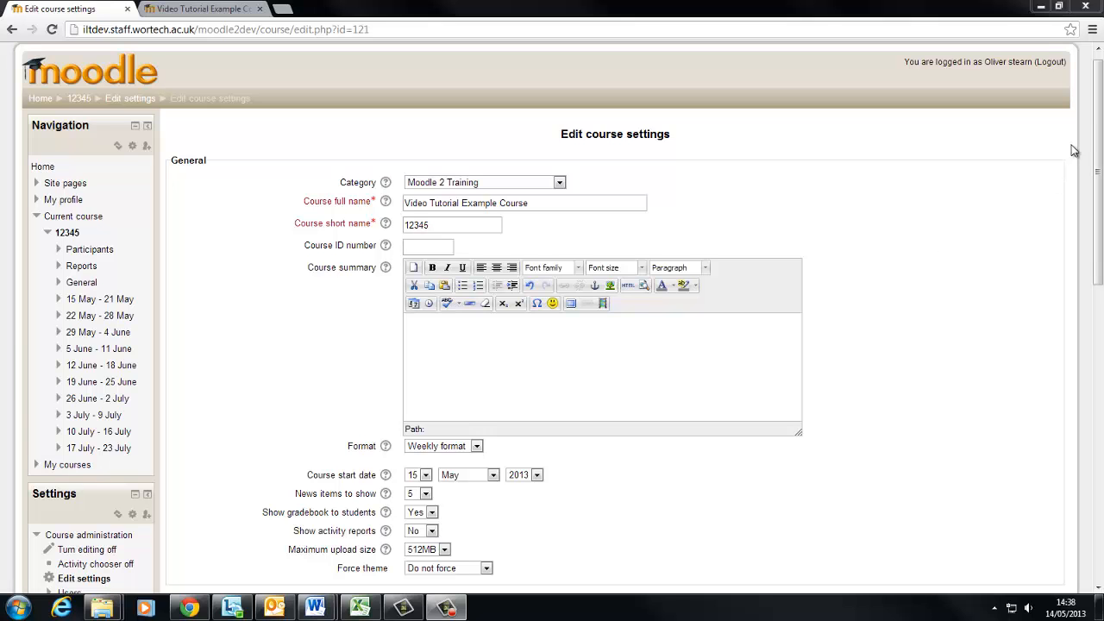
scroll(down, 3)
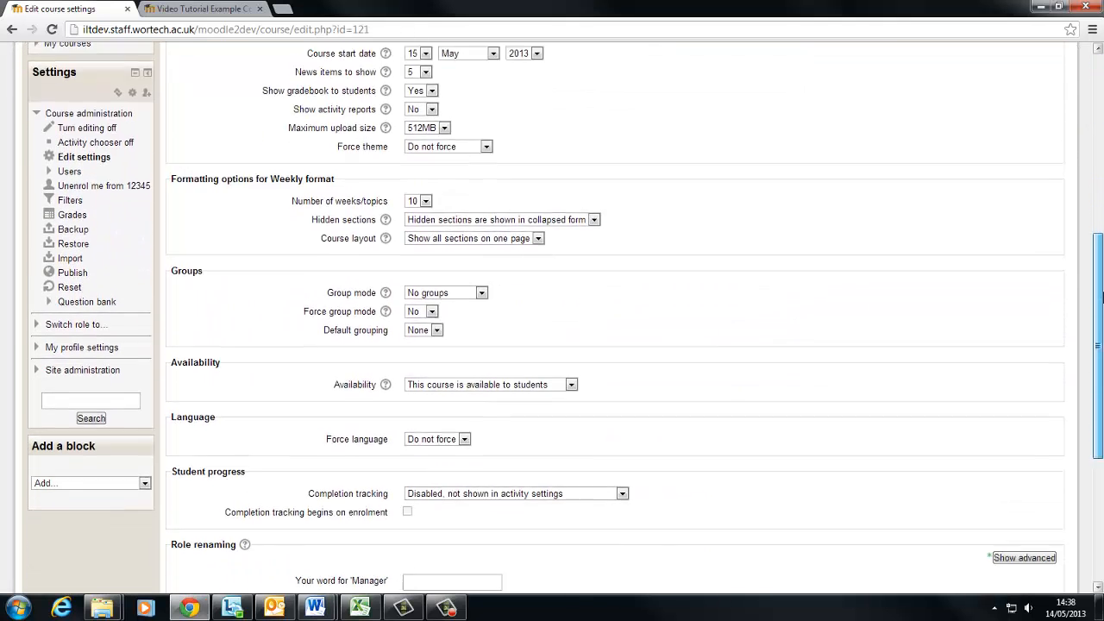
scroll(down, 3)
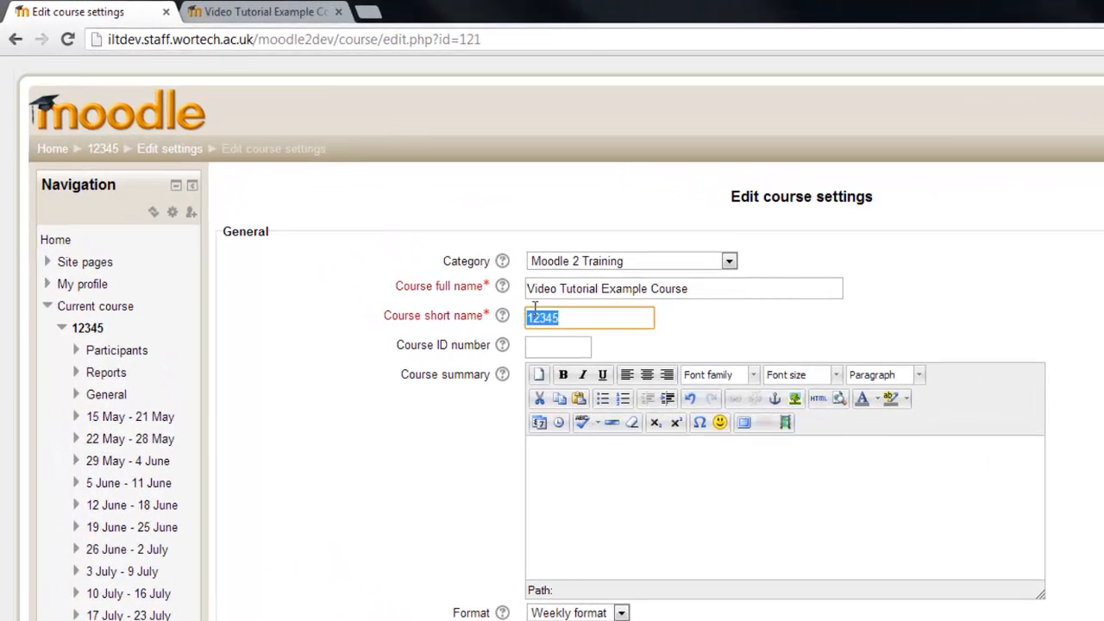
mouse_move(563, 373)
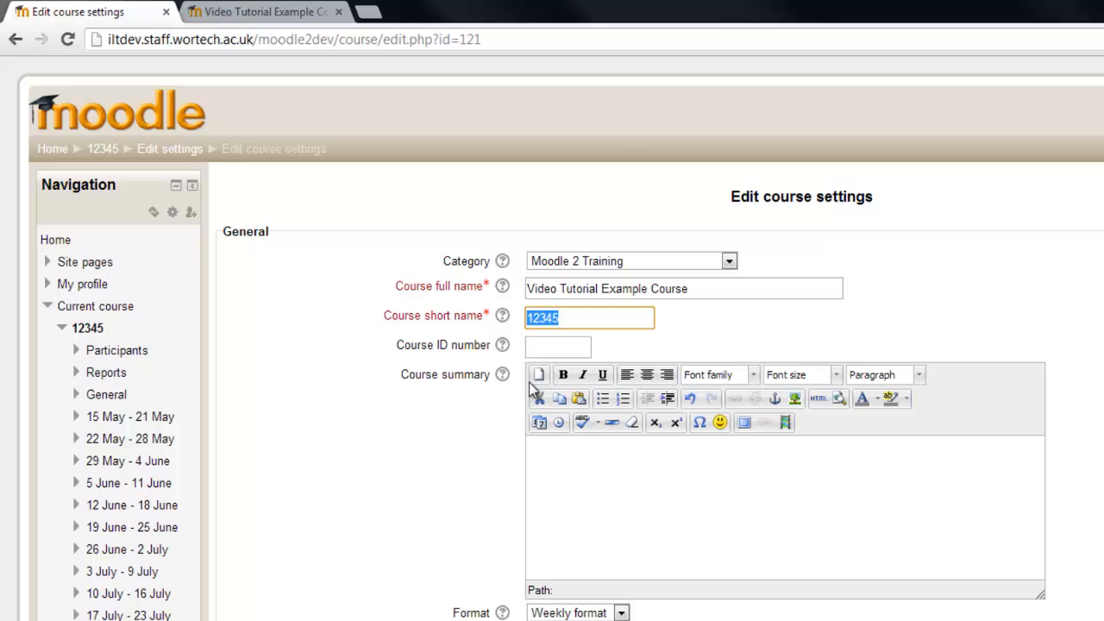
mouse_move(485, 362)
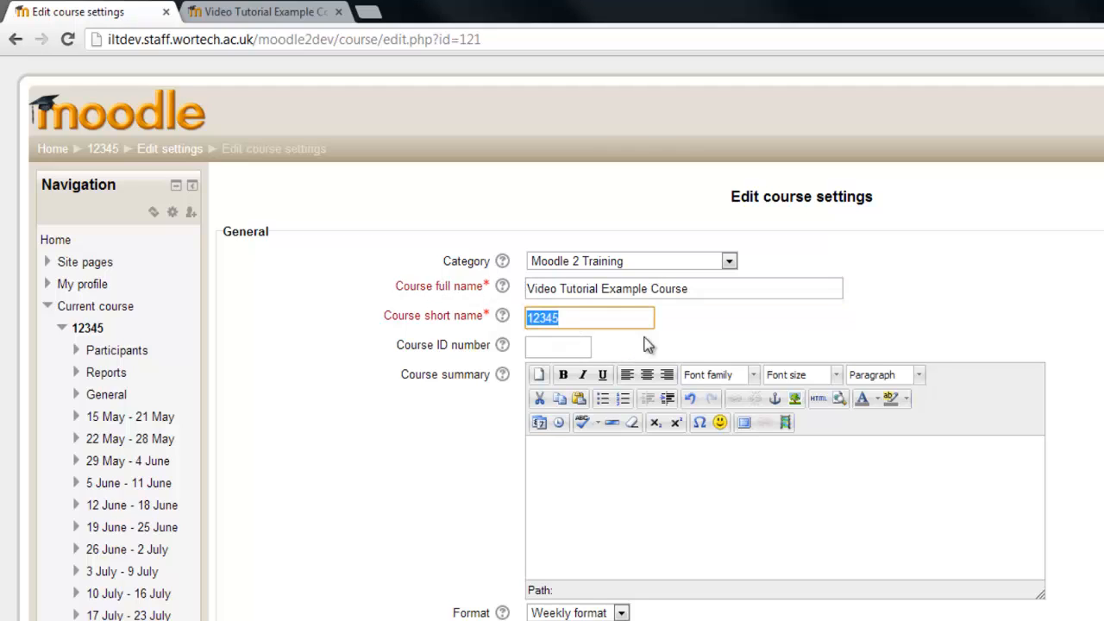
text(Video Tutorial Example C)
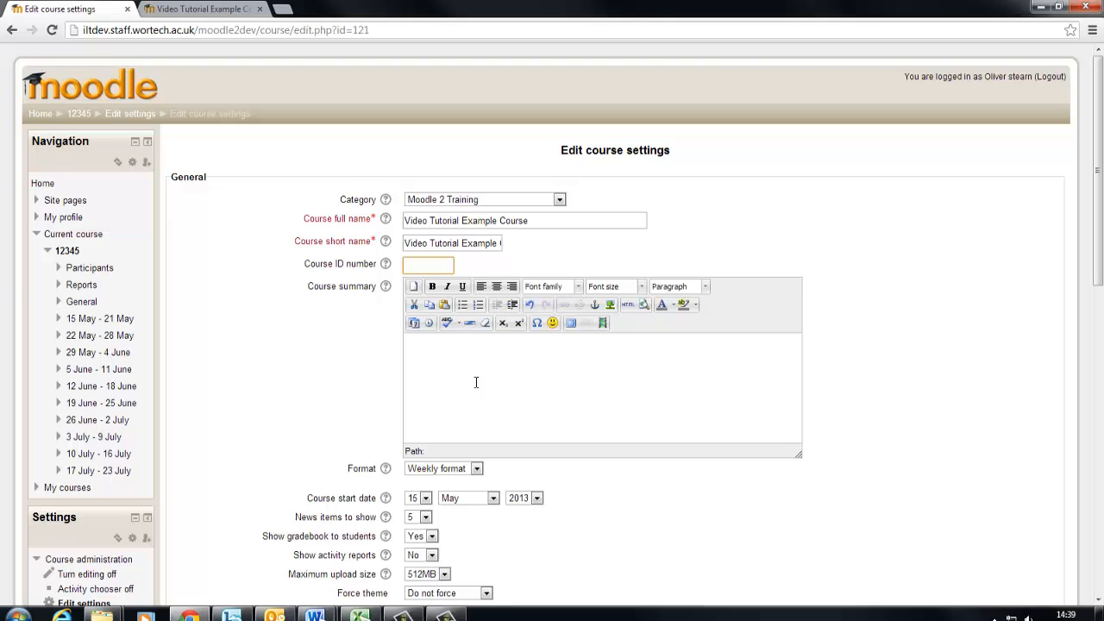
Move into the course summary field and continue down the settings form.
scroll(down, 3)
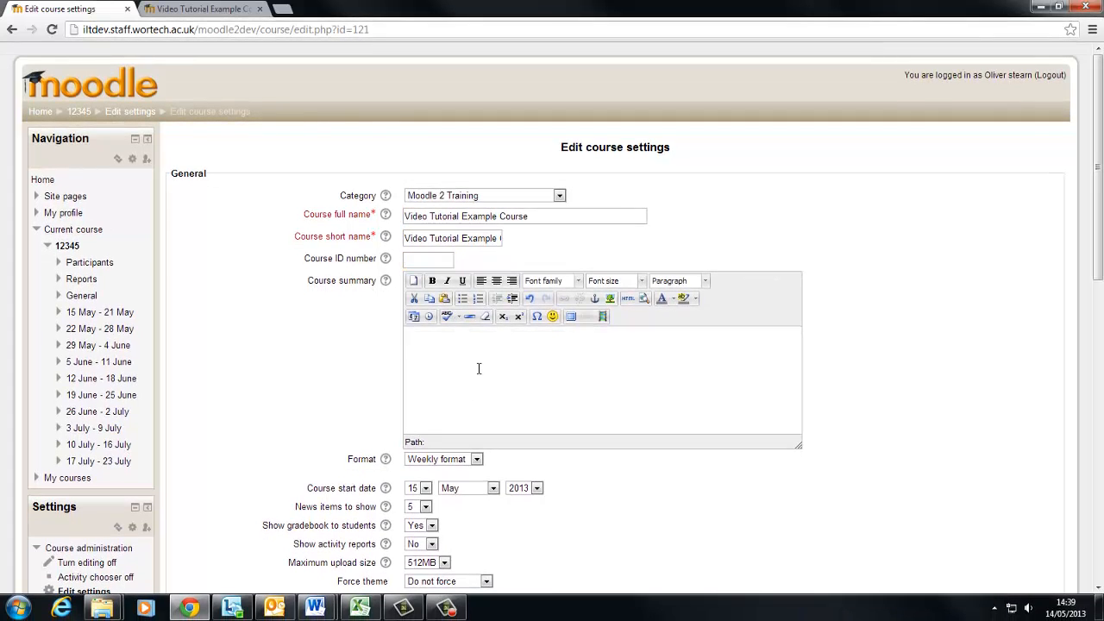
mouse_move(449, 373)
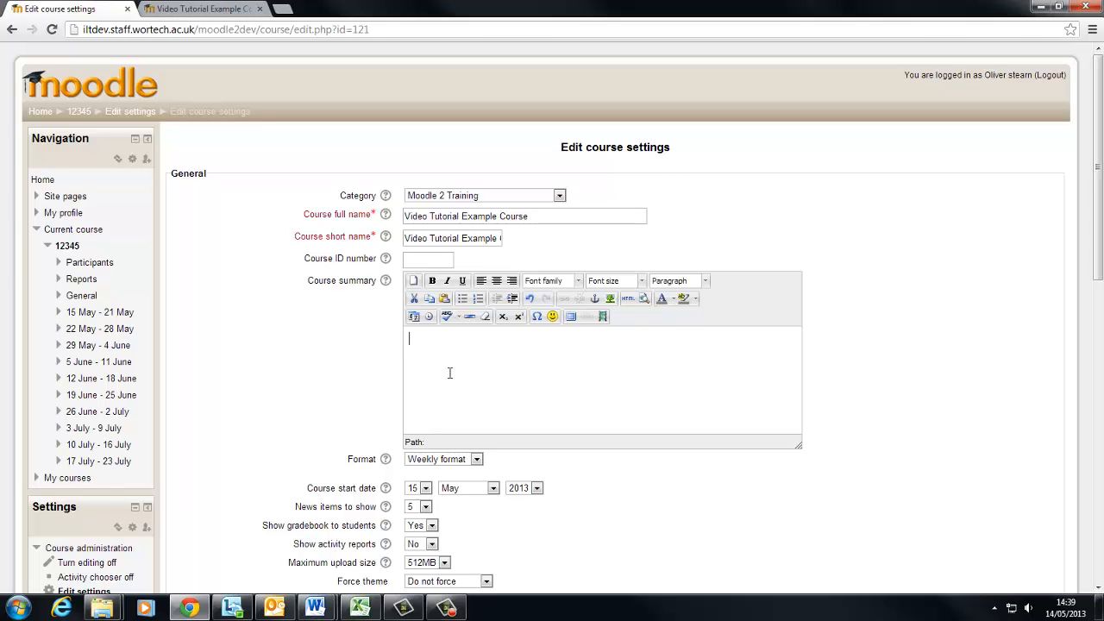
click(524, 215)
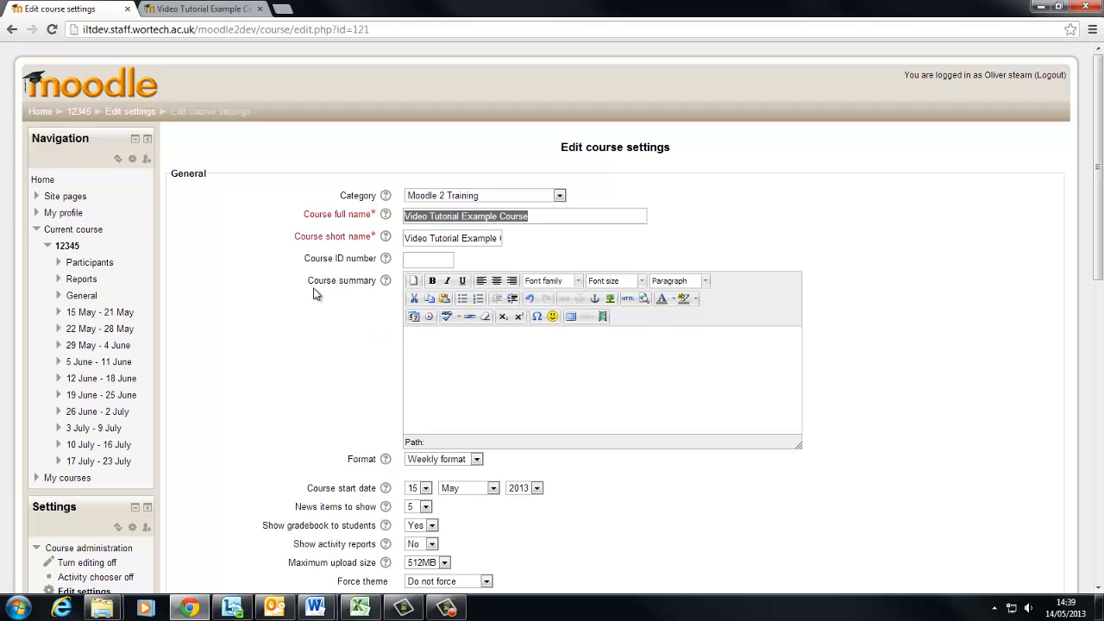
click(524, 375)
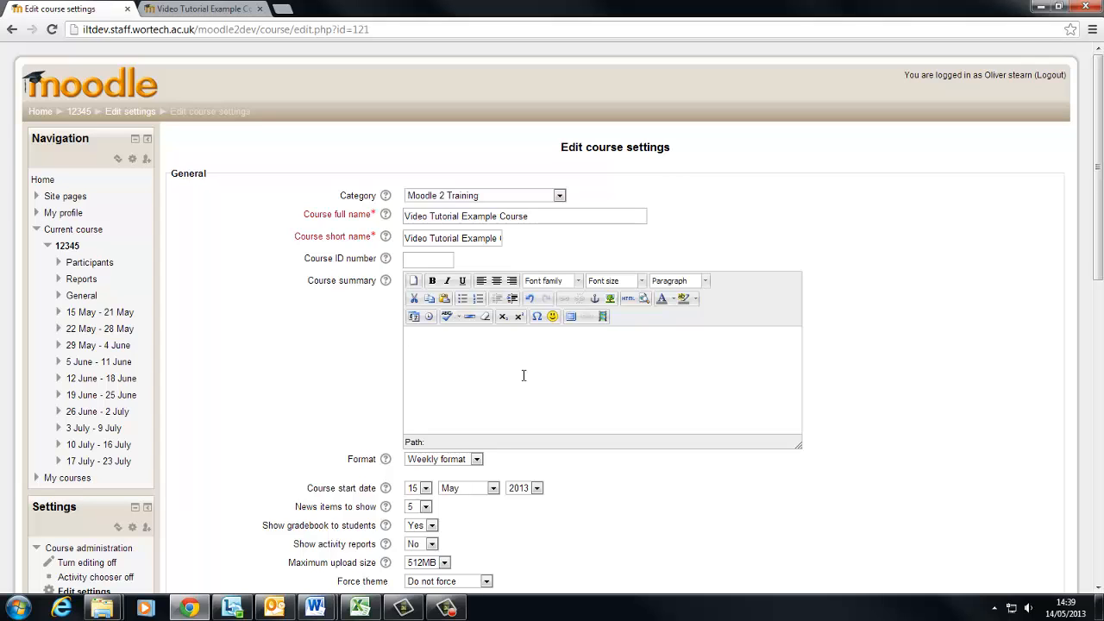
scroll(down, 3)
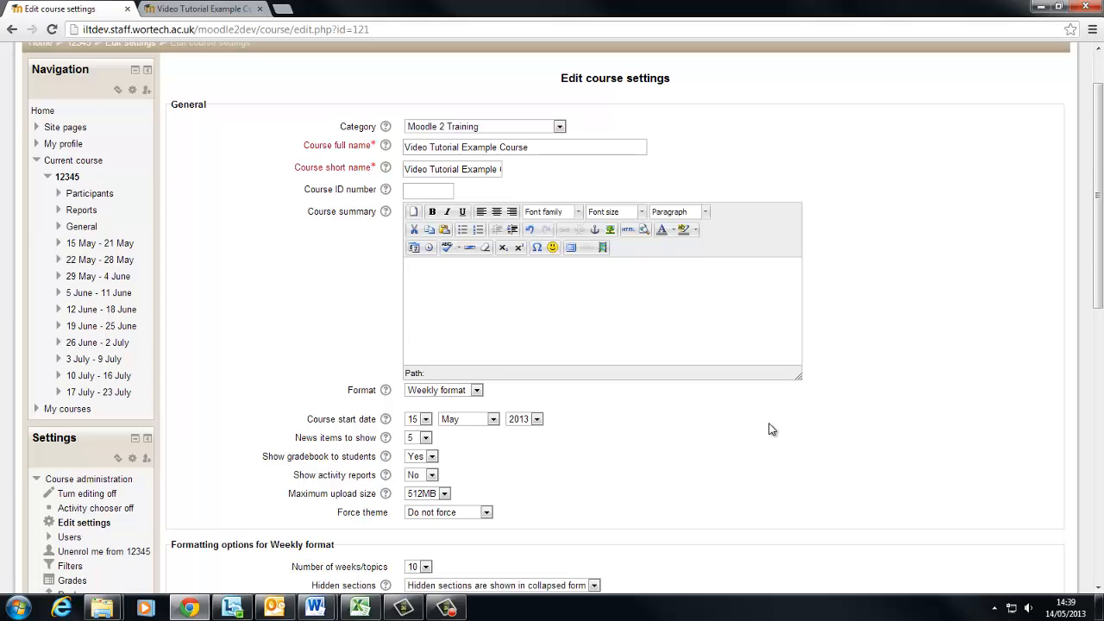
mouse_move(608, 414)
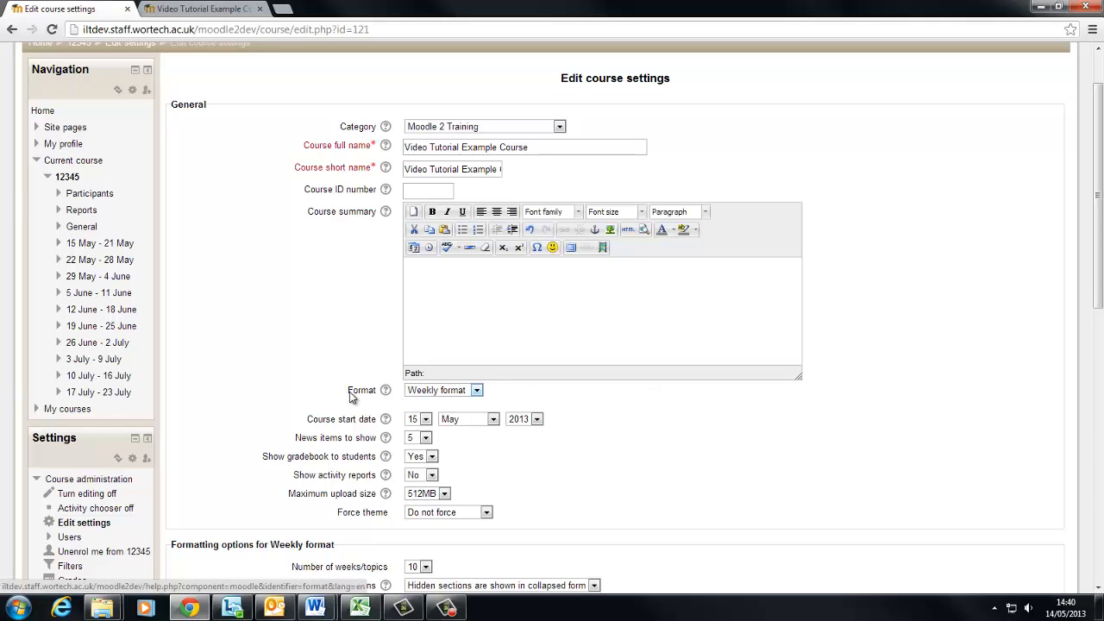
Set the course format to Topics format instead of weekly sections.
click(476, 390)
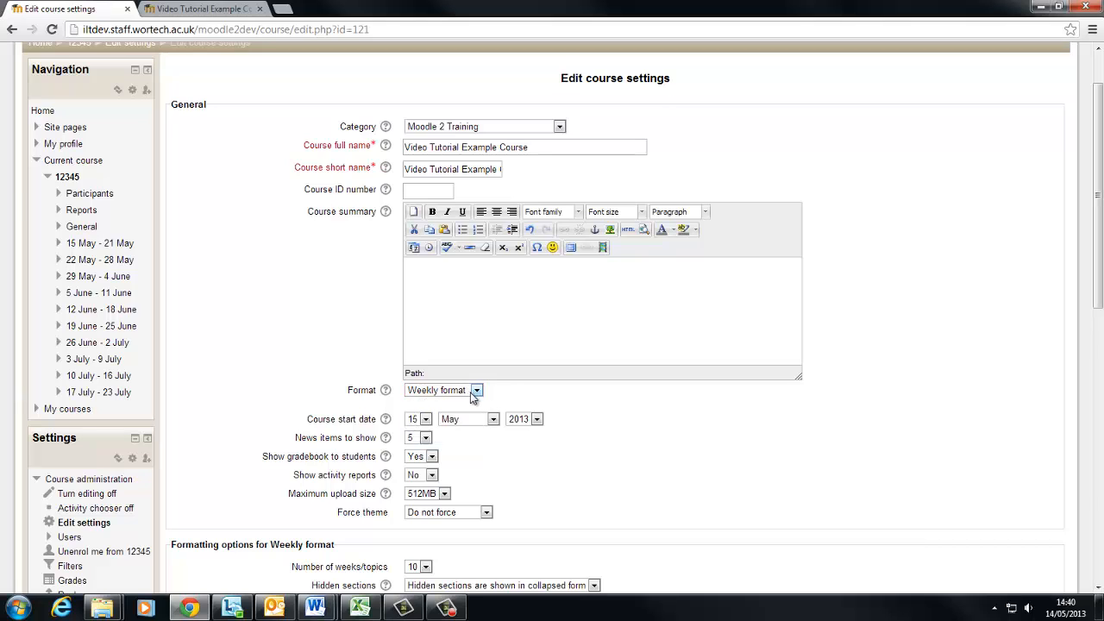
click(476, 390)
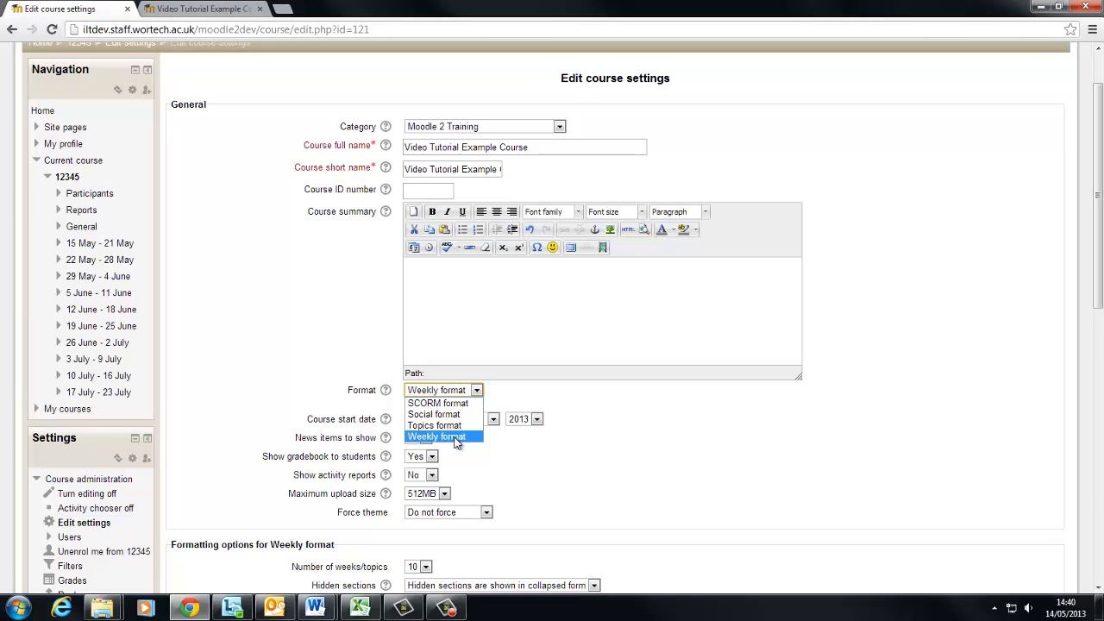
mouse_move(445, 424)
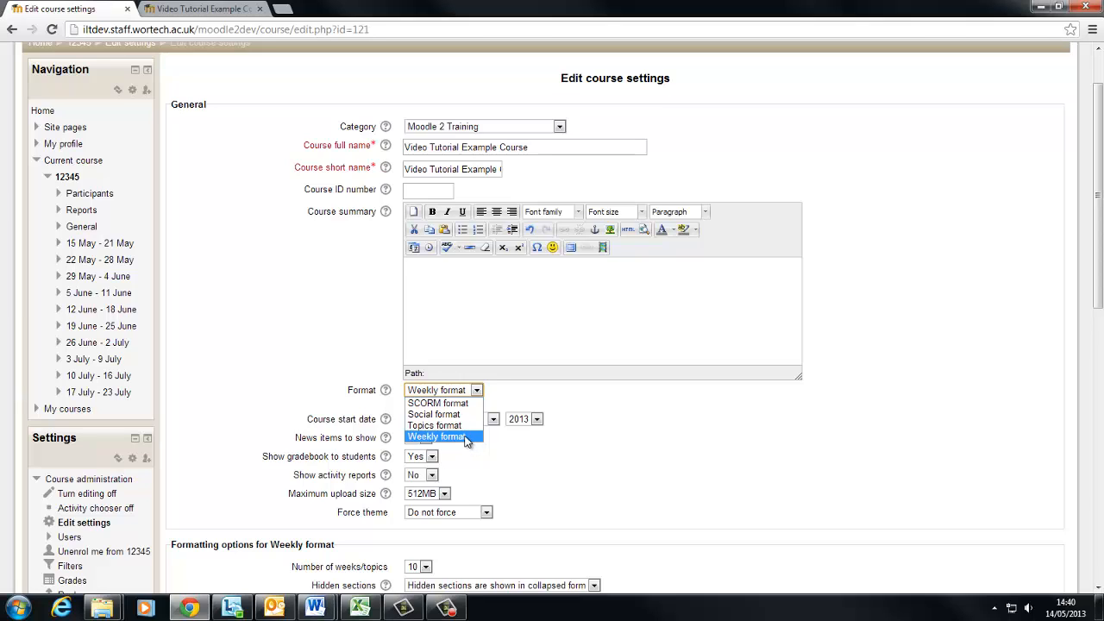
mouse_move(435, 424)
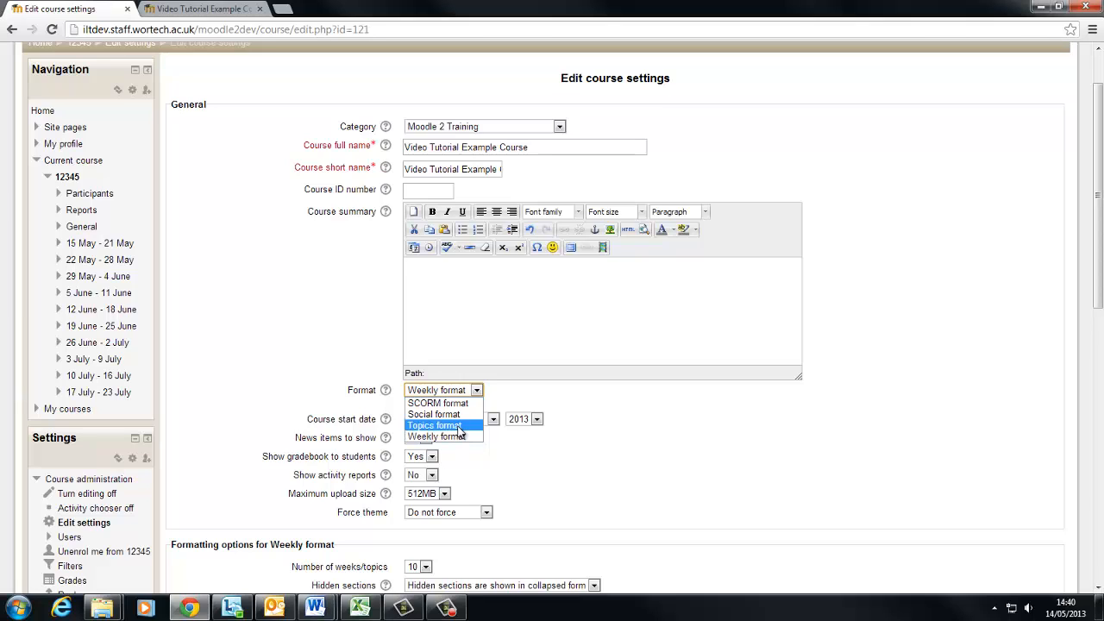
click(435, 425)
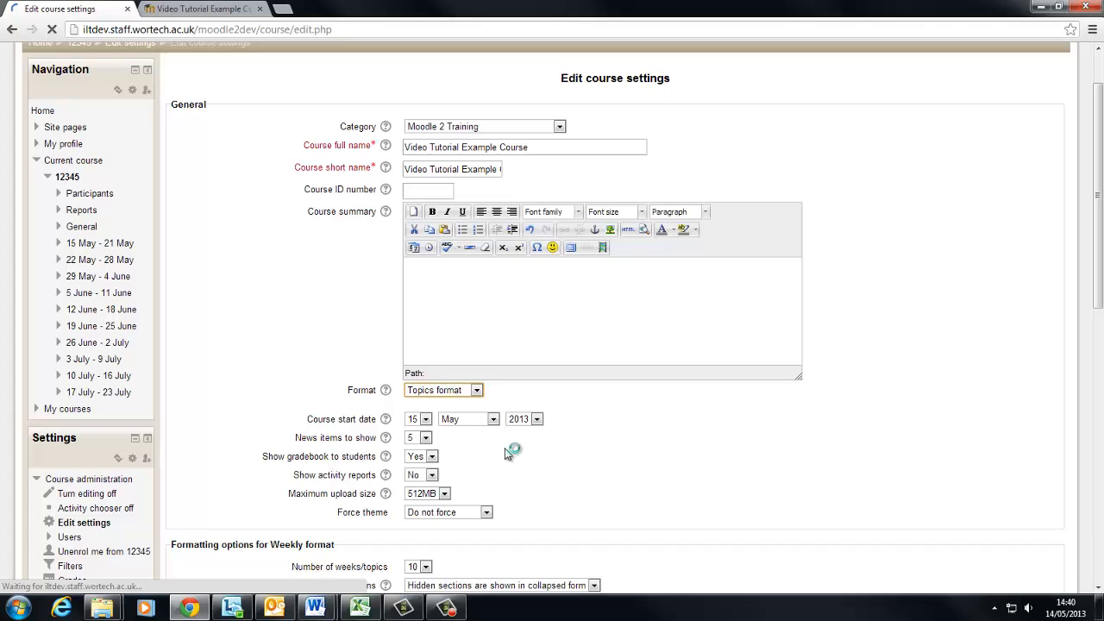
scroll(down, 3)
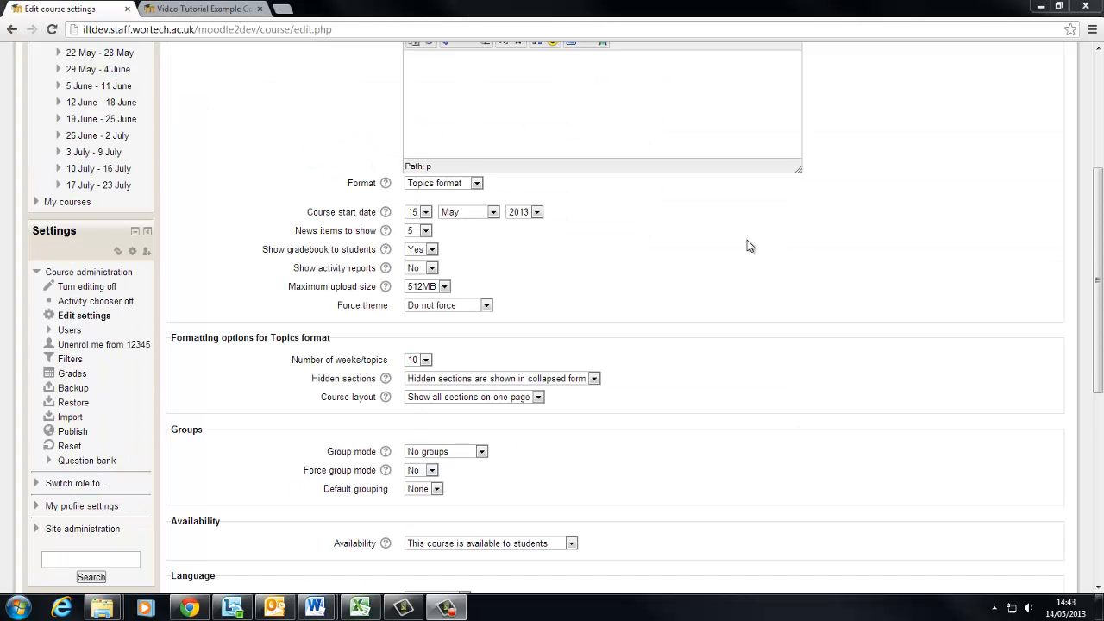
mouse_move(608, 214)
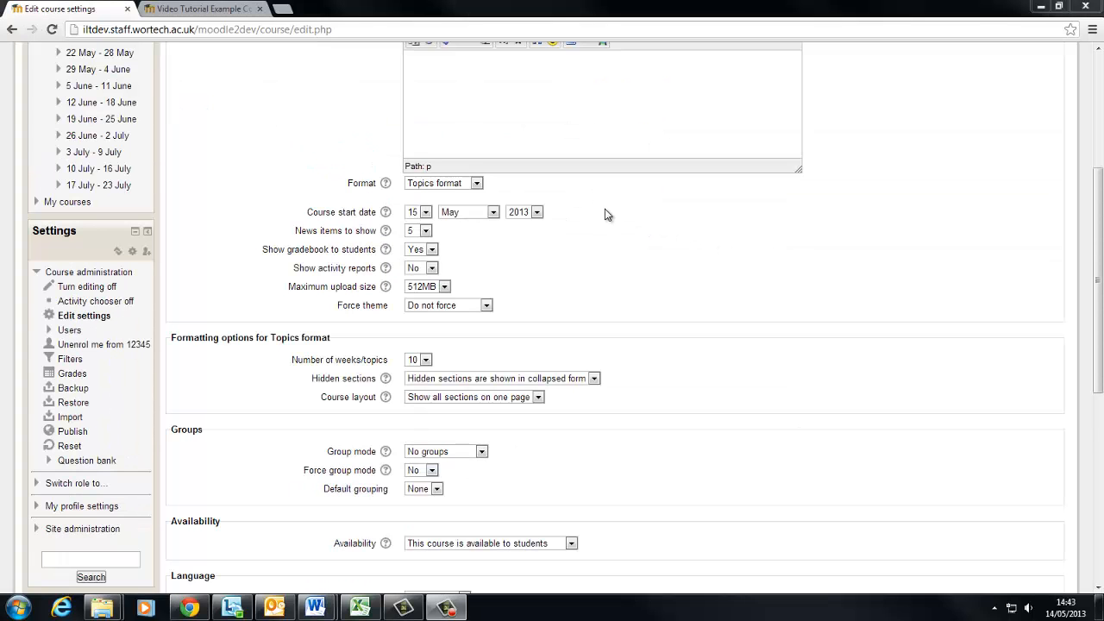
mouse_move(259, 343)
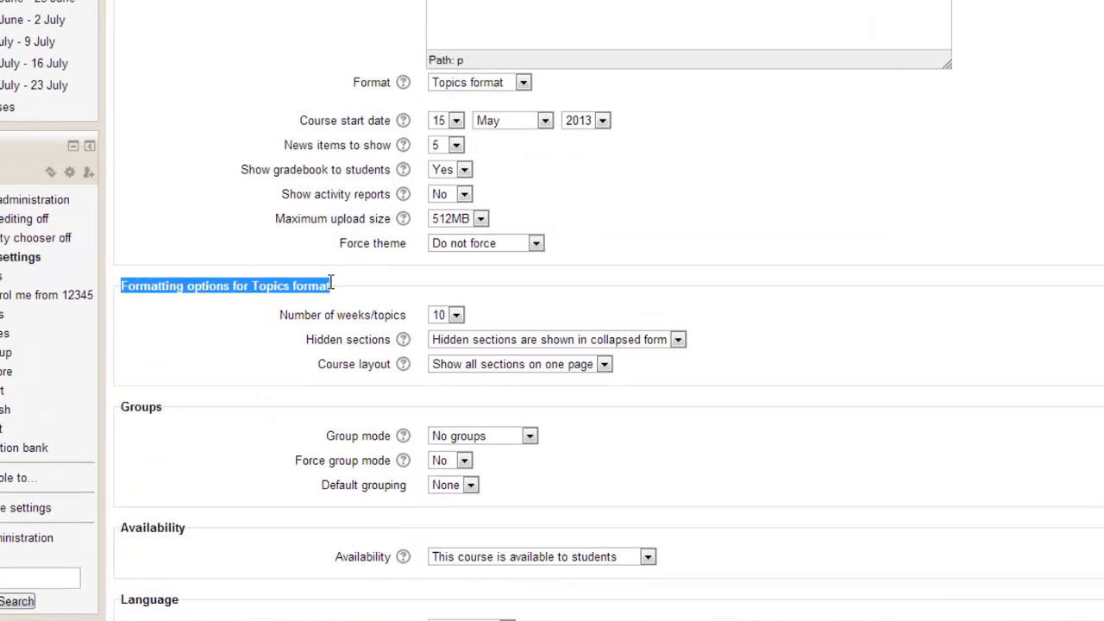
scroll(down, 3)
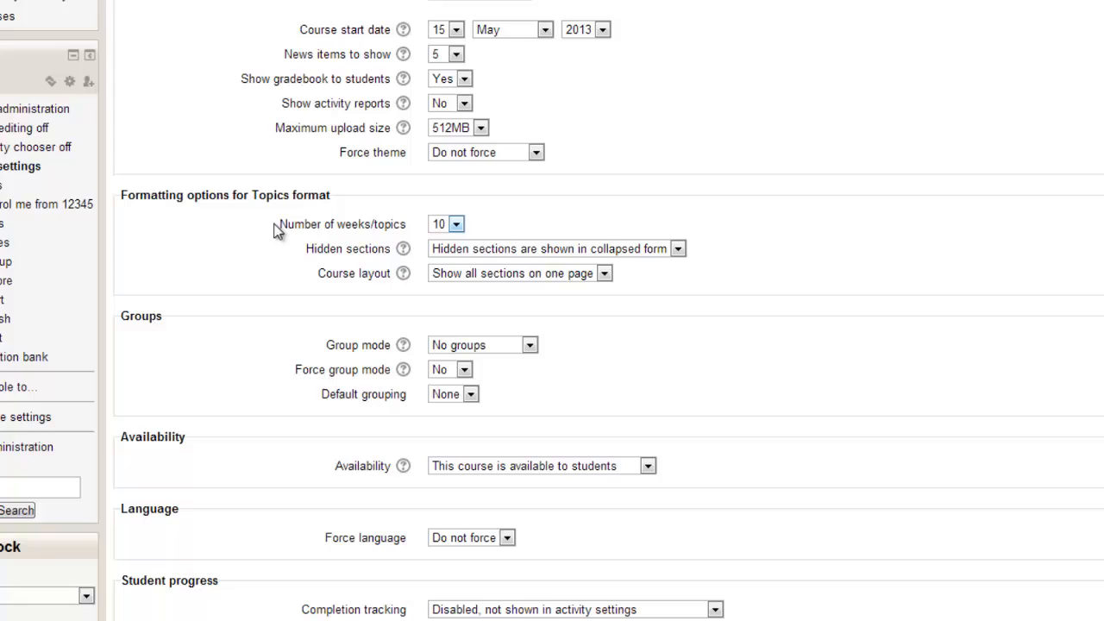
mouse_move(399, 228)
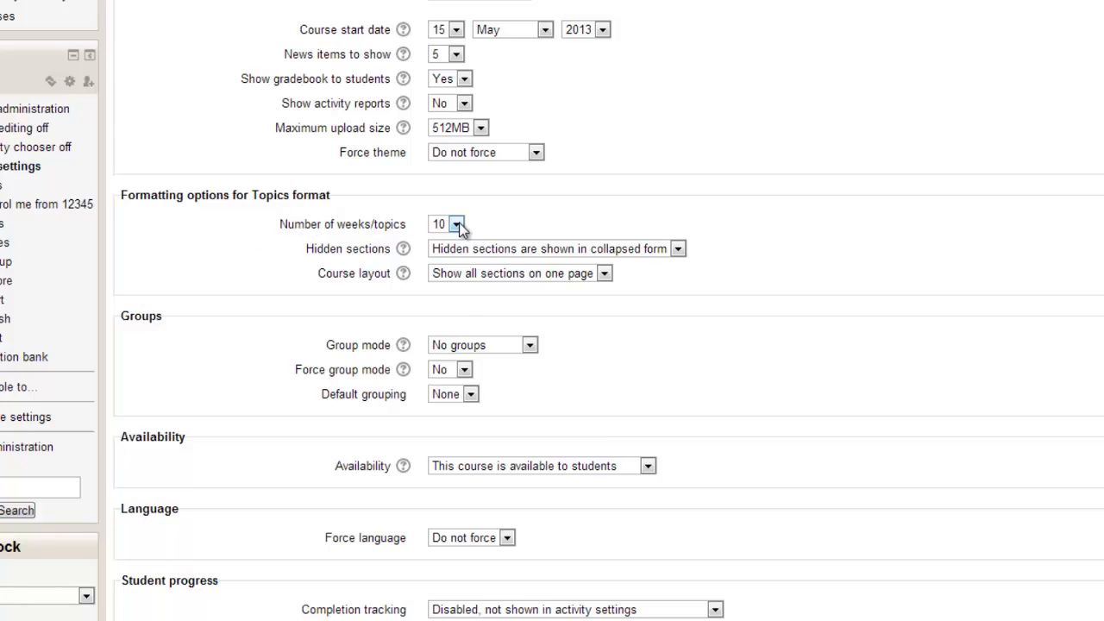
click(458, 224)
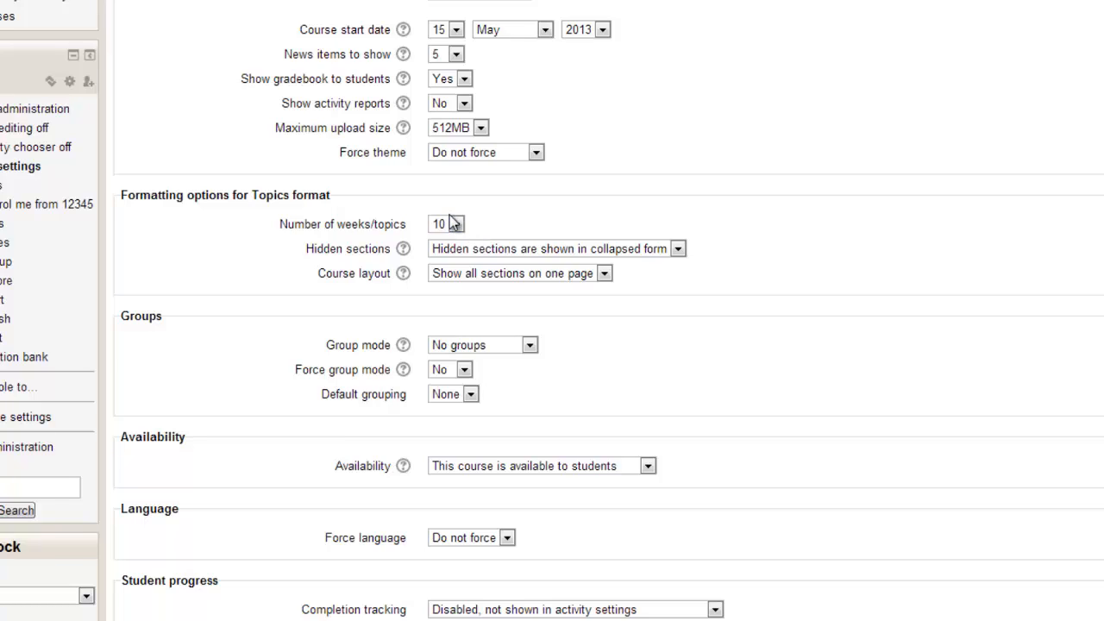
mouse_move(388, 190)
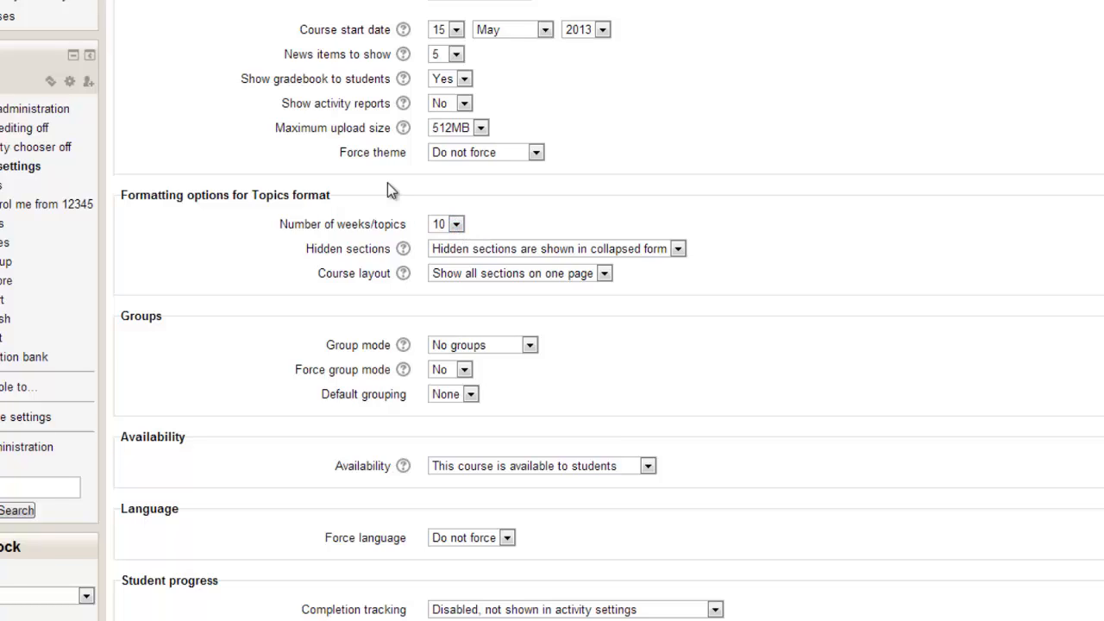
mouse_move(457, 214)
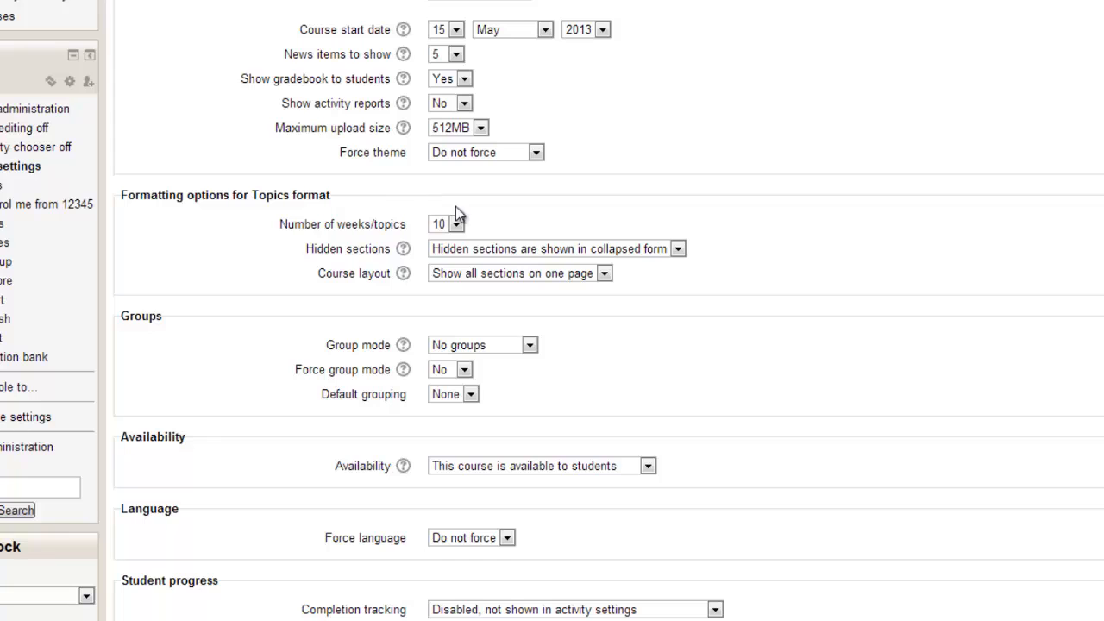
scroll(down, 3)
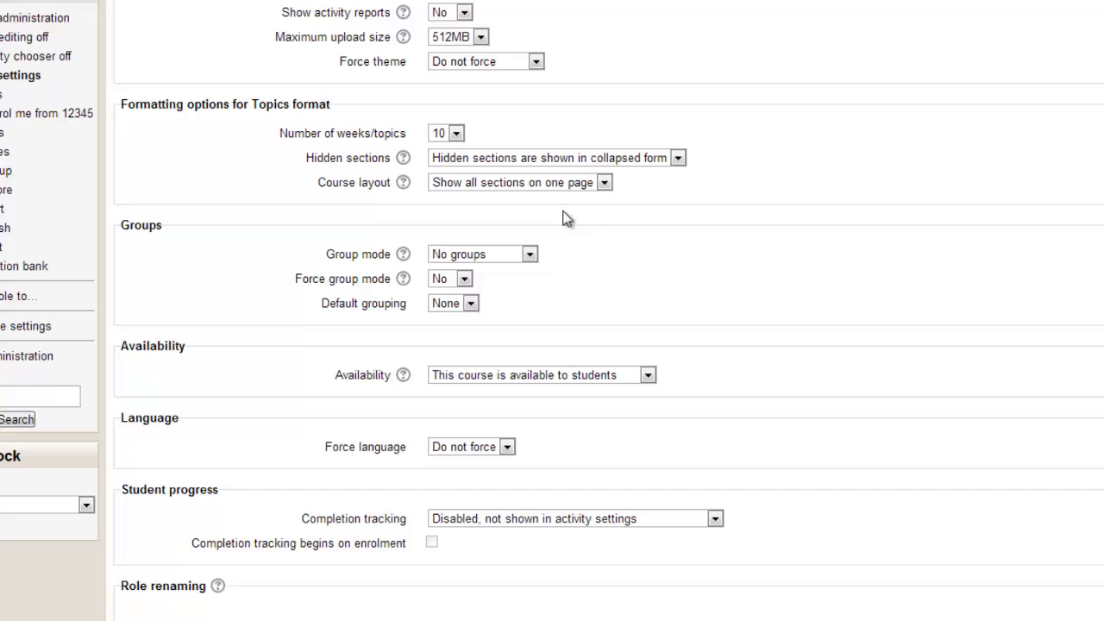
mouse_move(313, 173)
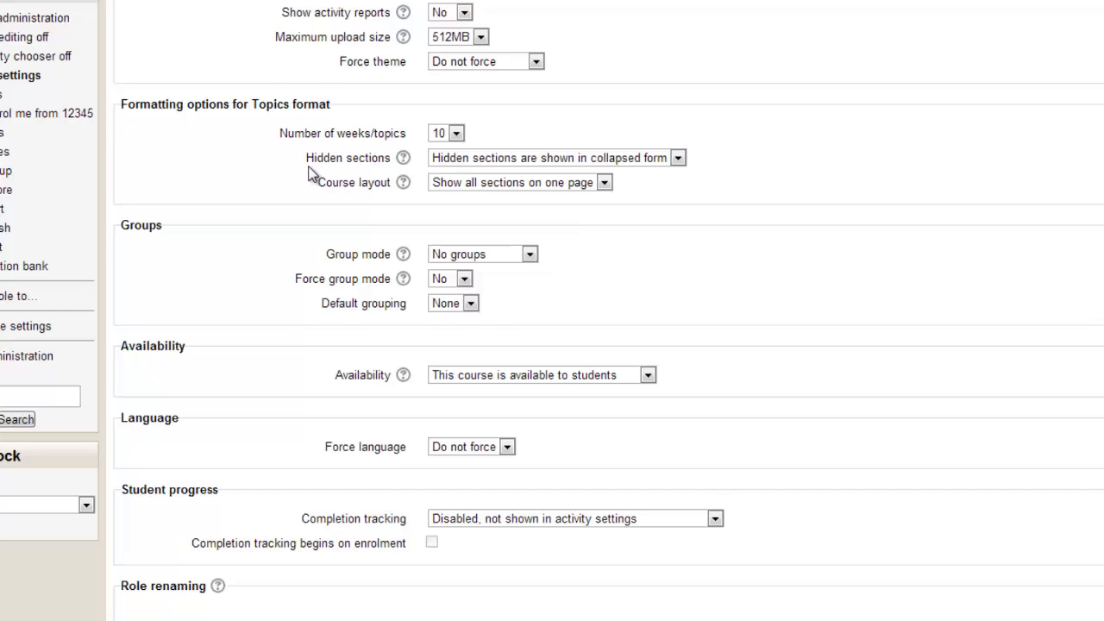
mouse_move(422, 172)
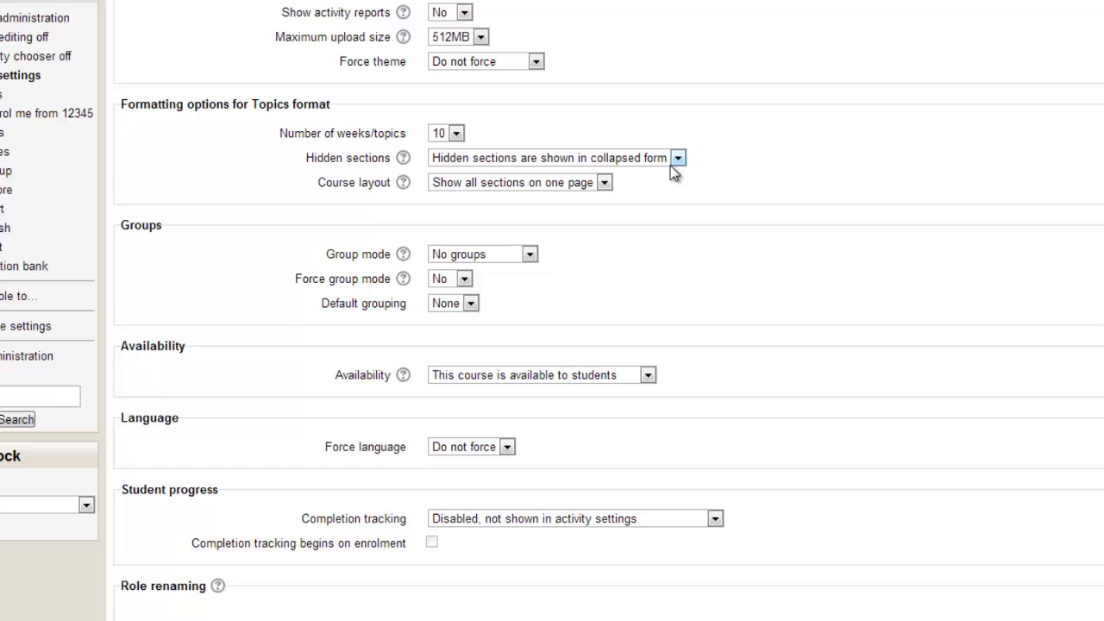
mouse_move(618, 178)
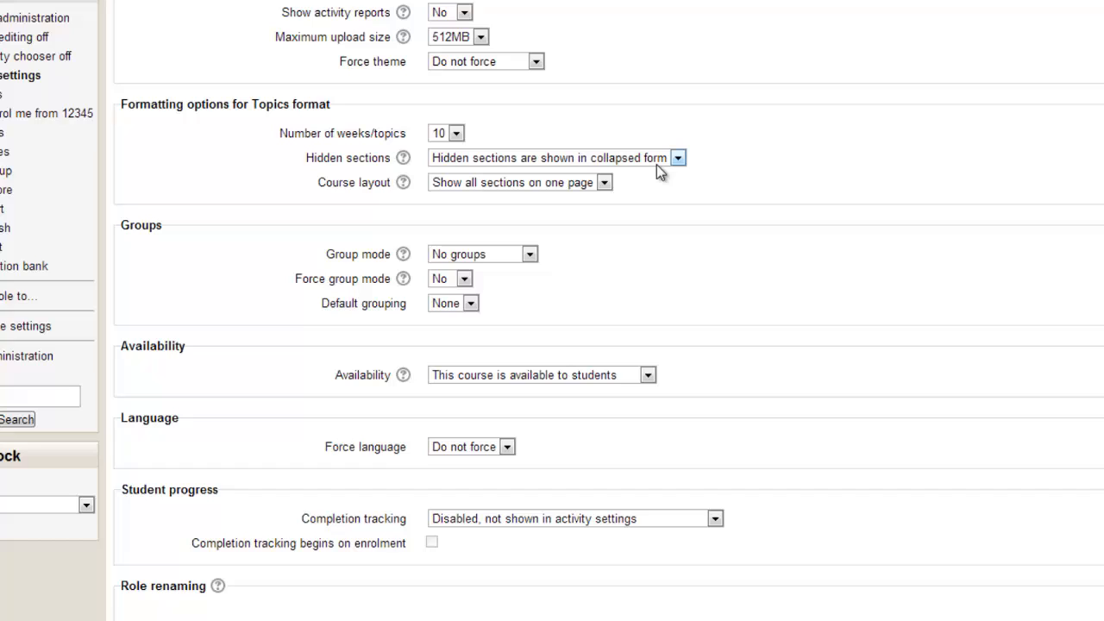
mouse_move(756, 155)
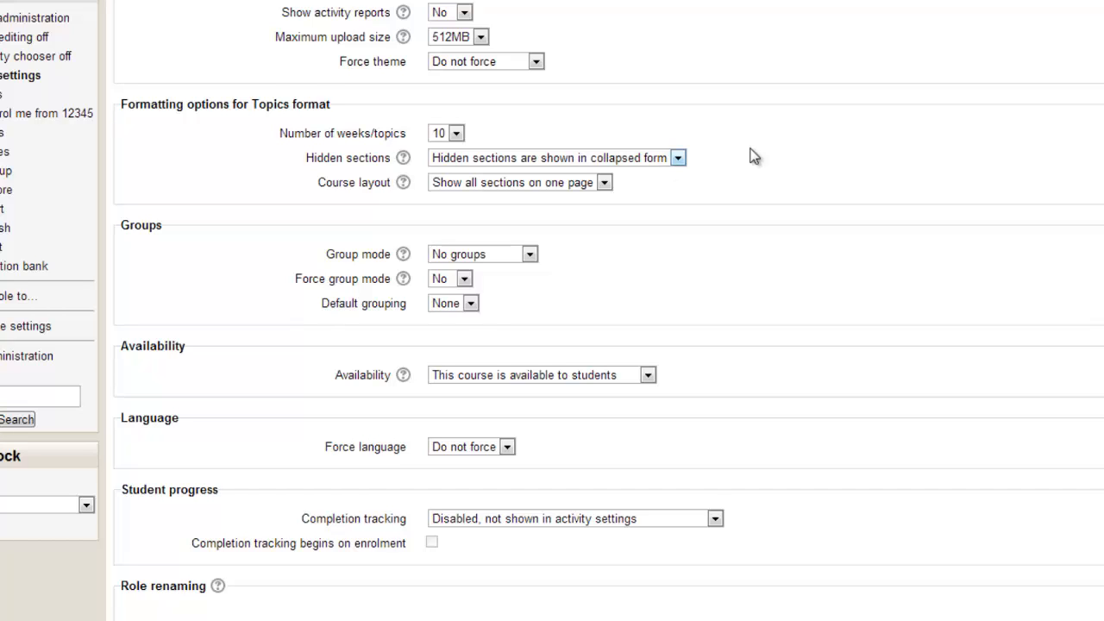
mouse_move(479, 111)
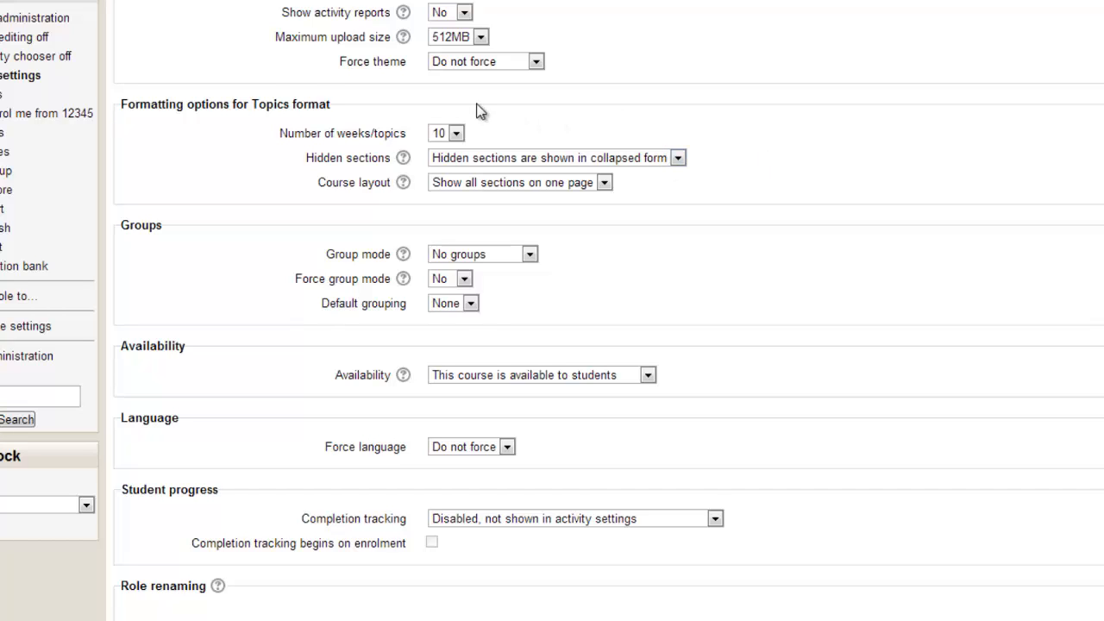
mouse_move(754, 163)
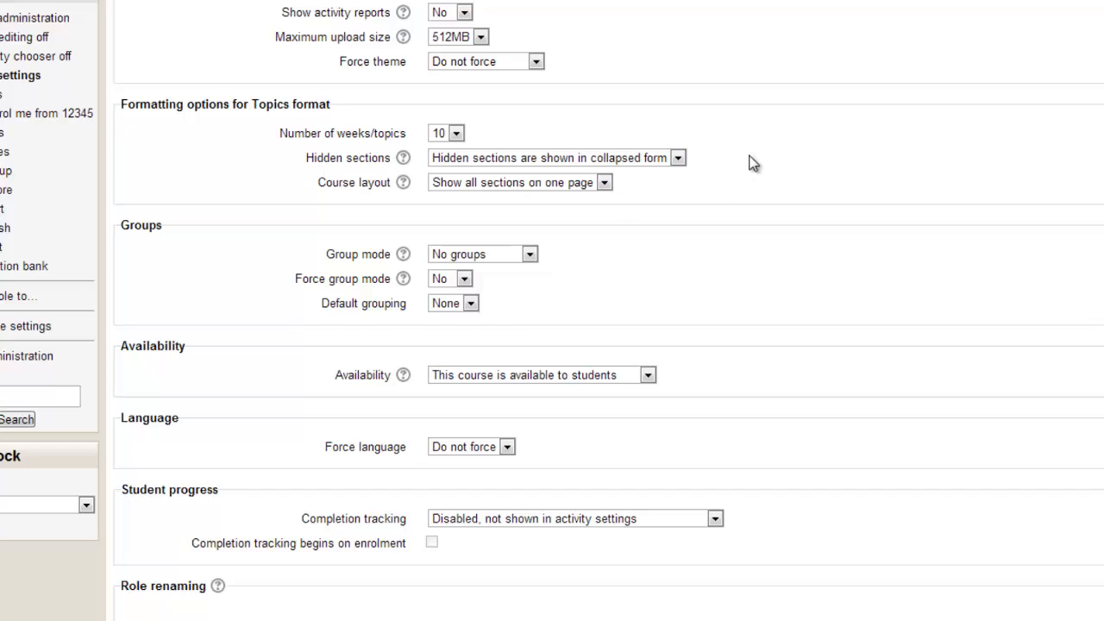
mouse_move(269, 173)
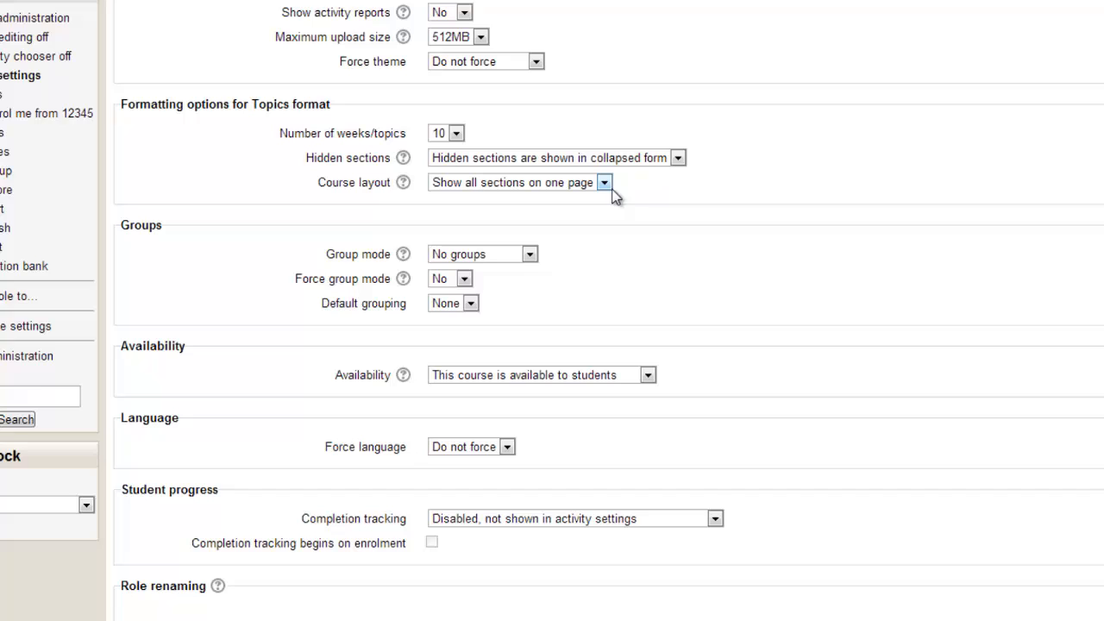
click(604, 182)
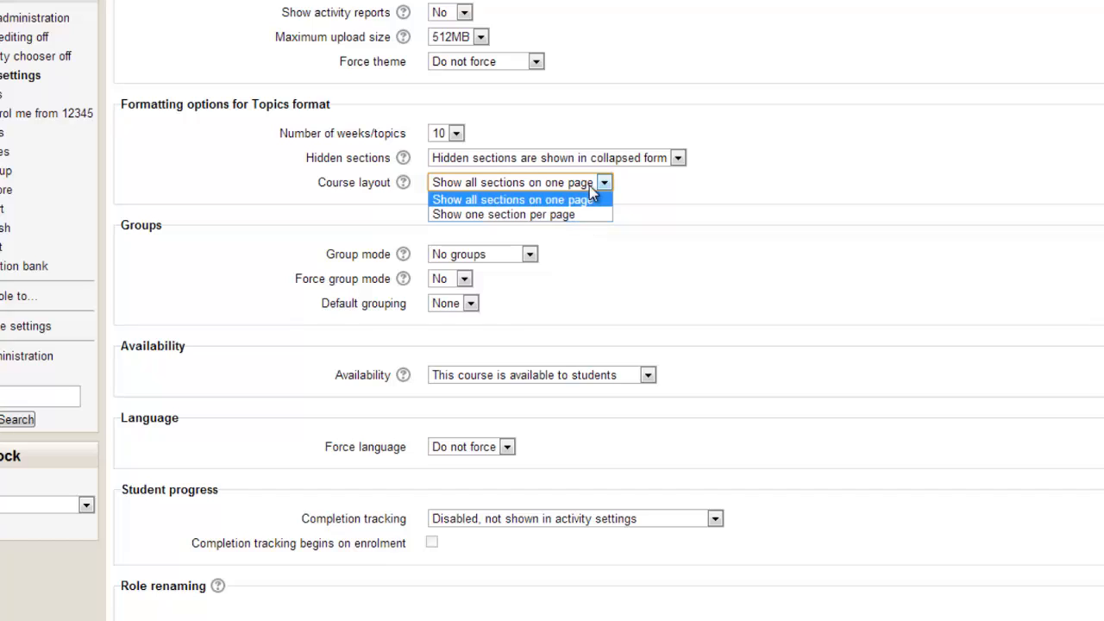
click(514, 198)
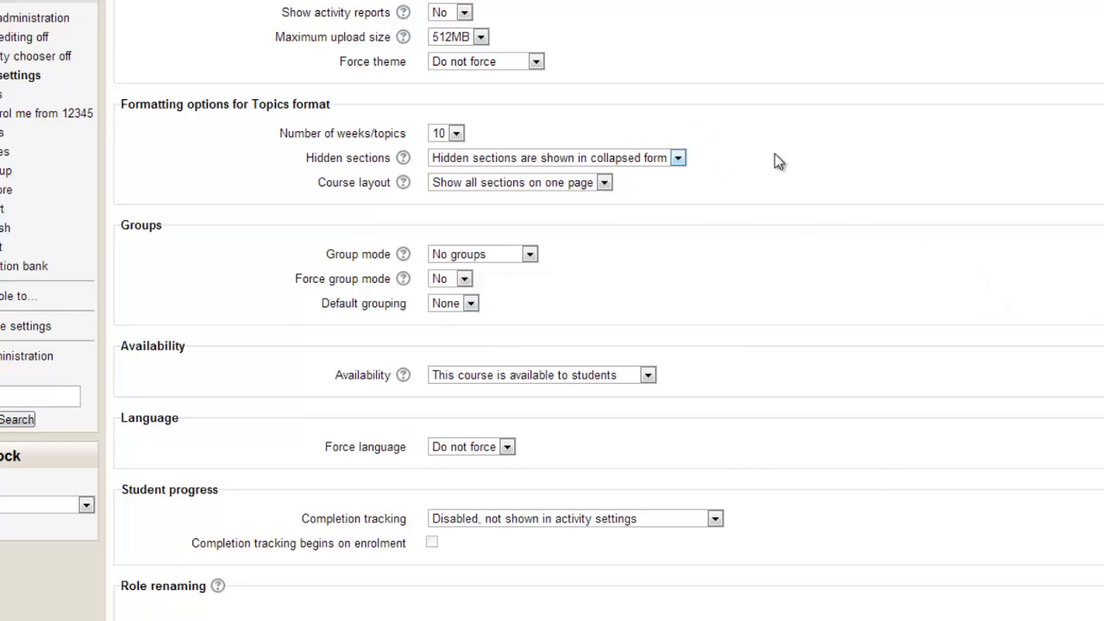
scroll(down, 3)
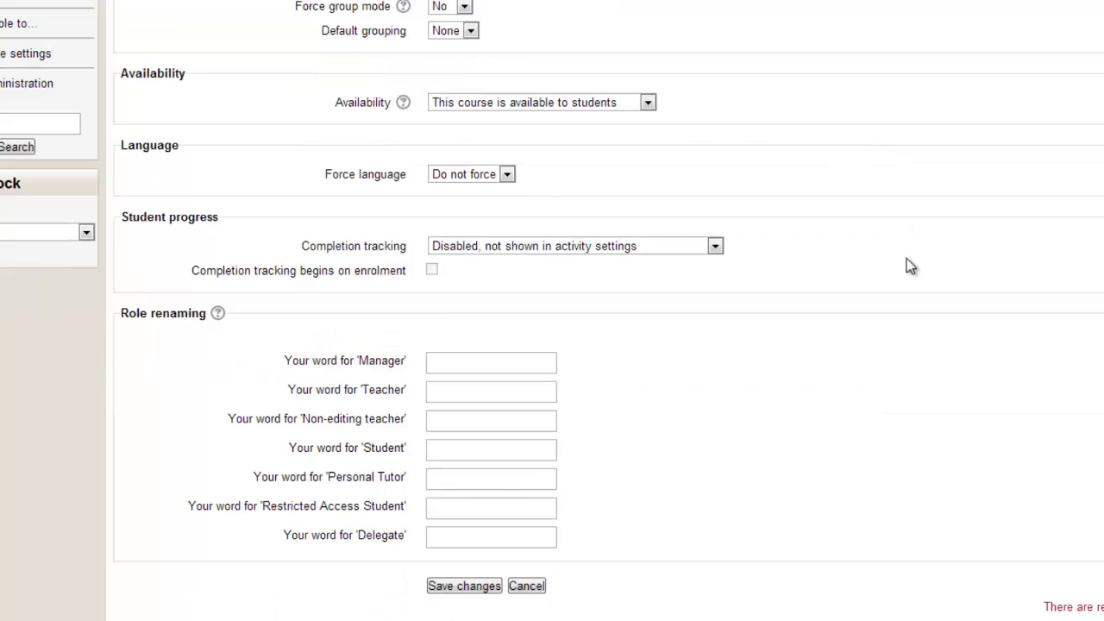
Save the course settings, returning to the course page organised into Topic sections.
scroll(down, 3)
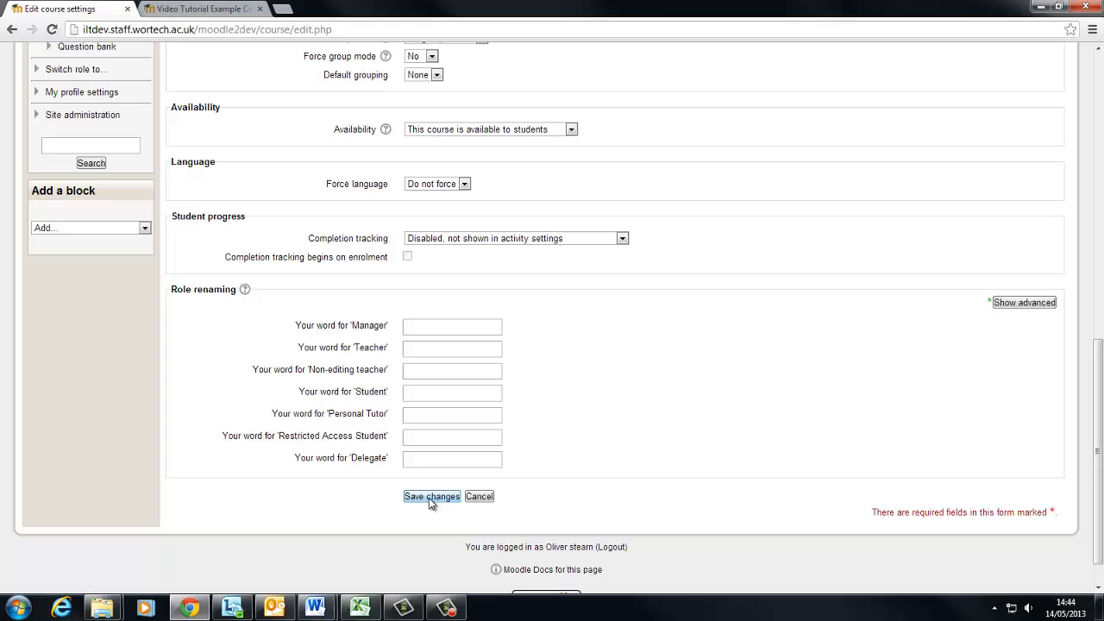
click(432, 497)
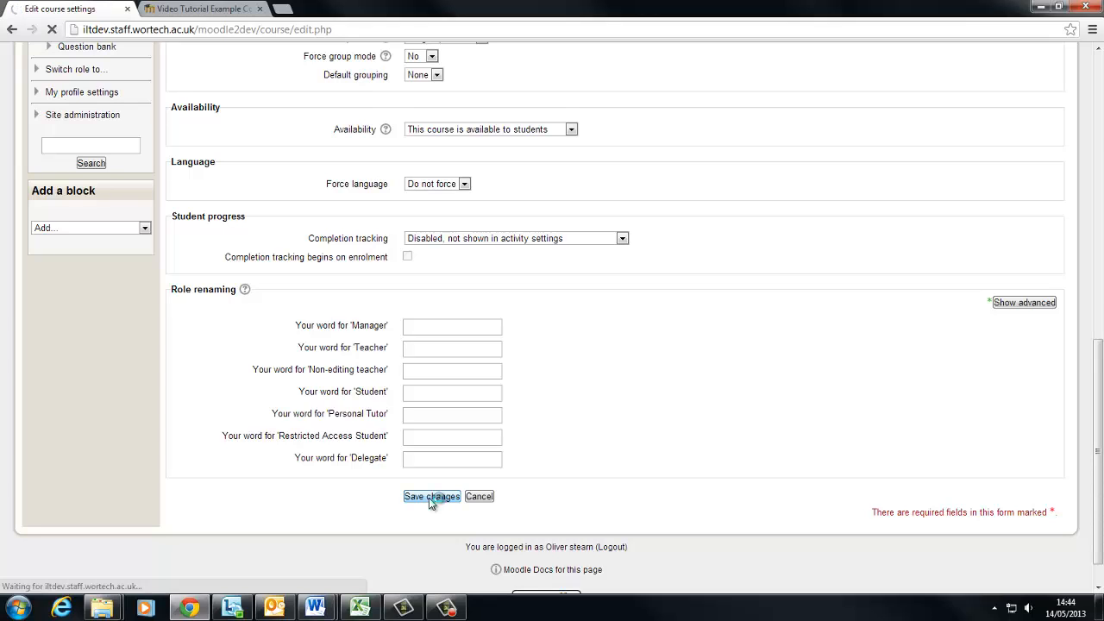
click(431, 497)
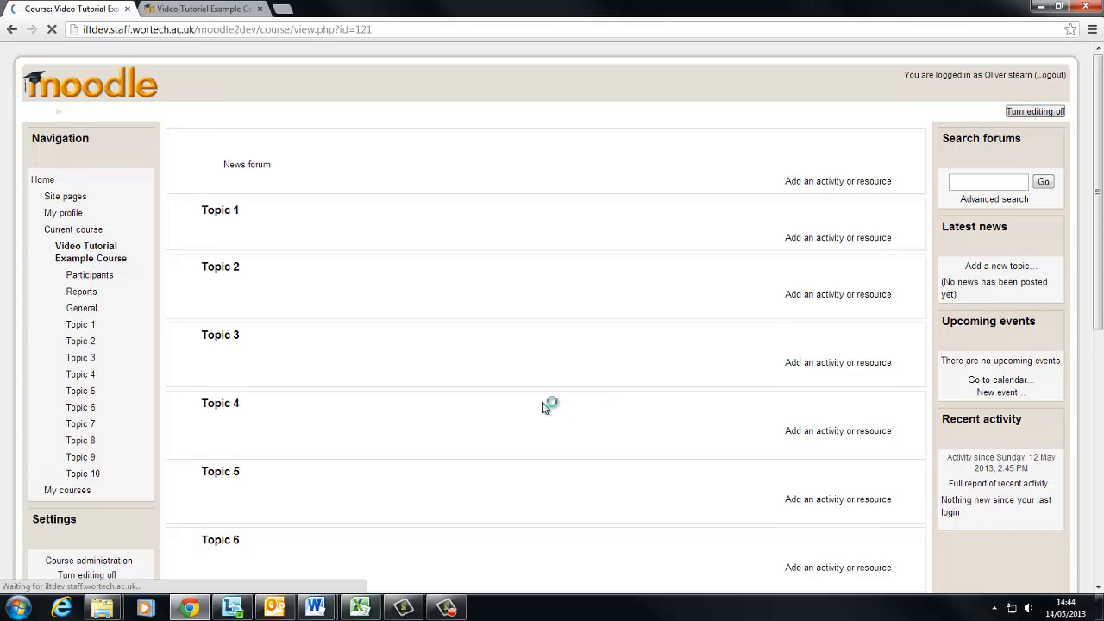
Turn editing on and open Topic 1's summary for editing.
click(1035, 110)
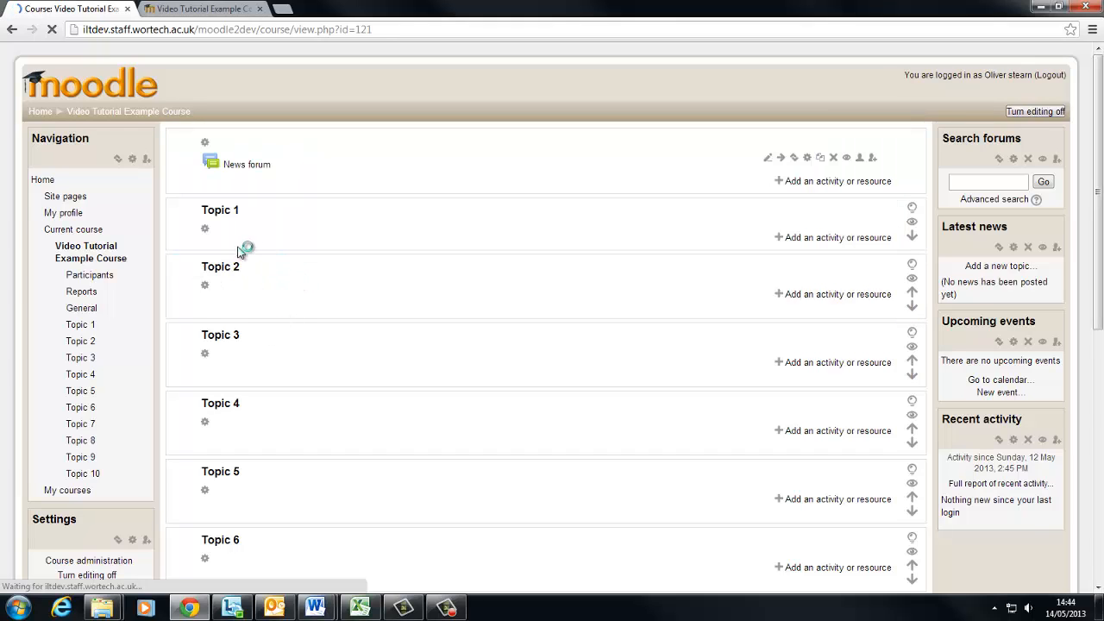
double_click(221, 211)
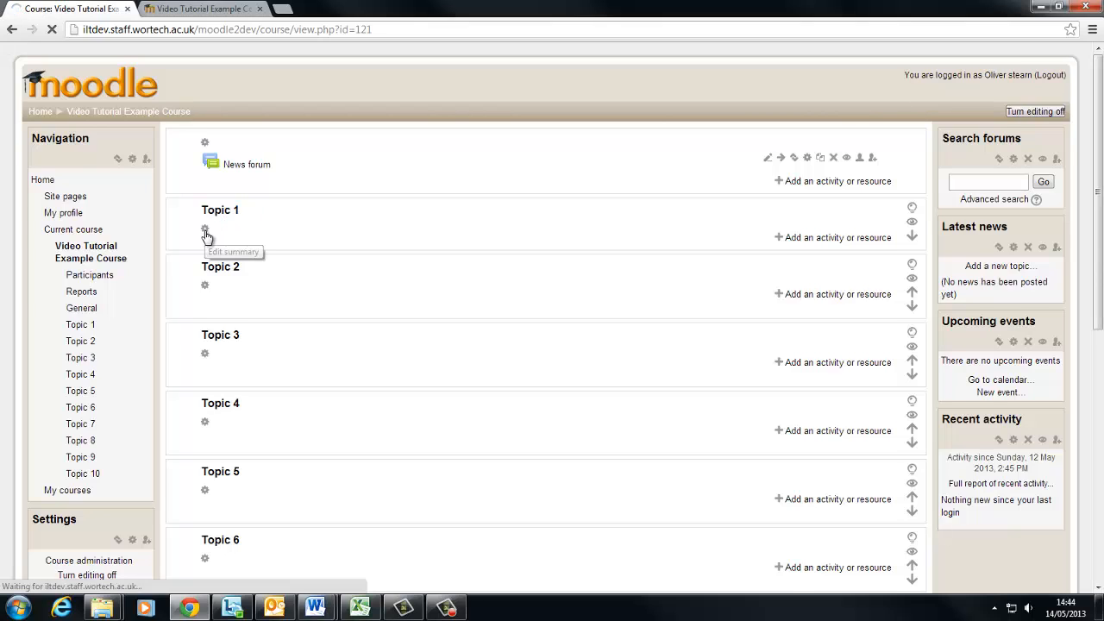
click(204, 228)
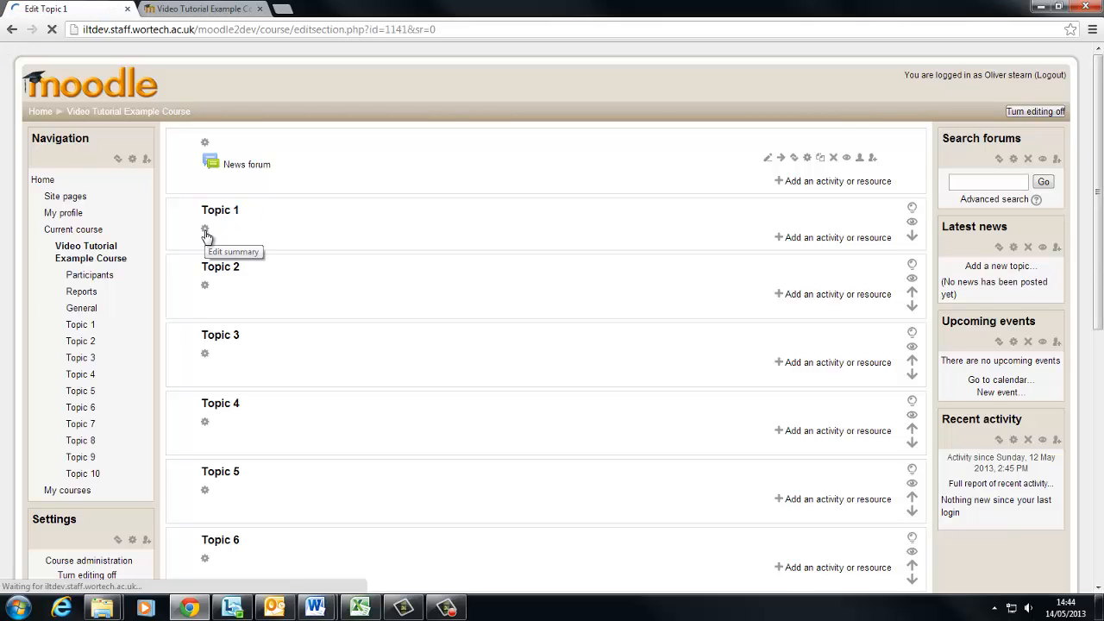
click(203, 230)
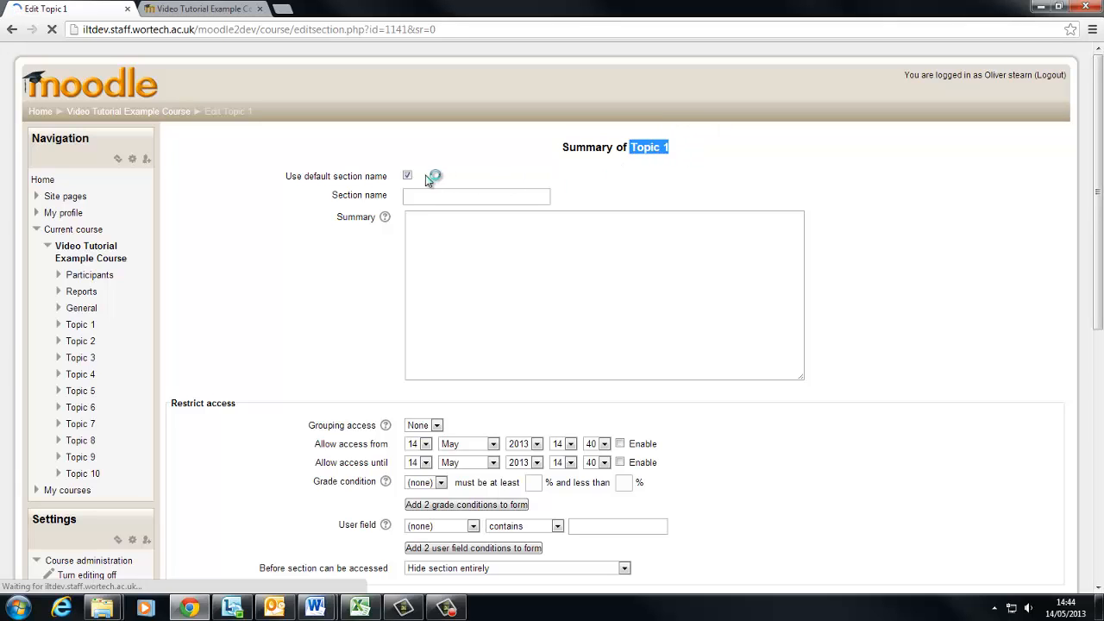
Untick the default section name and begin naming the section 'Introduction'.
click(407, 176)
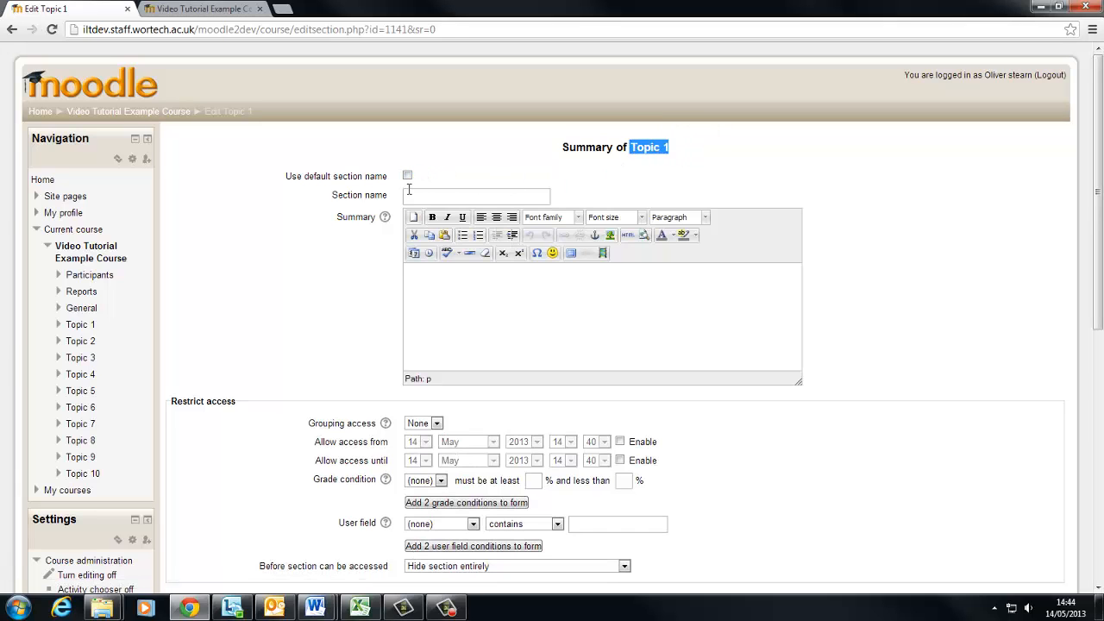
click(476, 195)
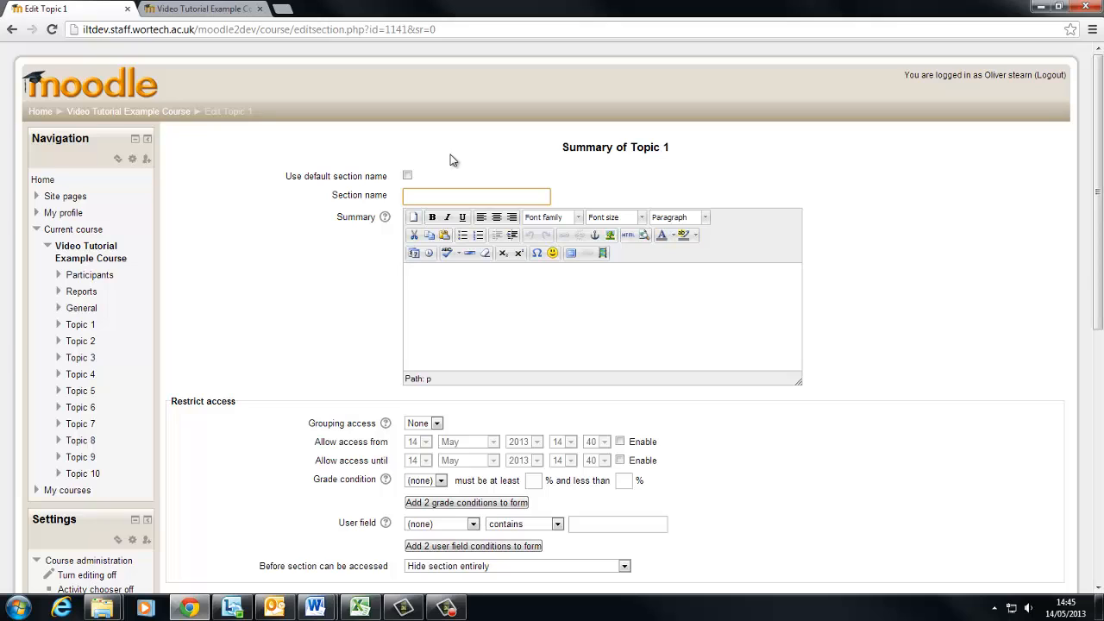
text(Introd)
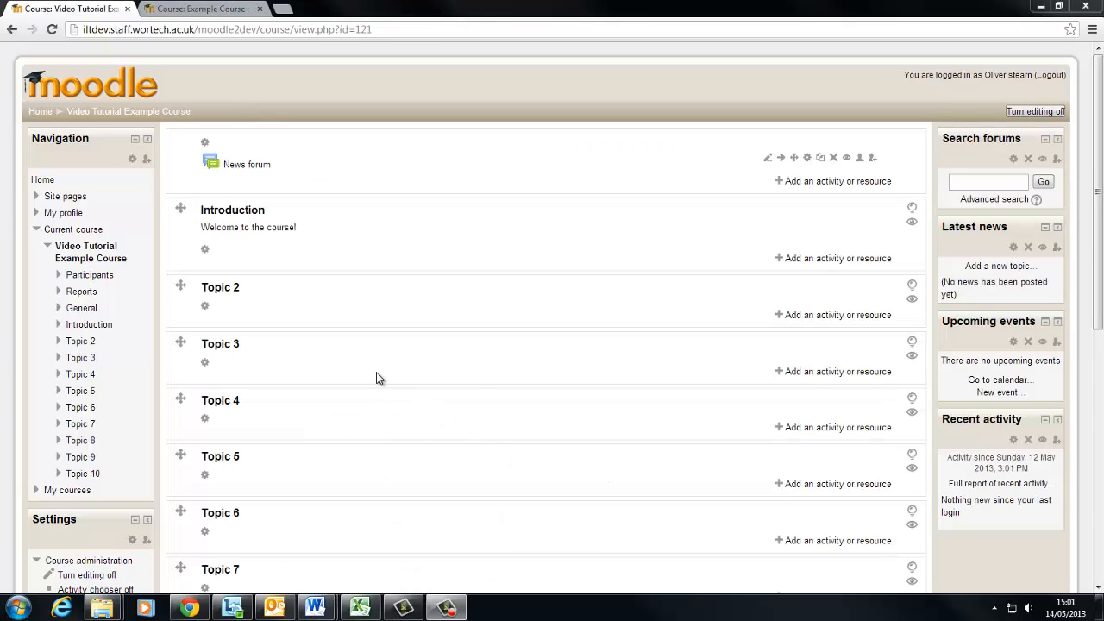
mouse_move(302, 273)
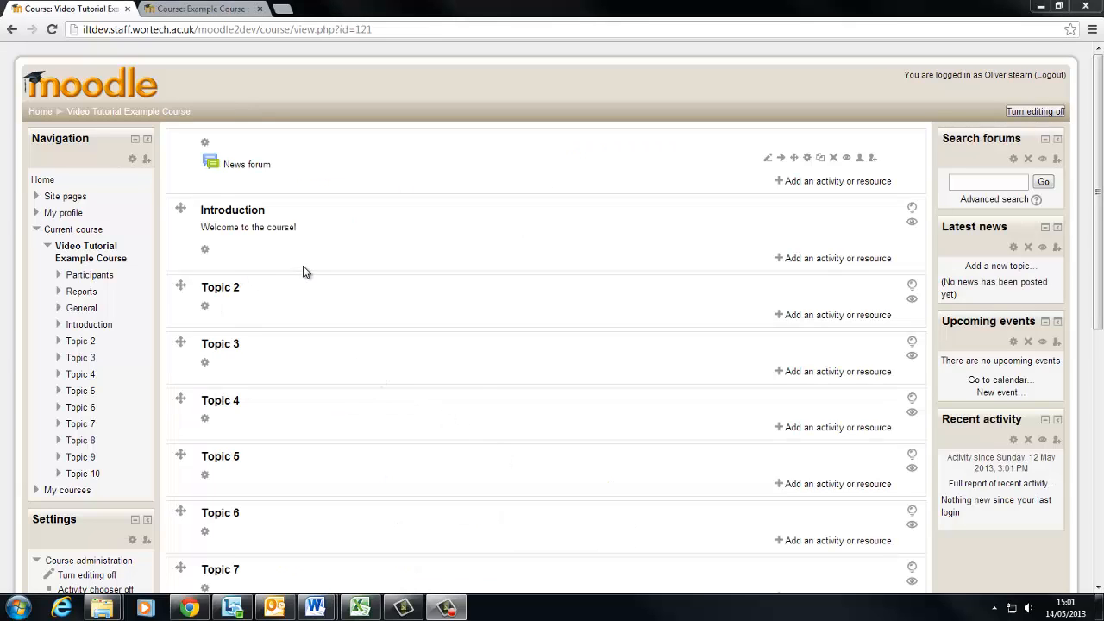
mouse_move(302, 248)
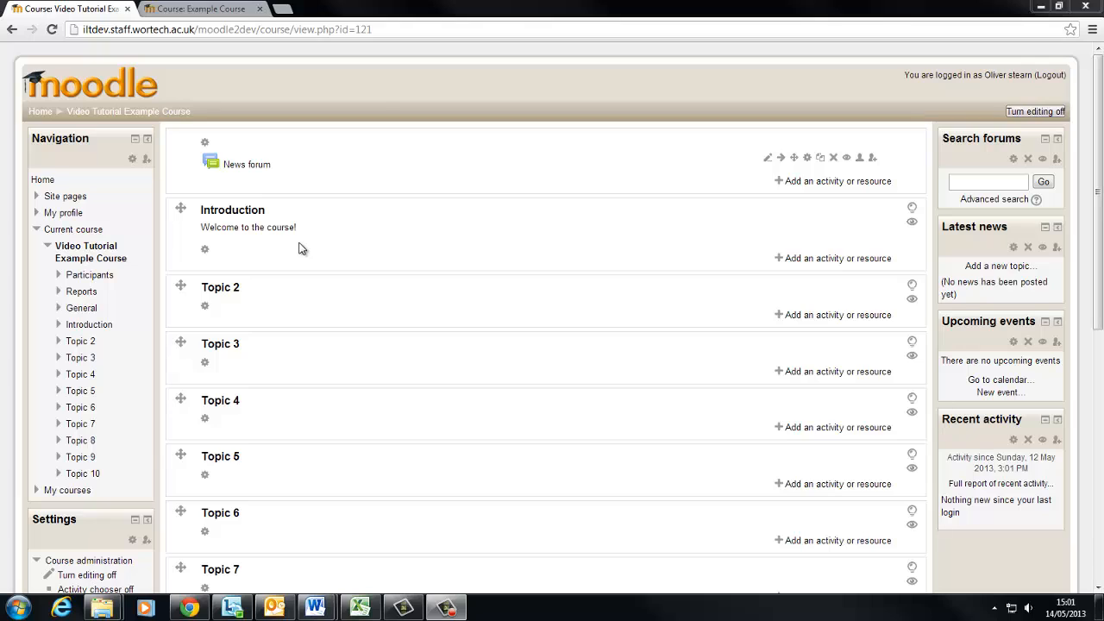
mouse_move(207, 290)
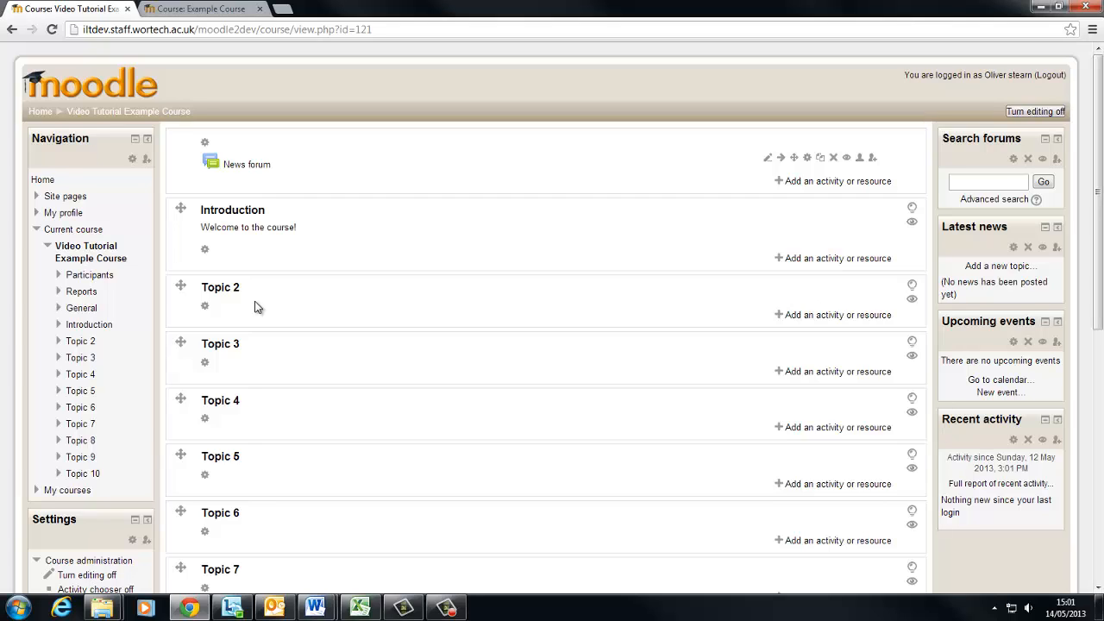
mouse_move(266, 307)
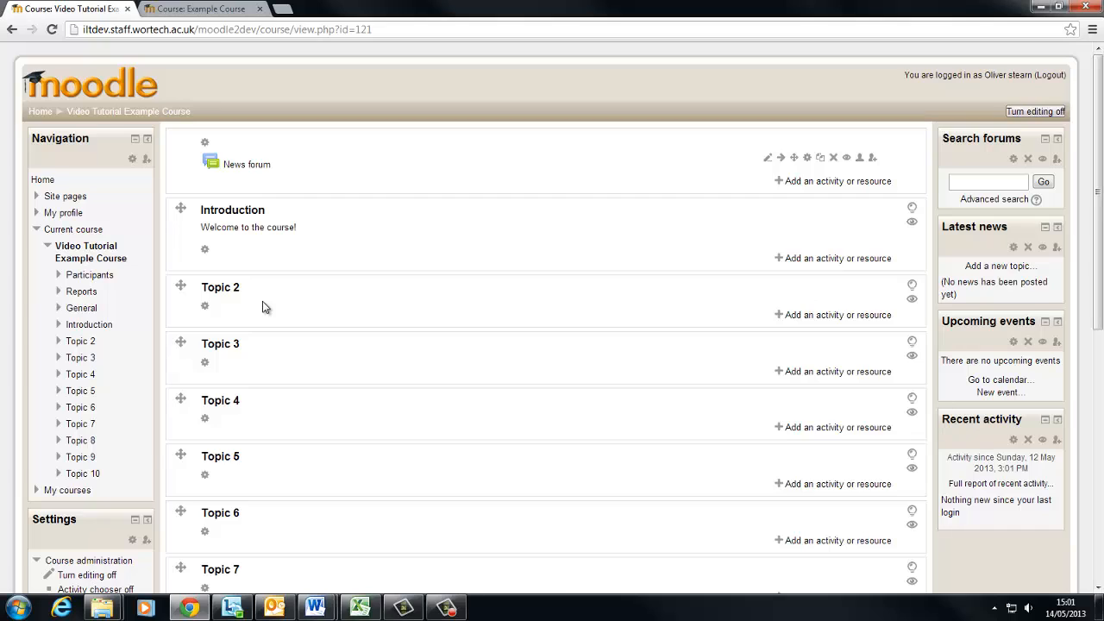
mouse_move(228, 307)
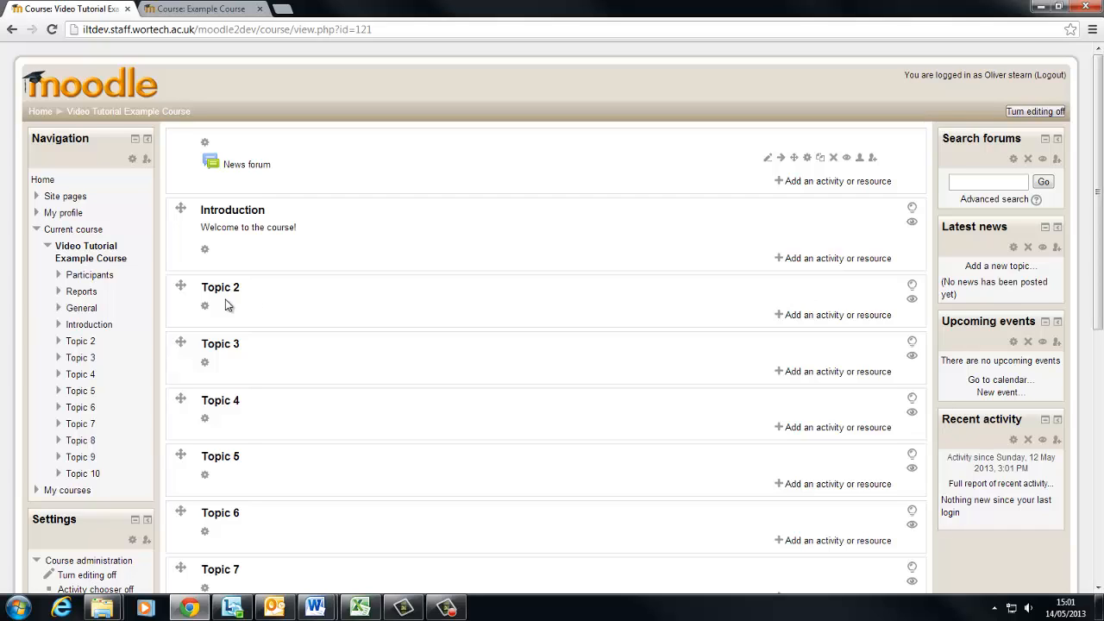
Interact with the course page near the Introduction section without changing anything.
double_click(214, 287)
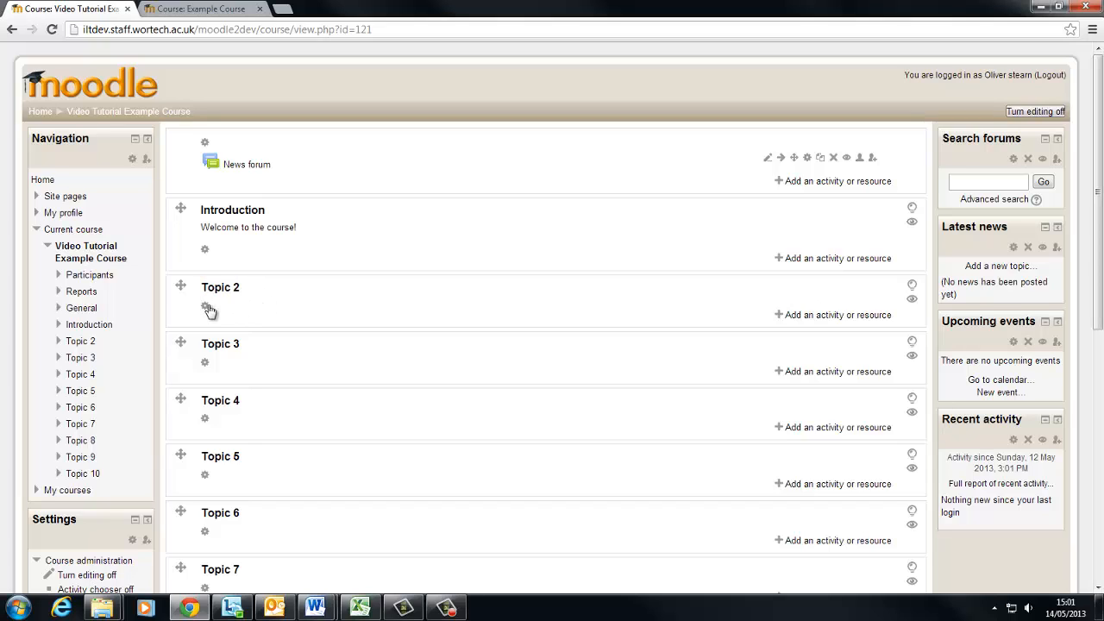
mouse_move(520, 307)
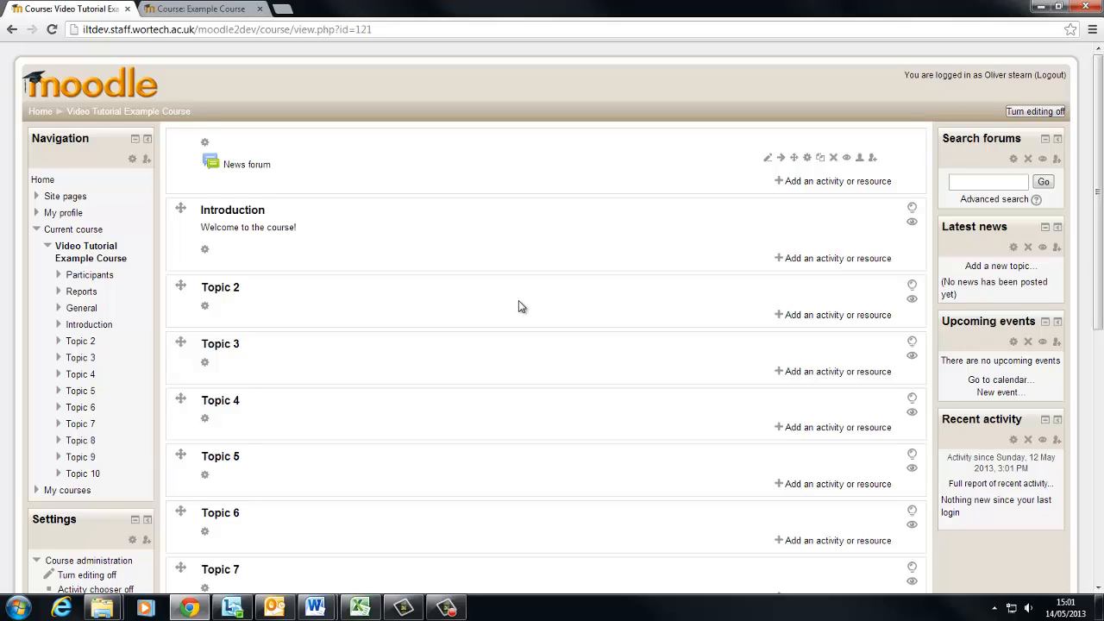
mouse_move(221, 304)
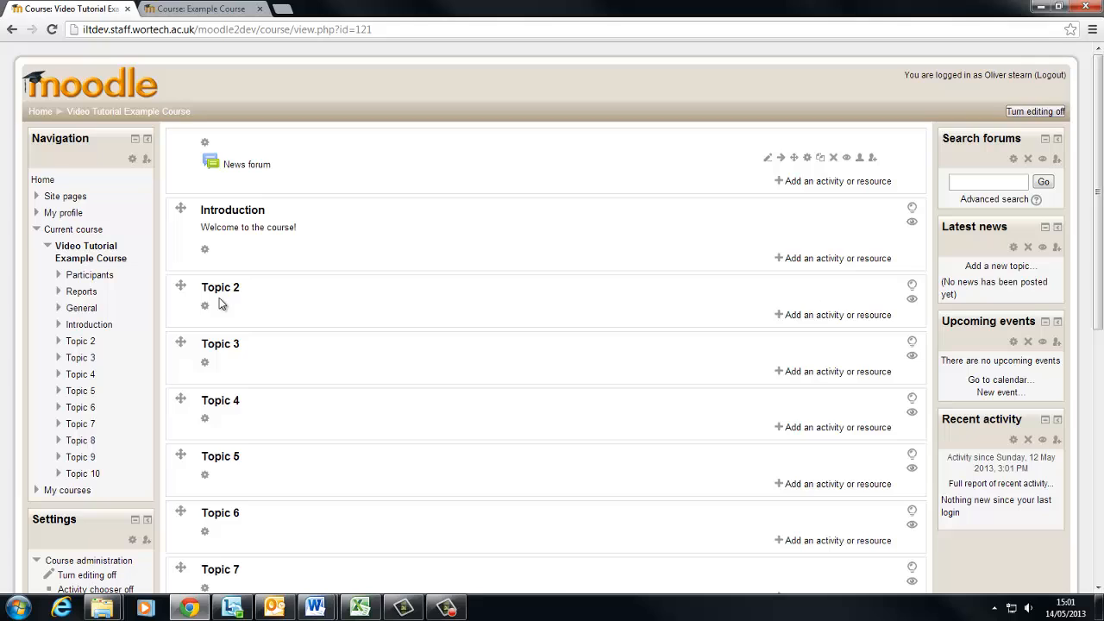
mouse_move(205, 309)
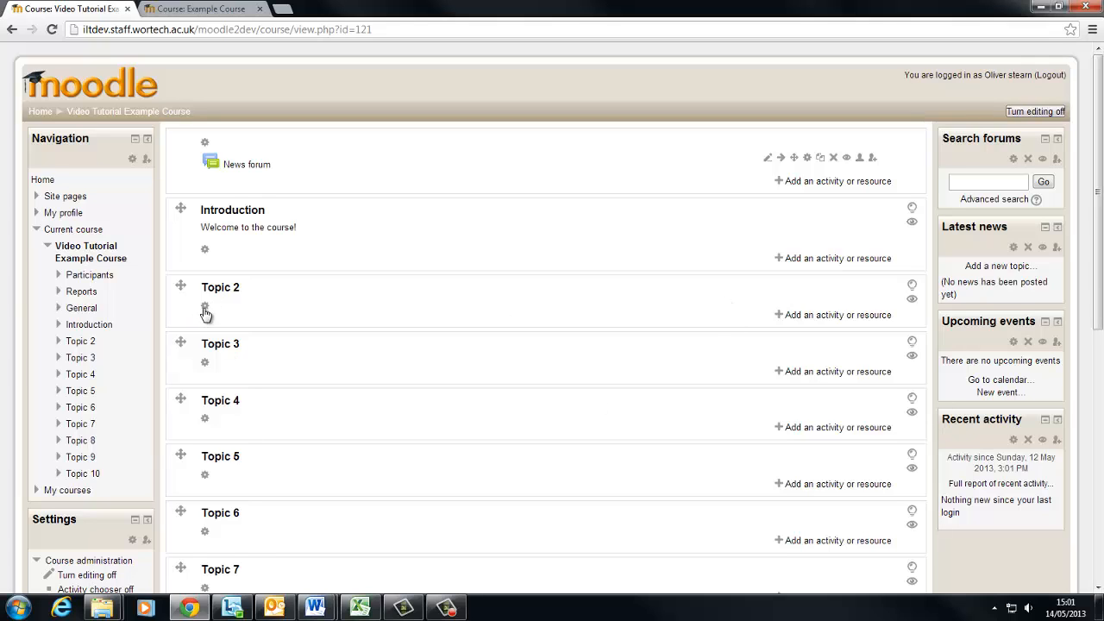
mouse_move(228, 335)
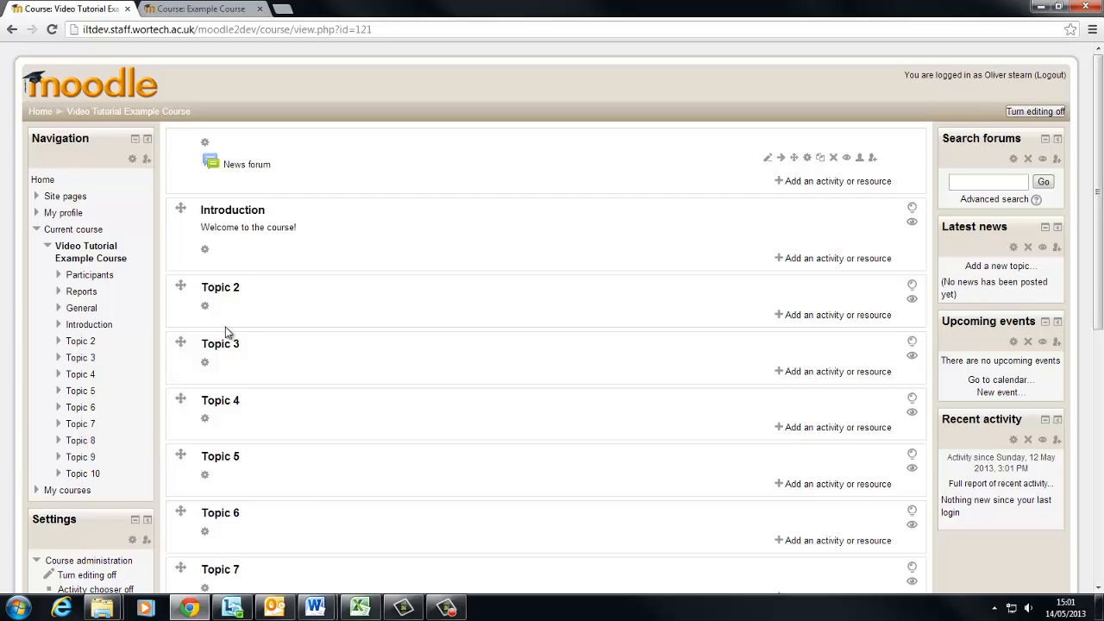
mouse_move(255, 322)
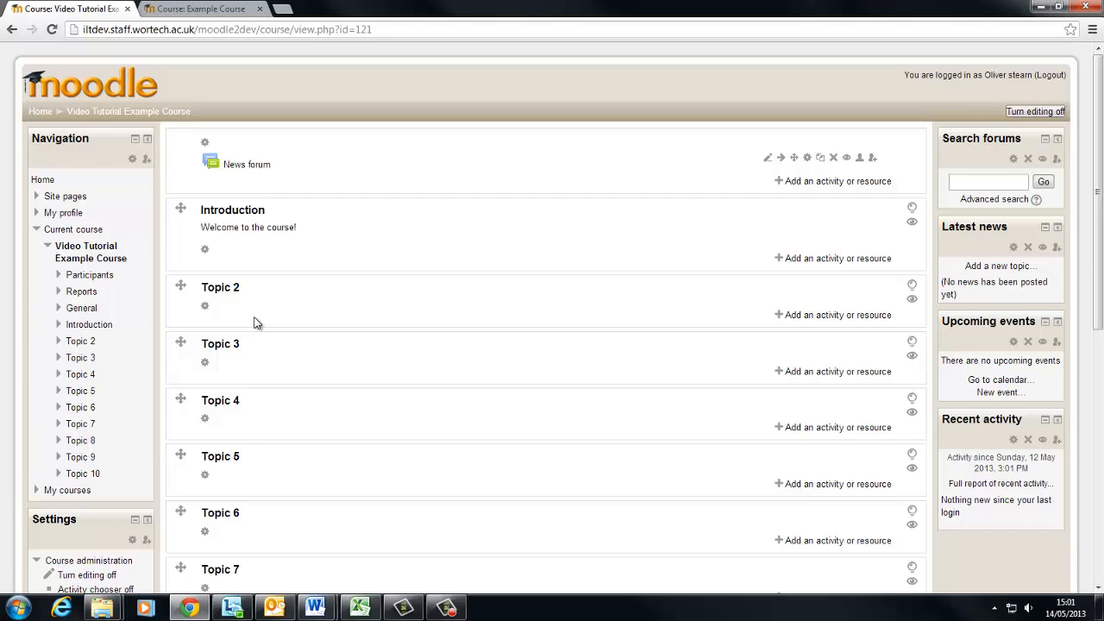
mouse_move(793, 332)
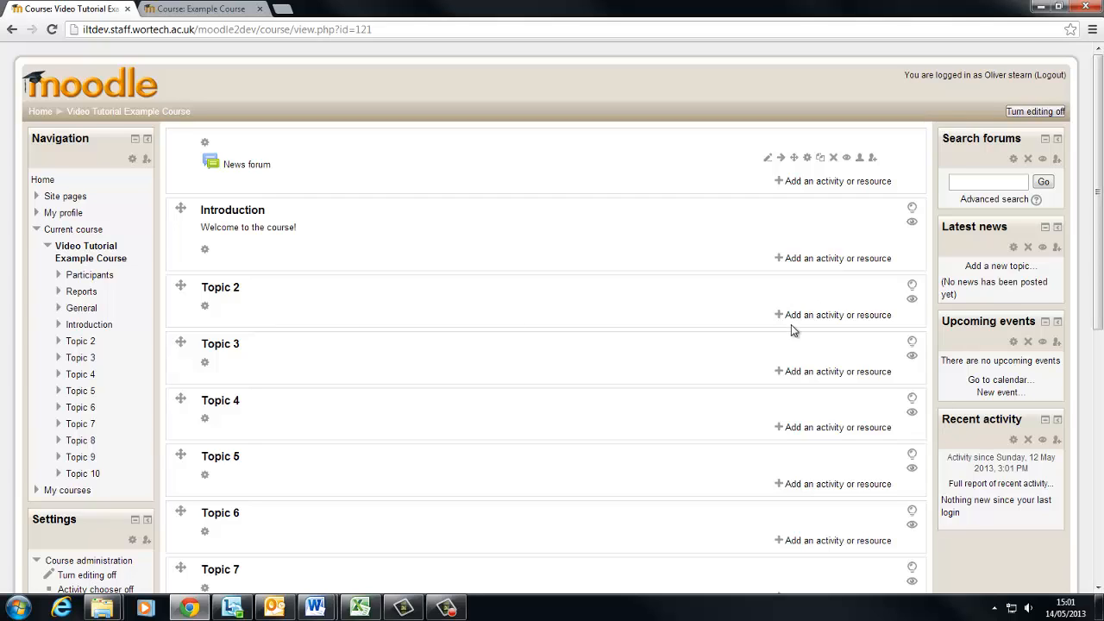
Add a Label resource to Topic 2 from the activity chooser.
click(831, 314)
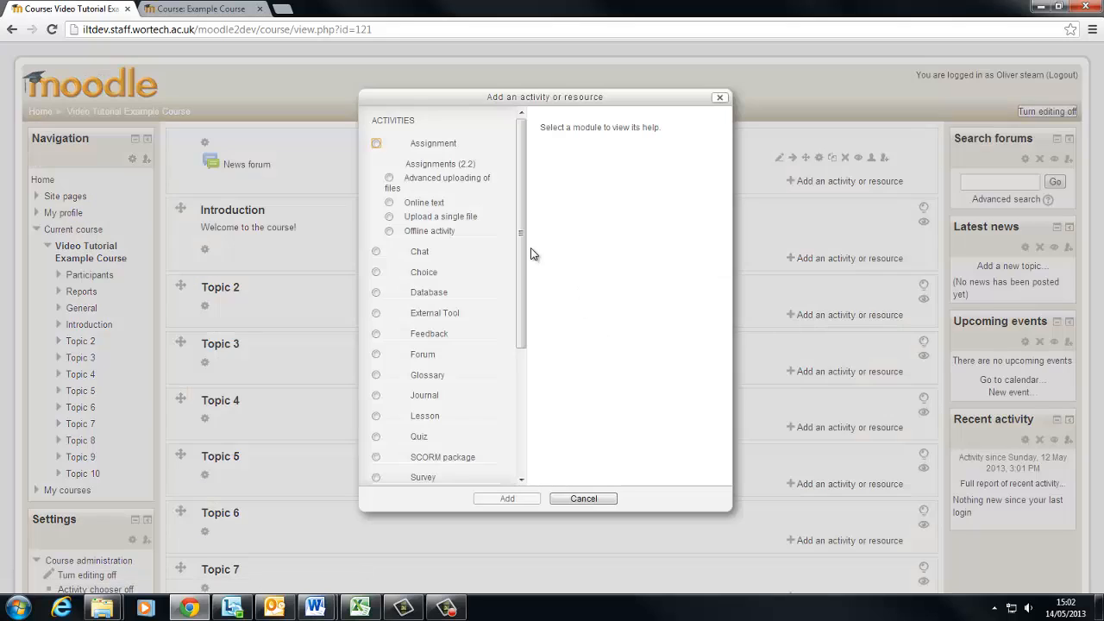
scroll(down, 3)
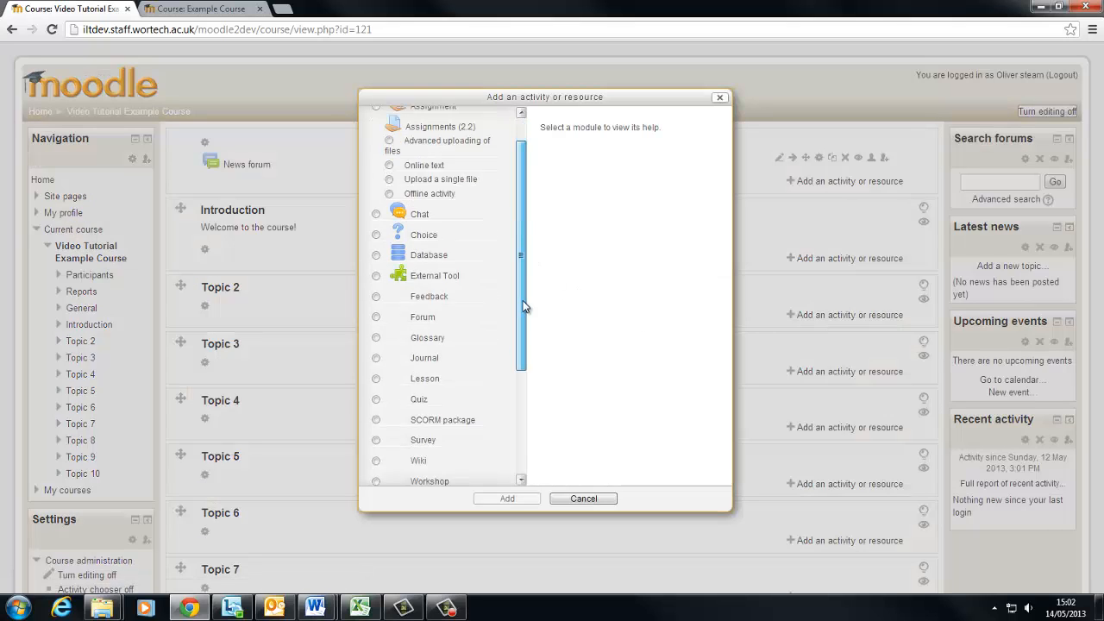
scroll(down, 3)
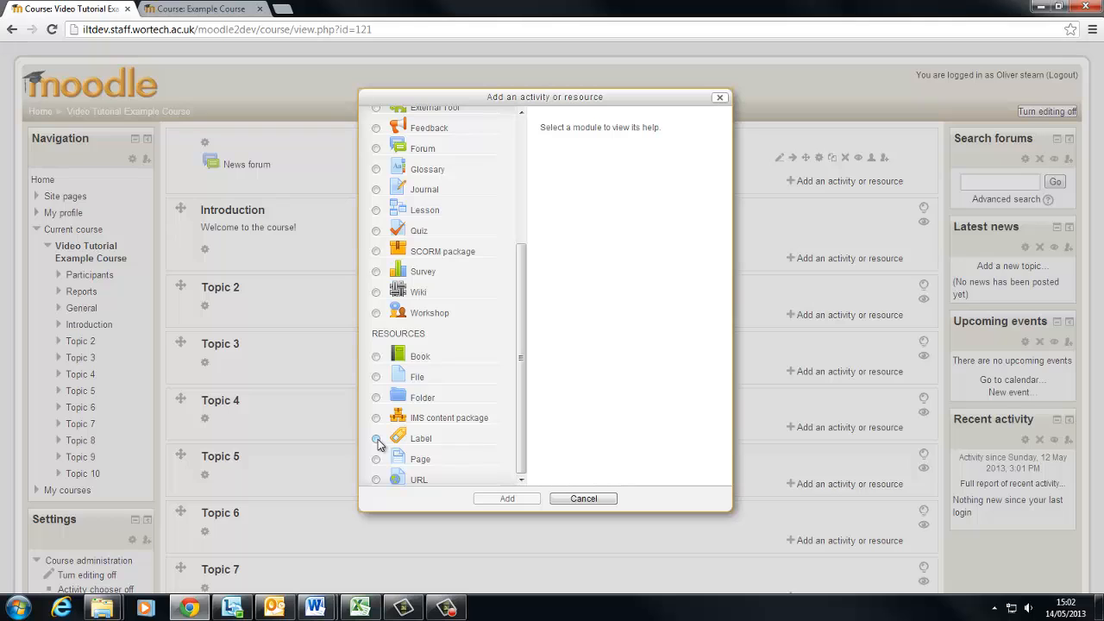
click(376, 438)
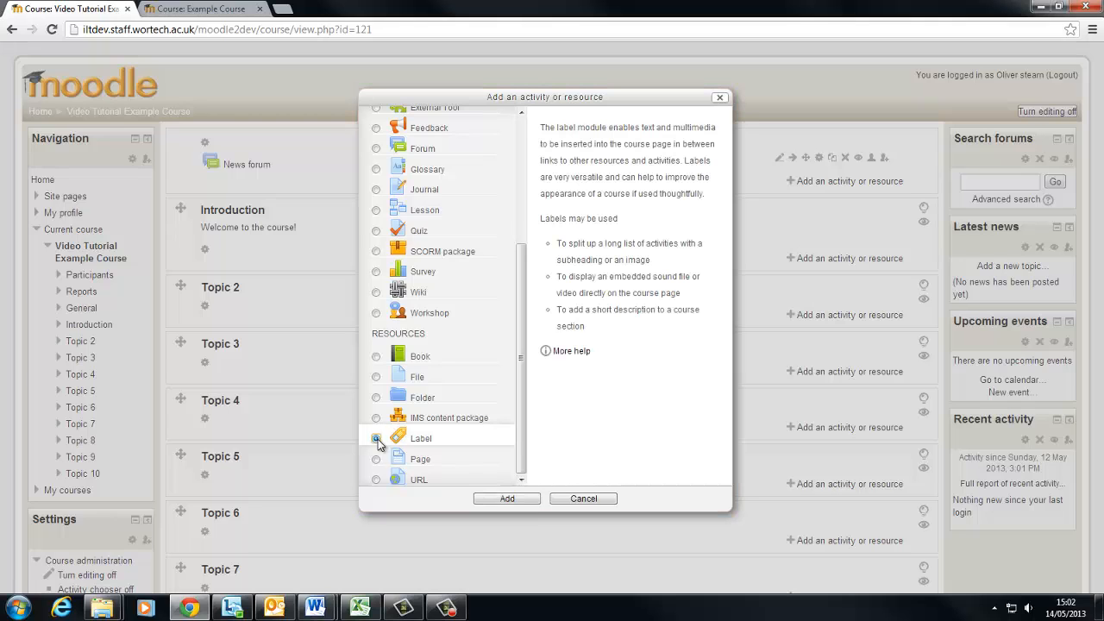
click(376, 438)
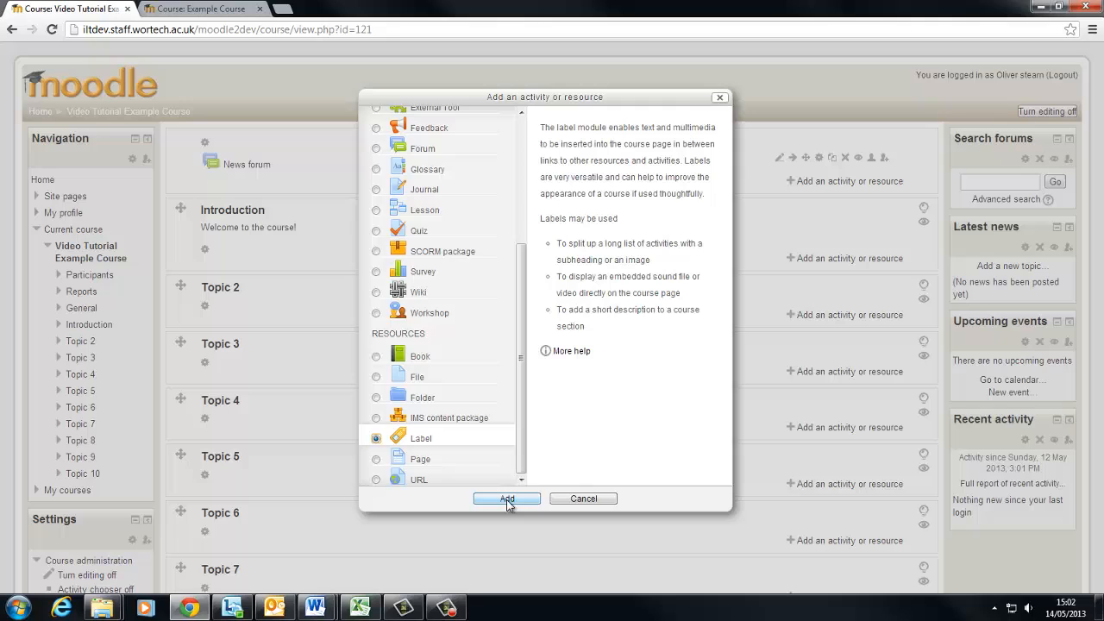
click(507, 499)
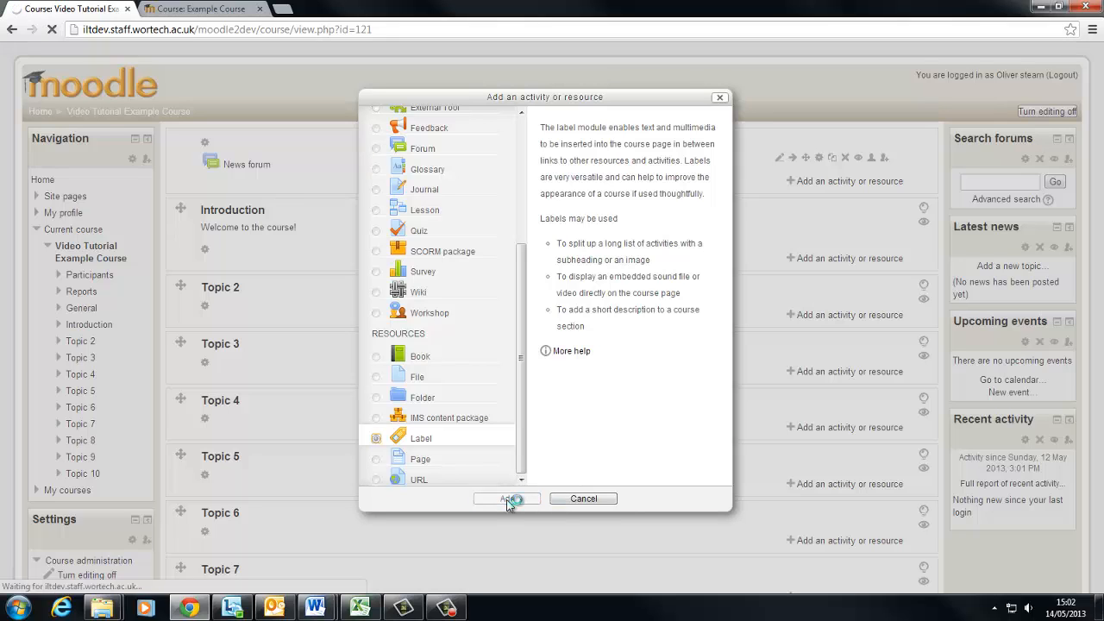
click(508, 498)
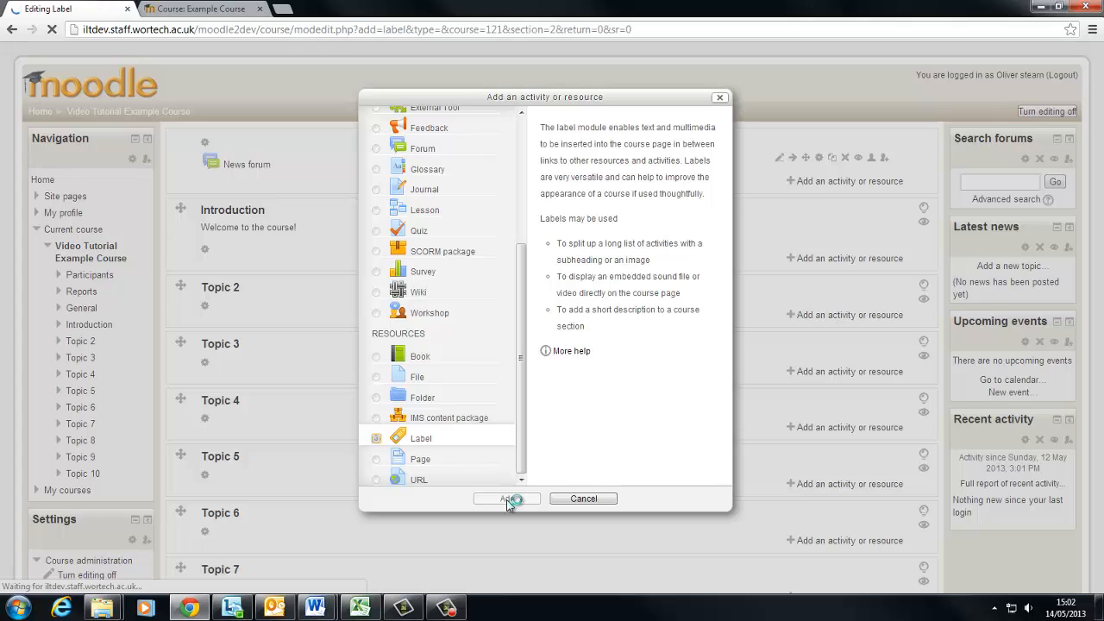
Start the label text and begin inserting an image via file upload.
click(507, 497)
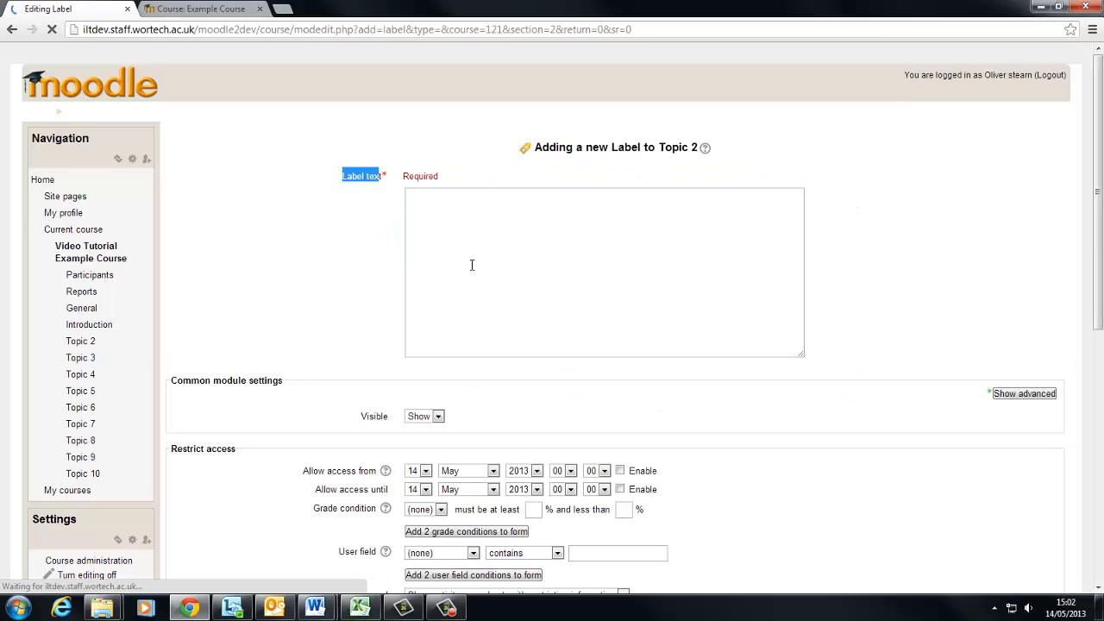
click(604, 273)
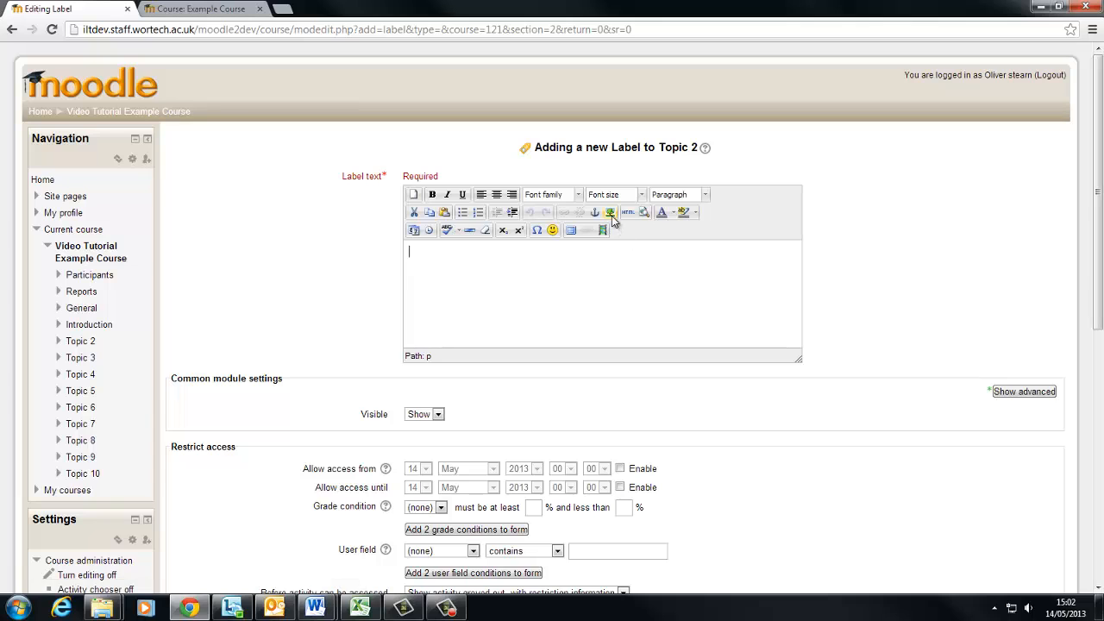
click(611, 212)
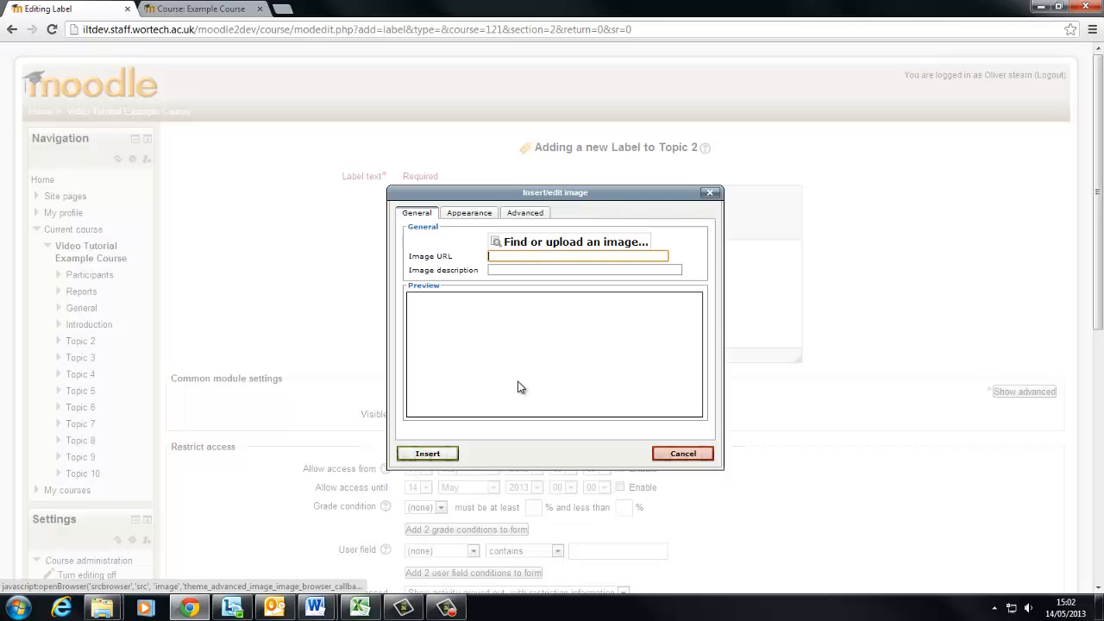
click(572, 241)
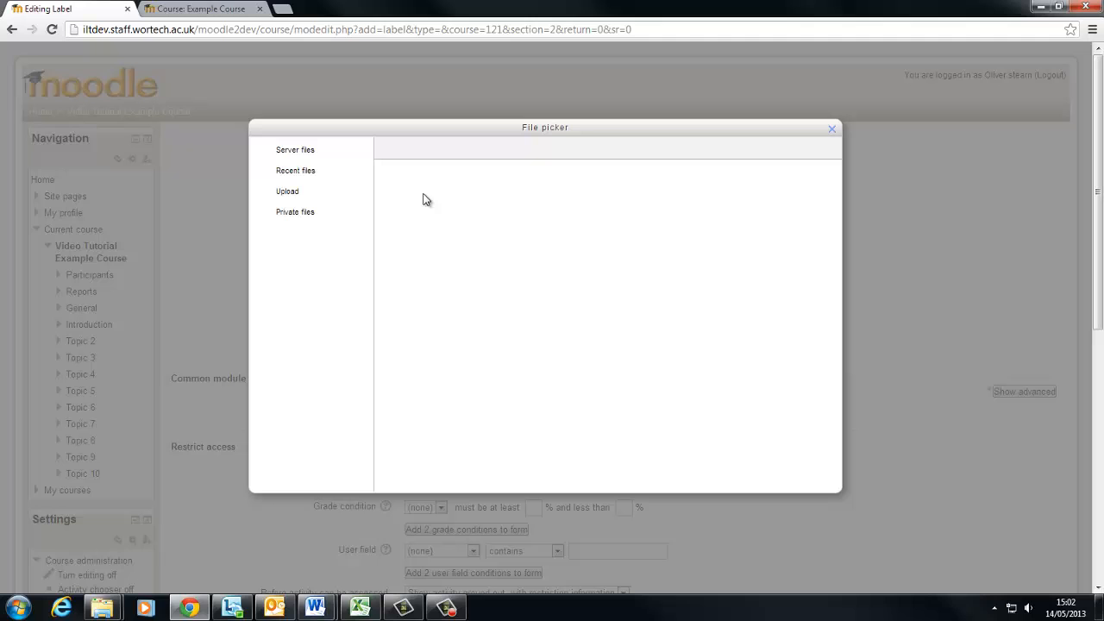
click(287, 190)
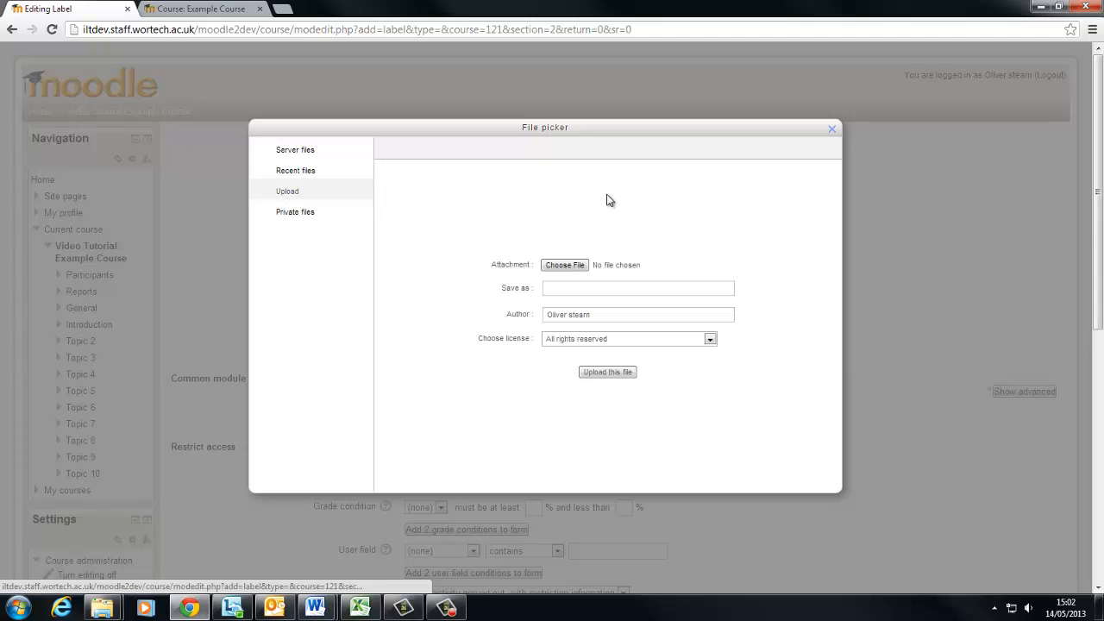
Upload the 'information' picture and insert it into the label without a description.
click(564, 266)
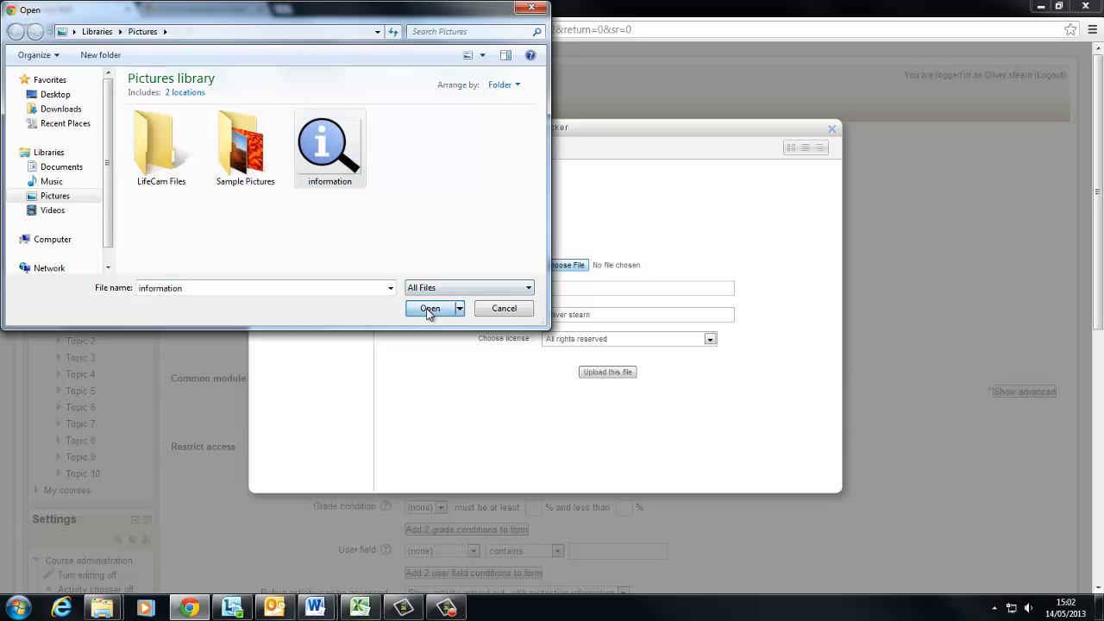
click(428, 307)
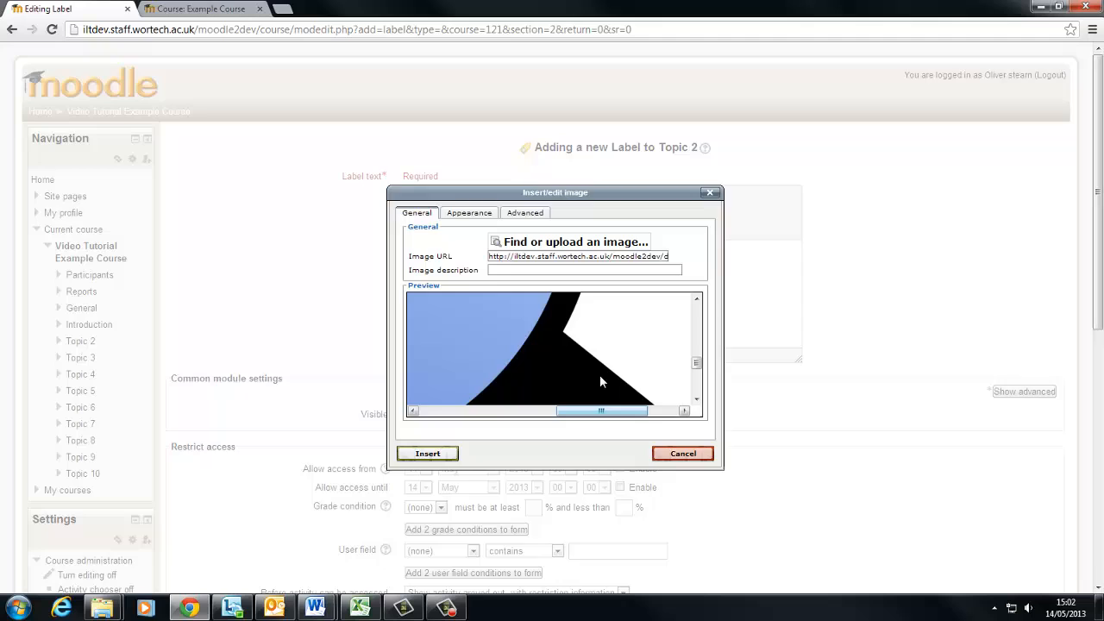
click(428, 453)
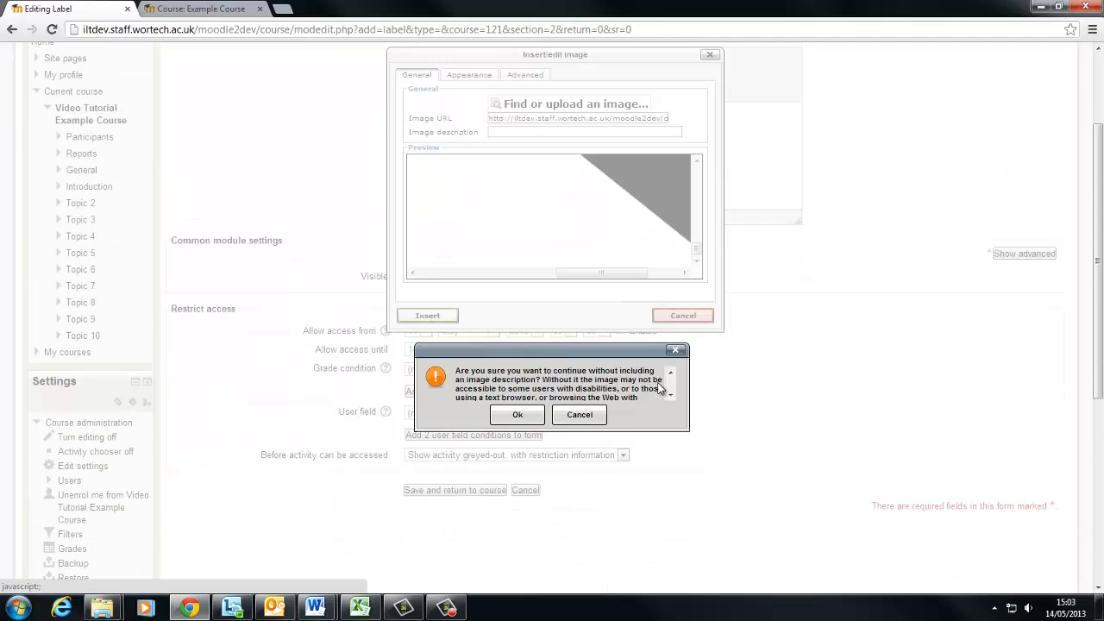
click(517, 414)
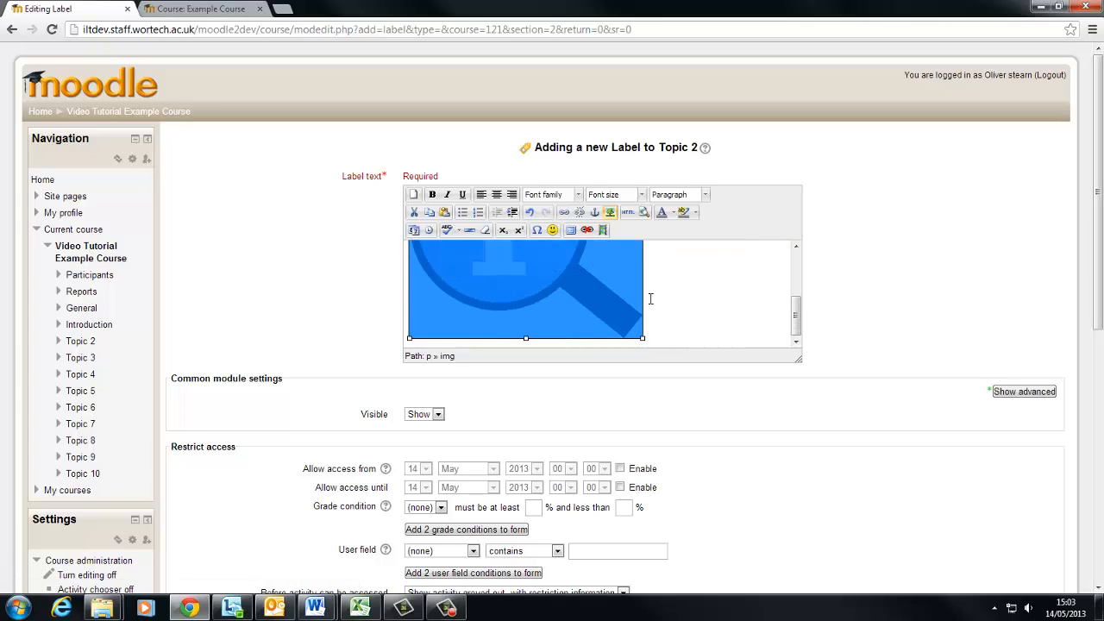
Shrink the information image down to a small icon size.
drag(642, 337, 566, 342)
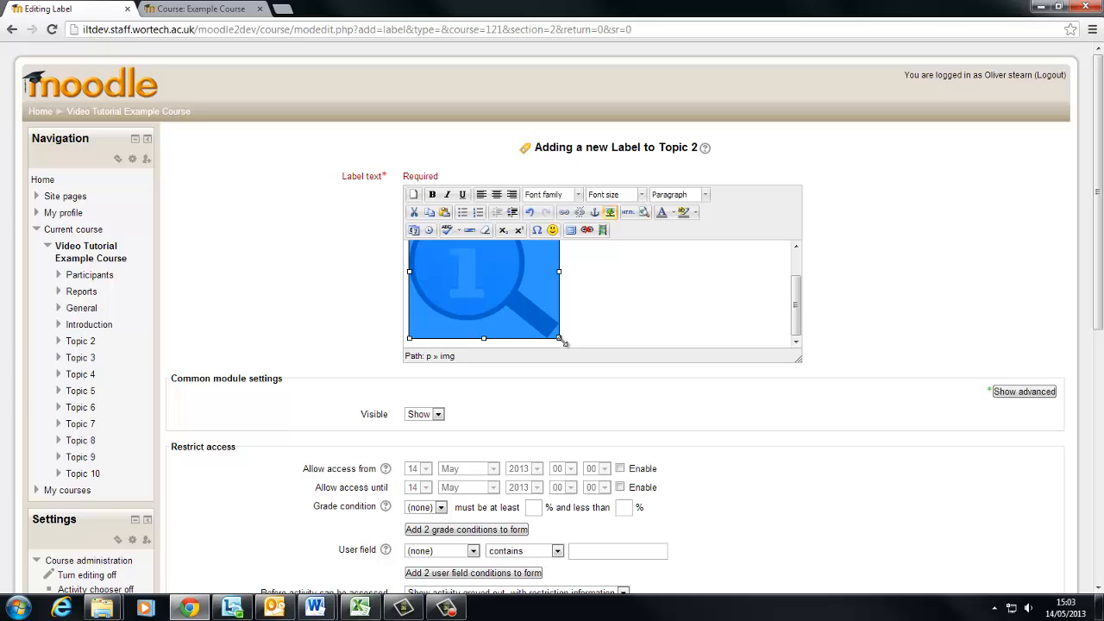
drag(562, 341, 480, 311)
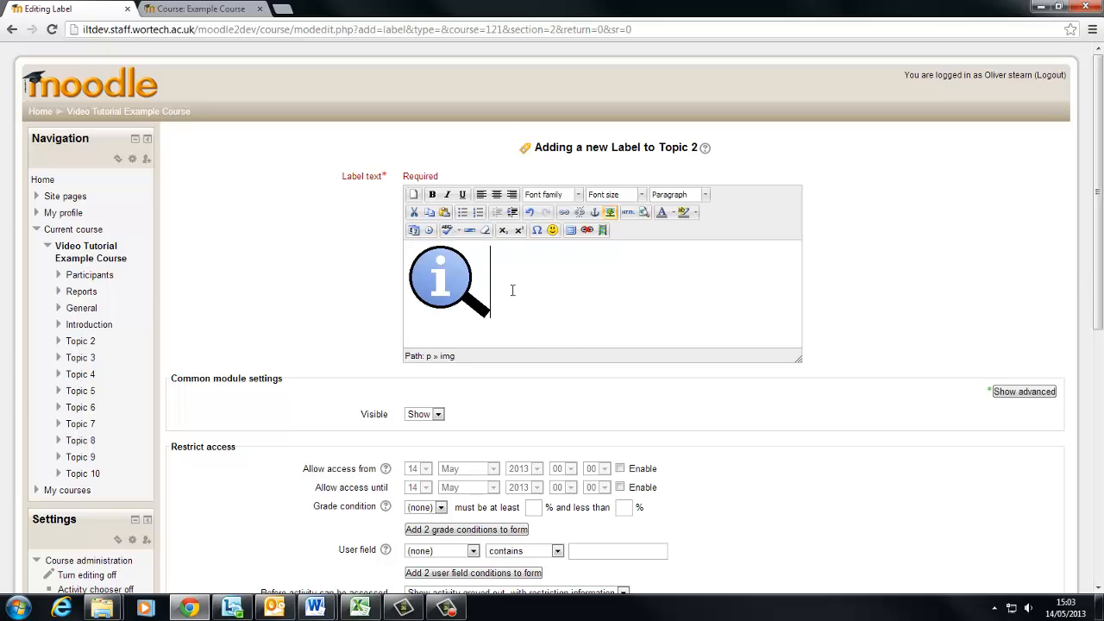
click(448, 280)
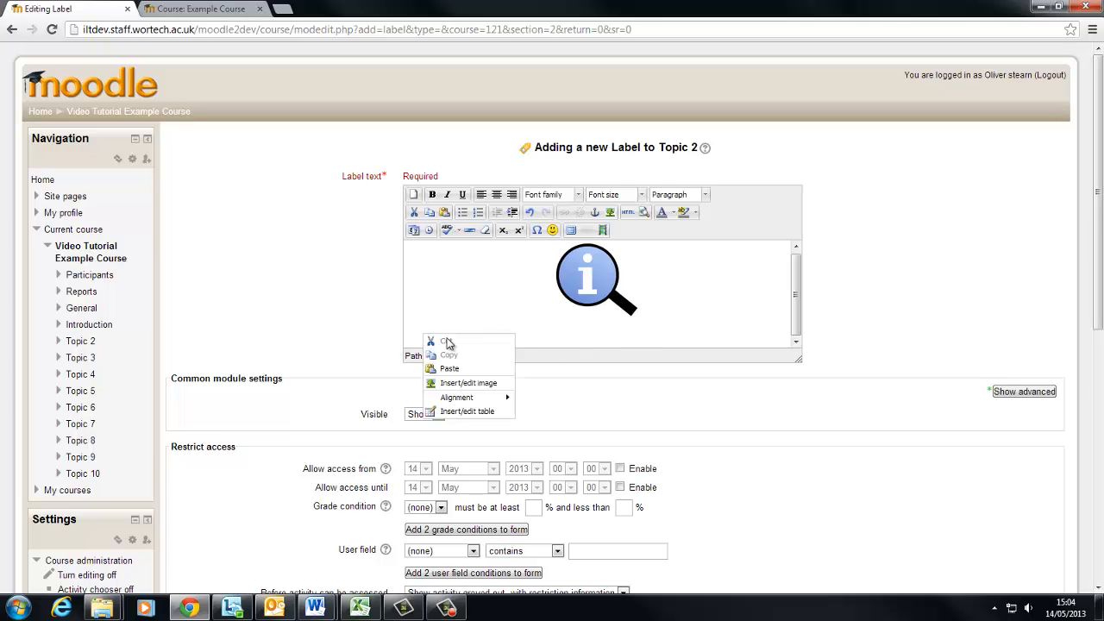
Write the welcome paragraph below the info icon and save the label to Topic 2.
click(456, 331)
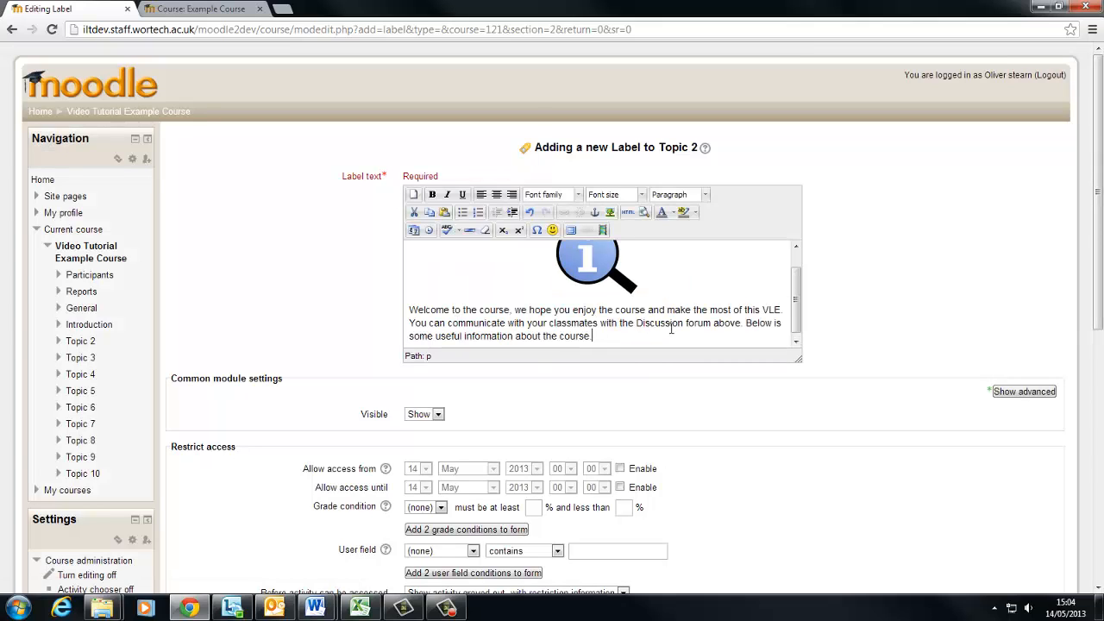
scroll(down, 3)
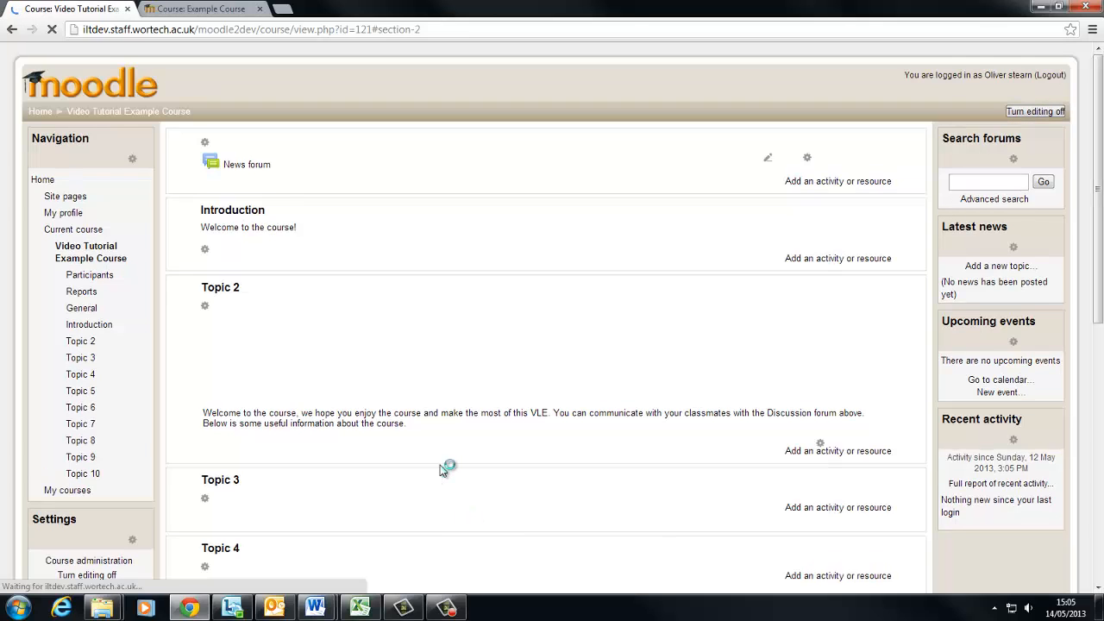
click(1036, 111)
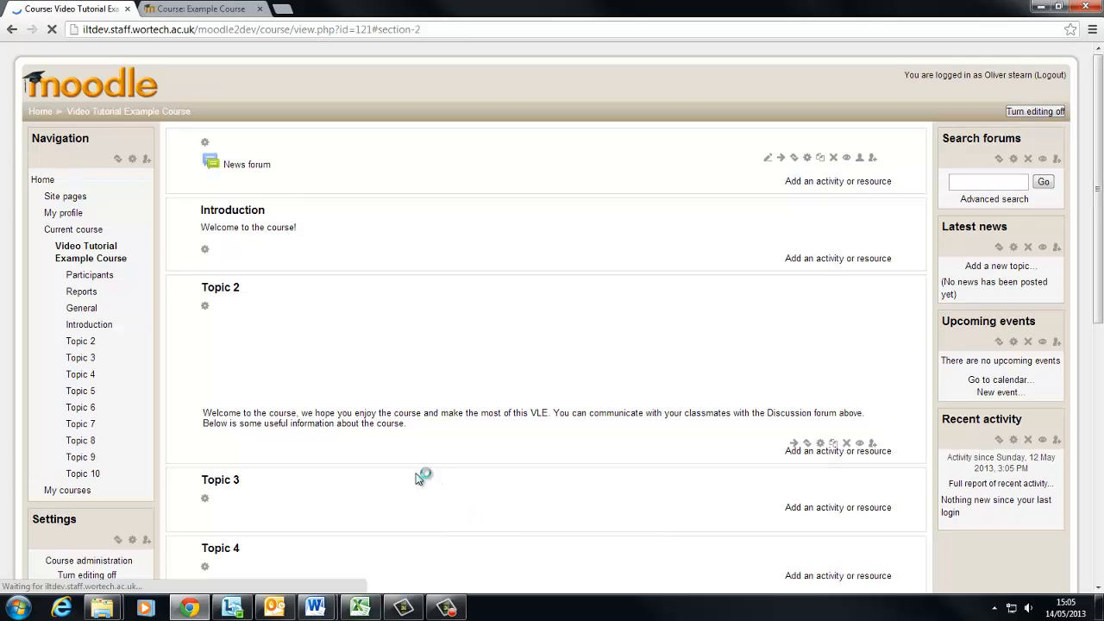
click(1036, 110)
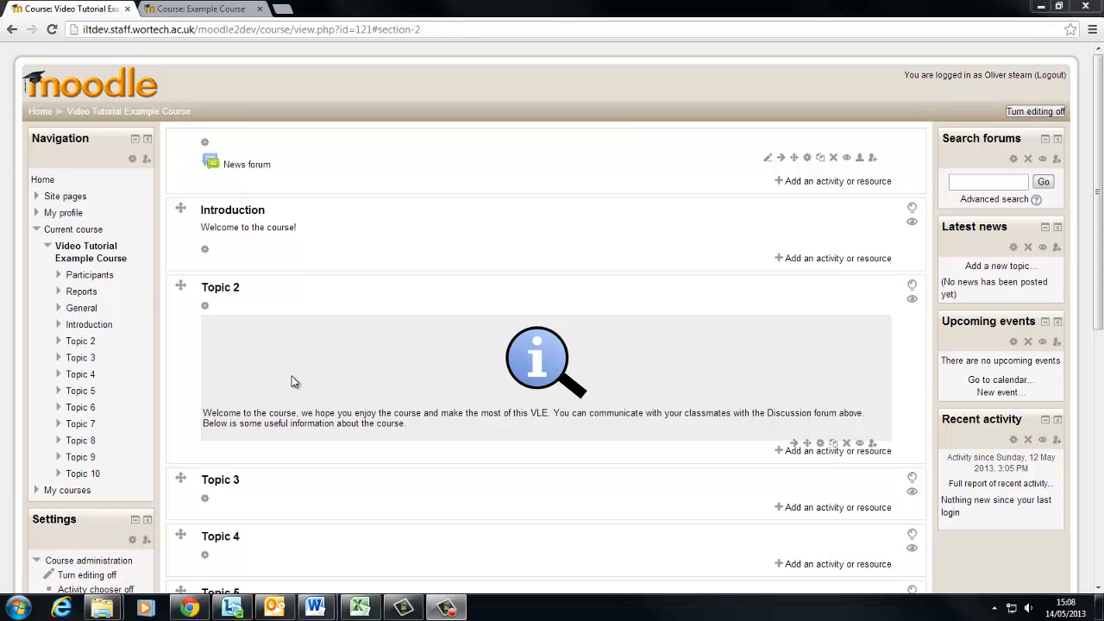
mouse_move(273, 328)
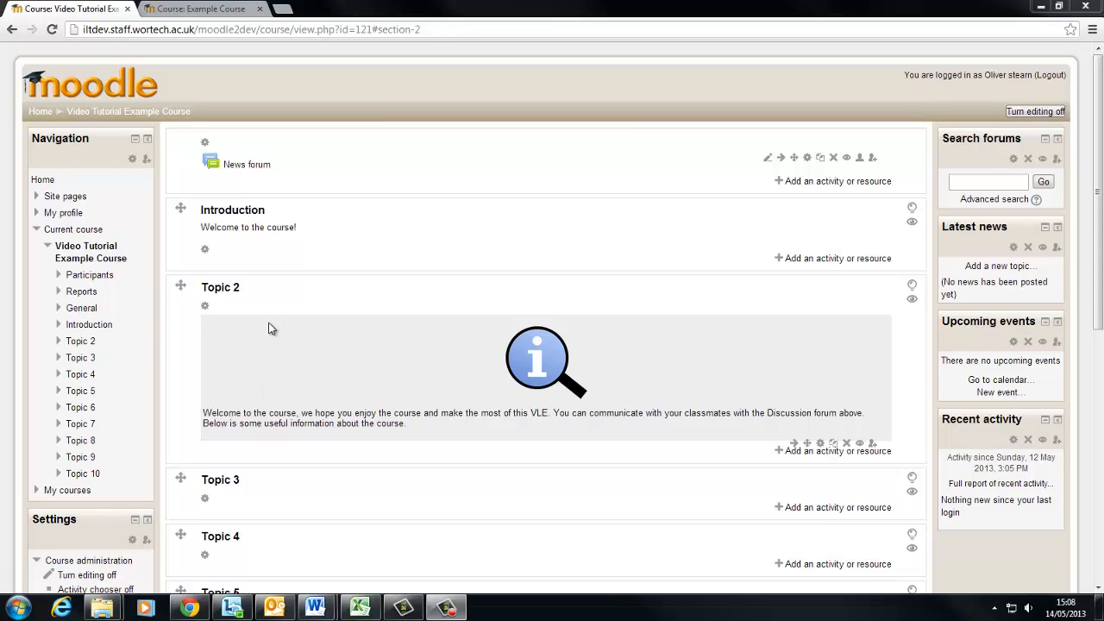
mouse_move(276, 435)
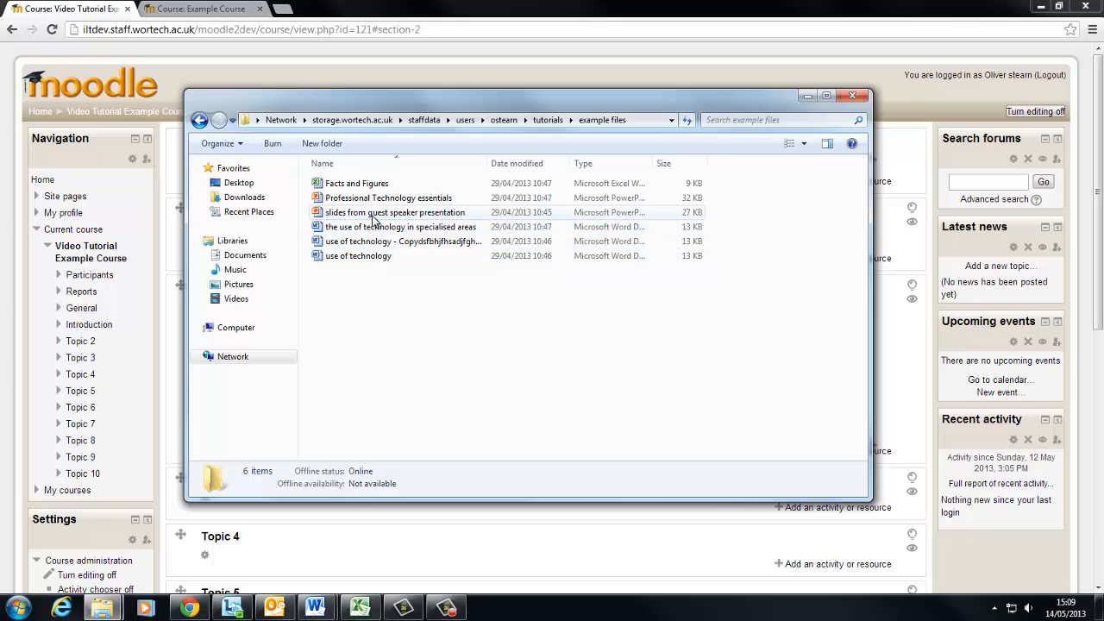
Locate 'the use of technology in specialised areas' document in Windows Explorer.
click(356, 183)
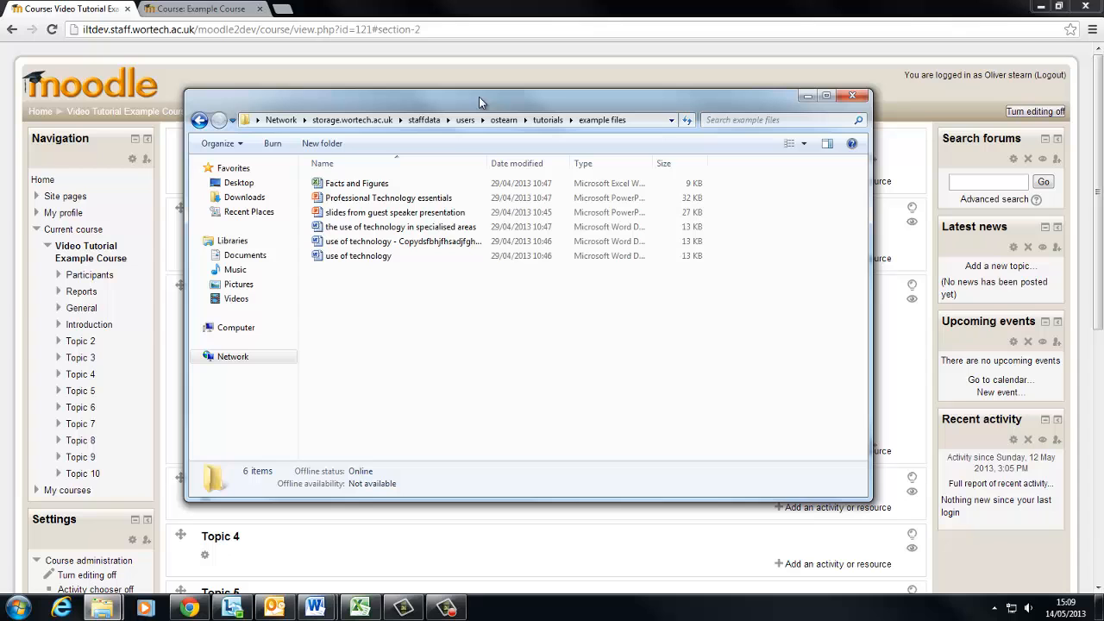
mouse_move(602, 105)
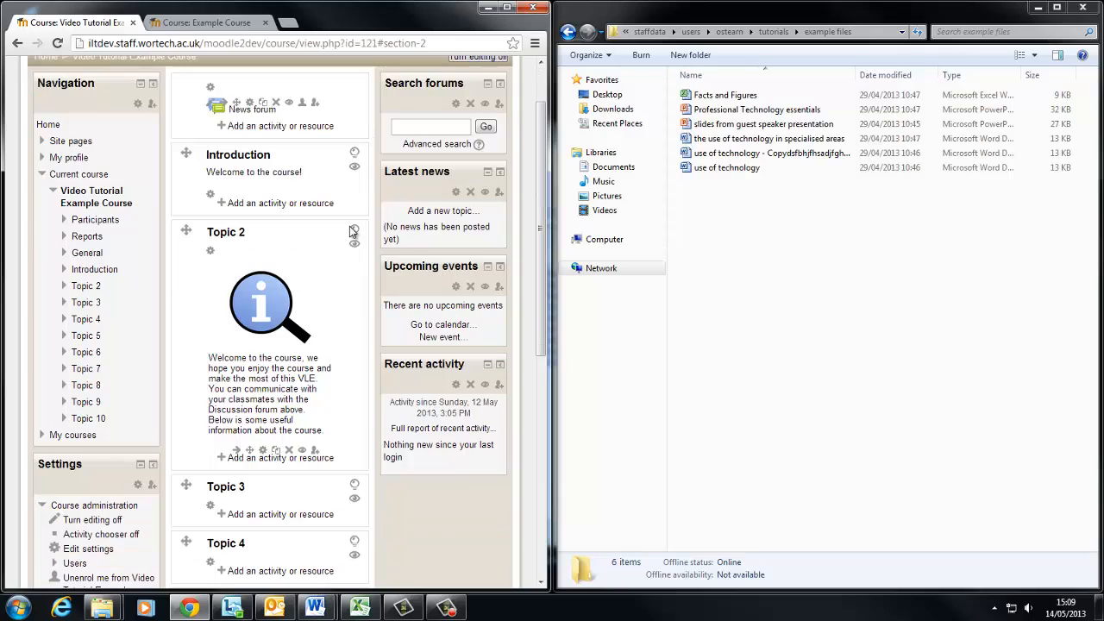
scroll(down, 3)
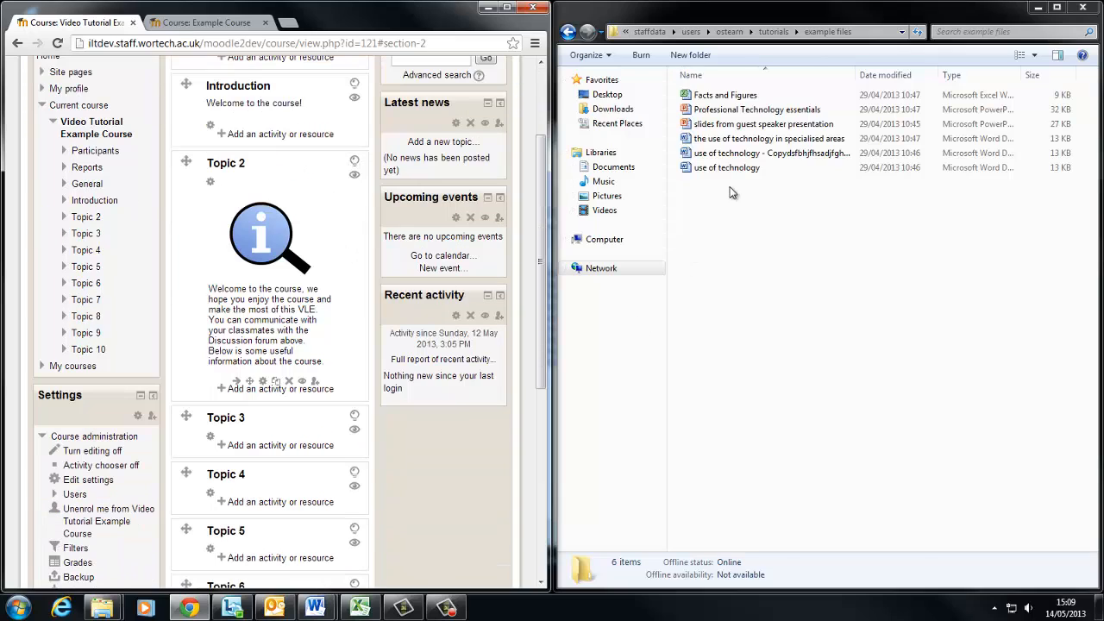
click(729, 167)
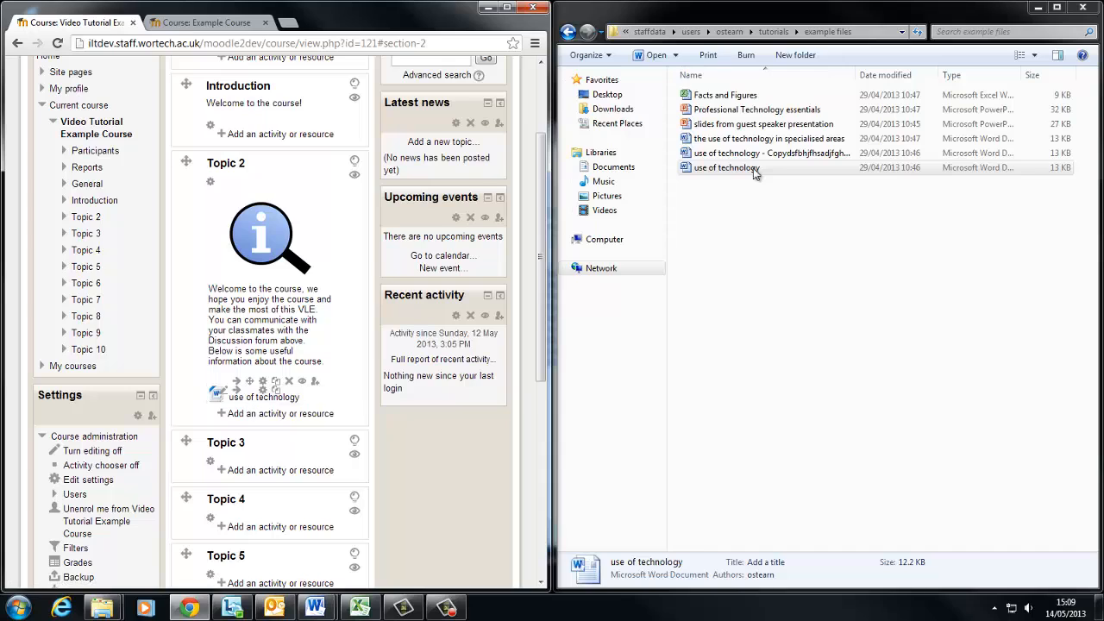
Drop the specialised areas document into Topic 2 and maximise the course page.
click(768, 138)
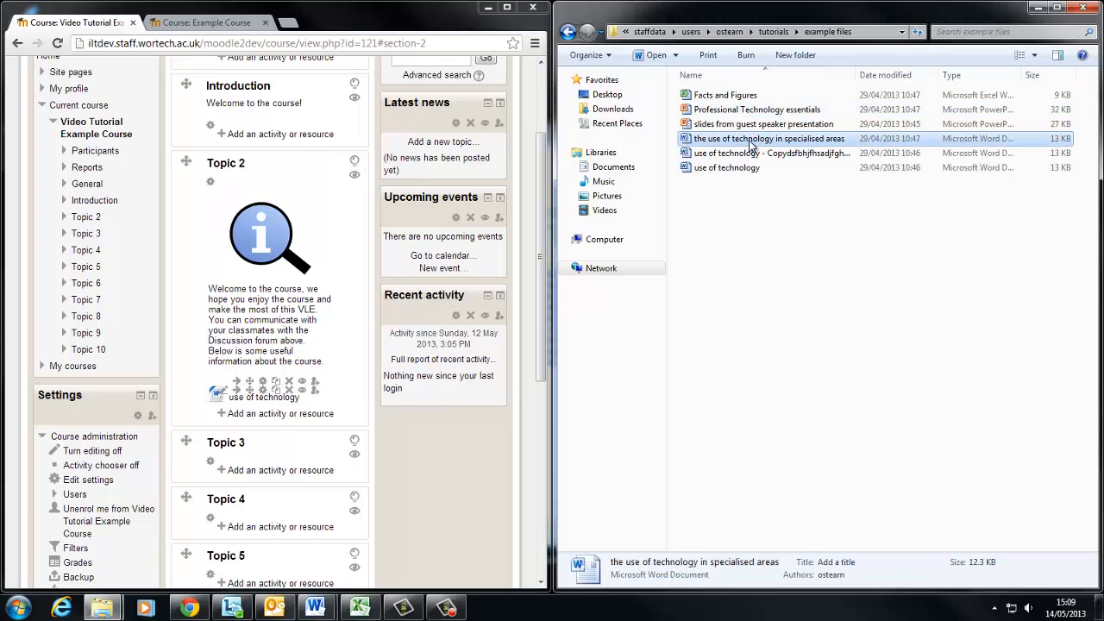
drag(770, 138, 268, 432)
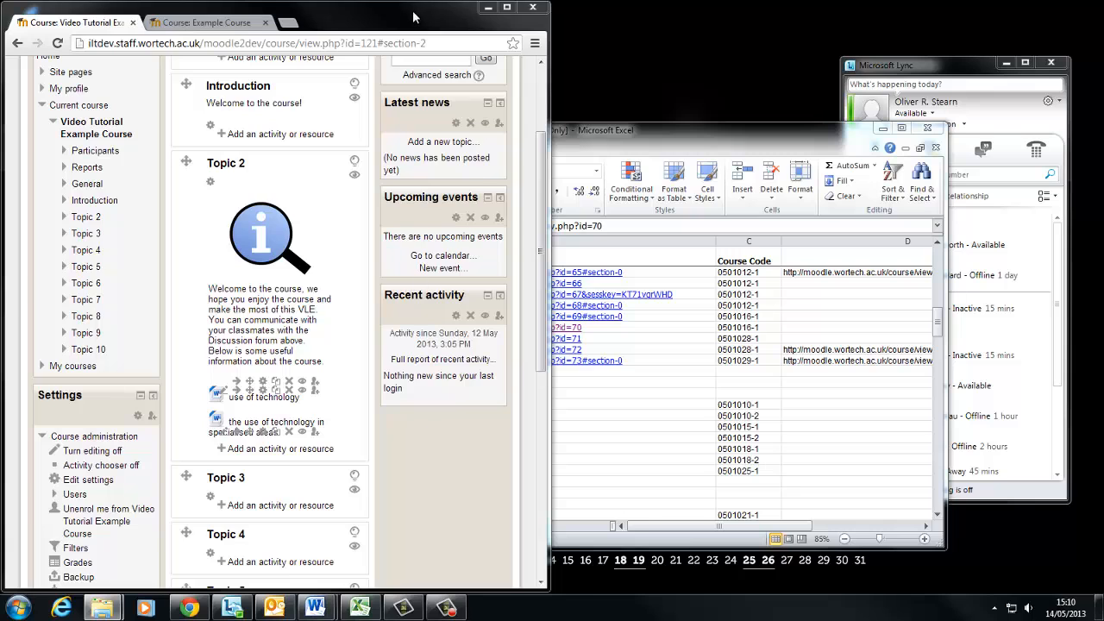
click(507, 7)
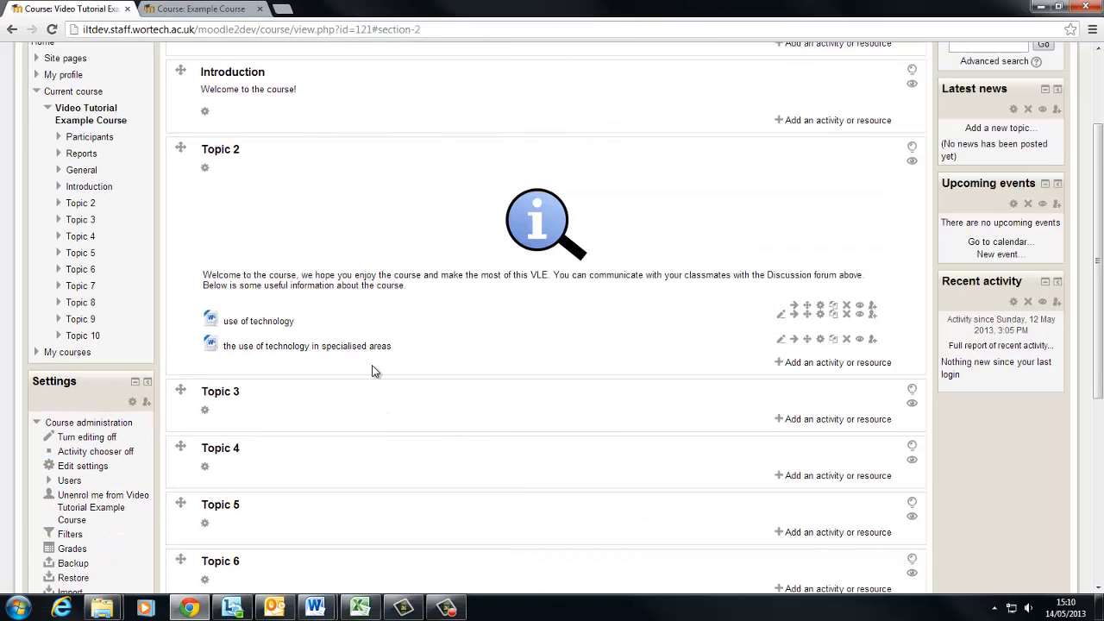
mouse_move(286, 386)
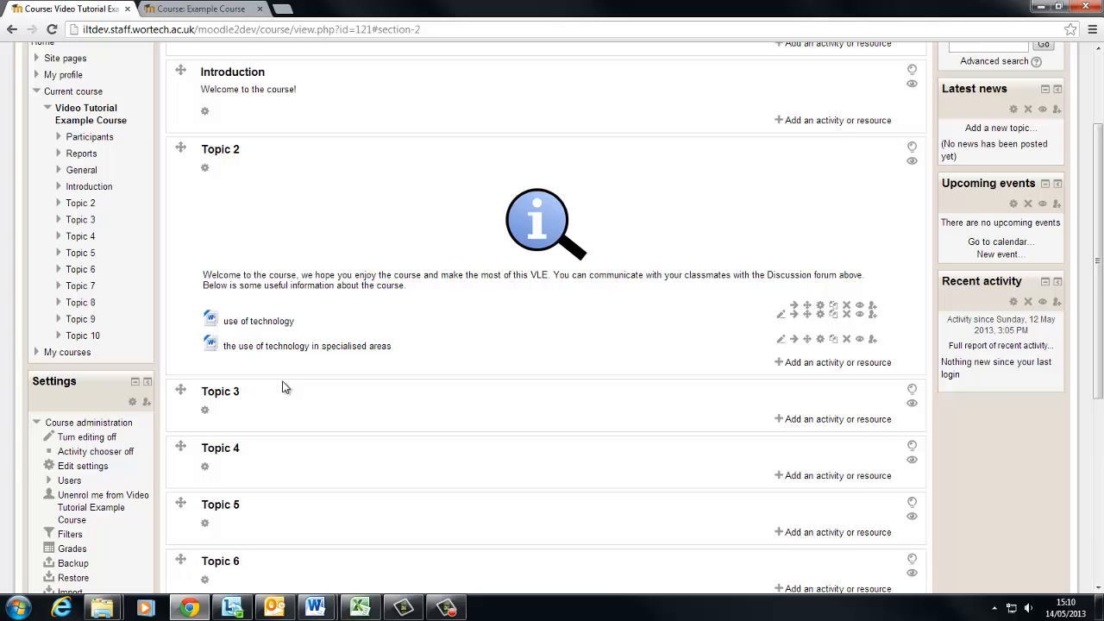
mouse_move(283, 386)
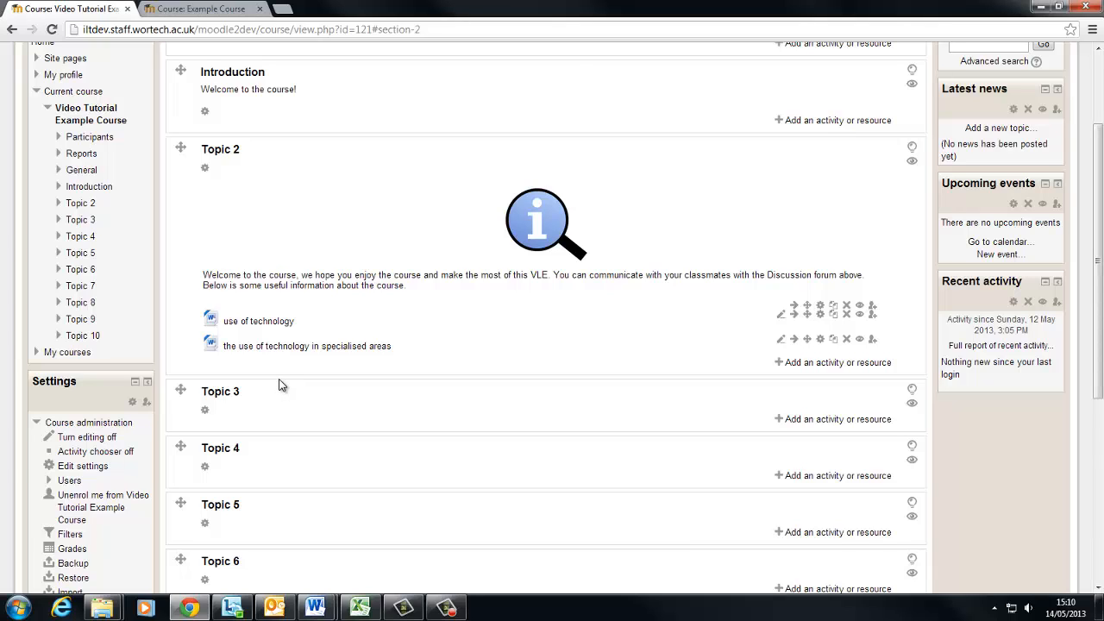
mouse_move(435, 348)
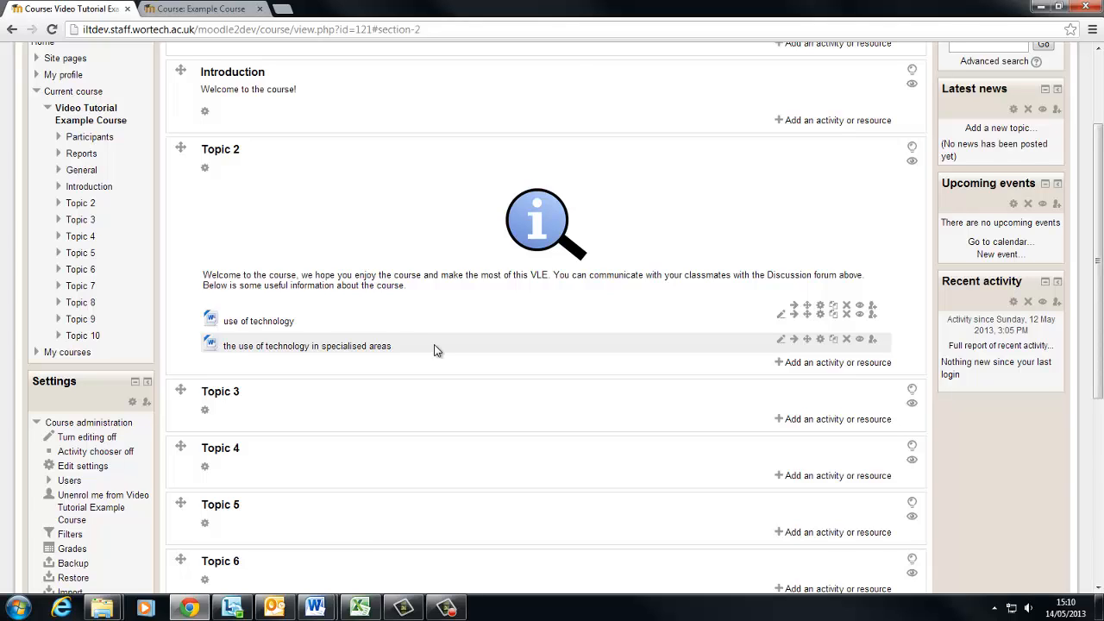
mouse_move(430, 366)
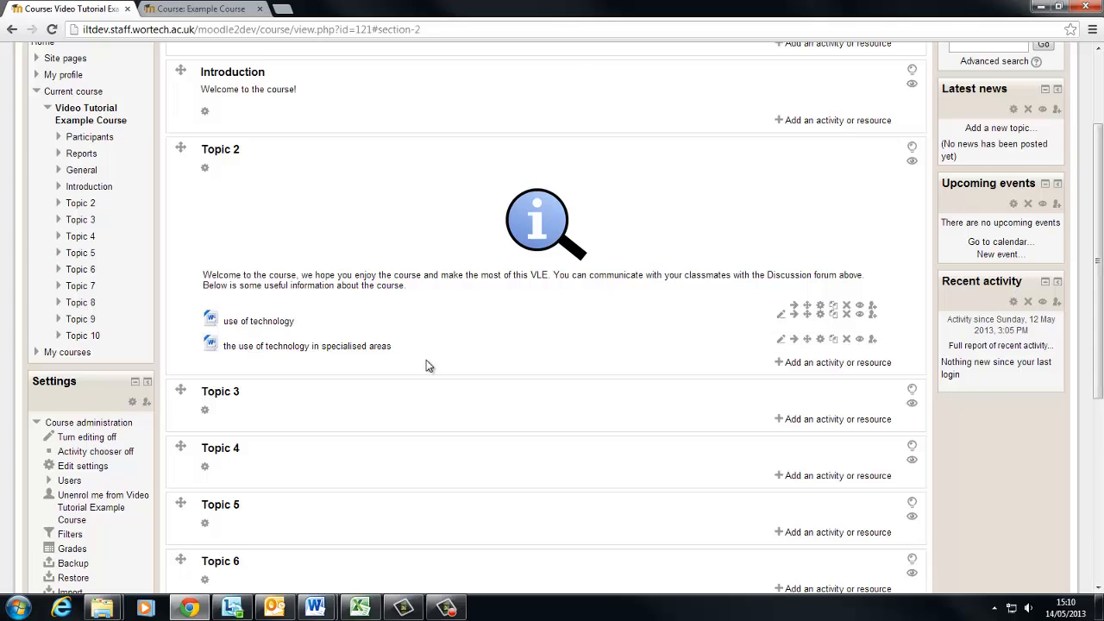
mouse_move(573, 383)
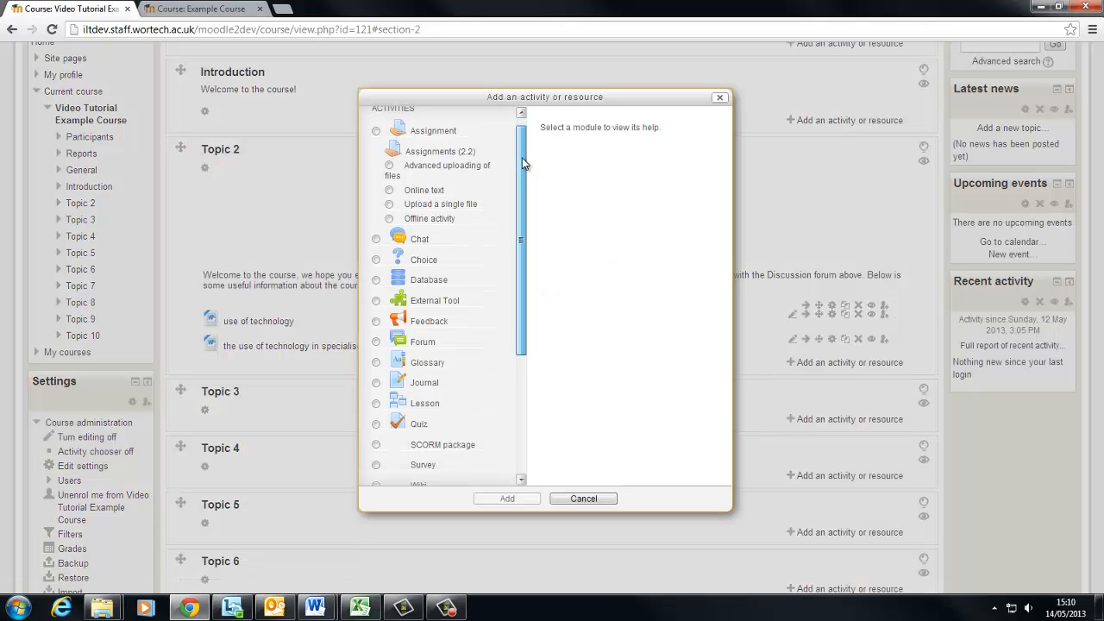
Choose File under Resources and add it, reaching the empty new File form for Topic 2.
scroll(down, 3)
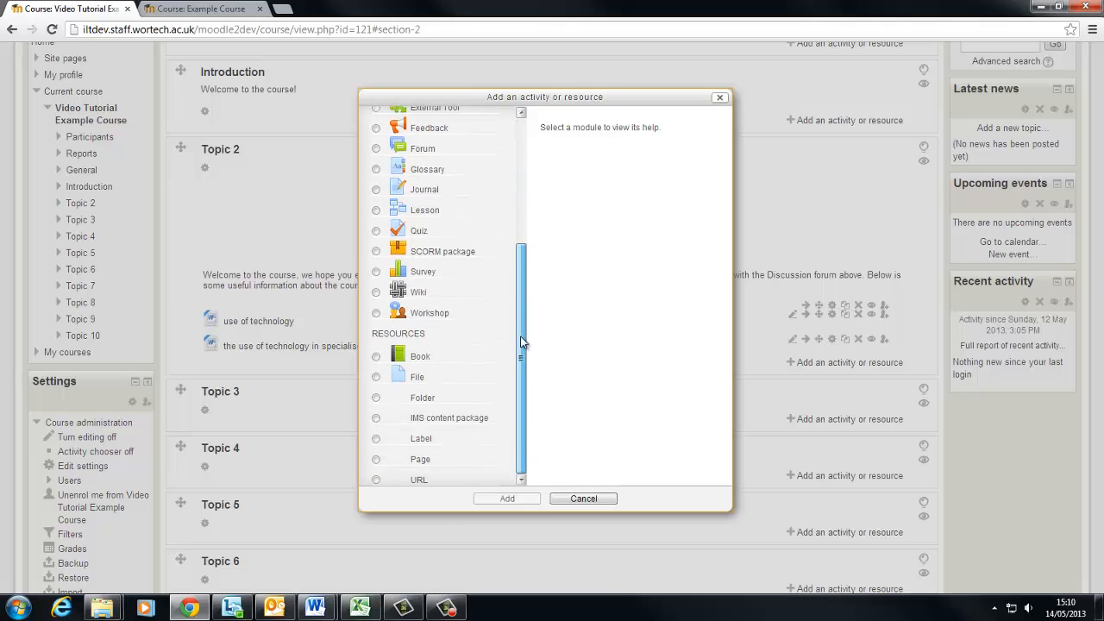
click(376, 377)
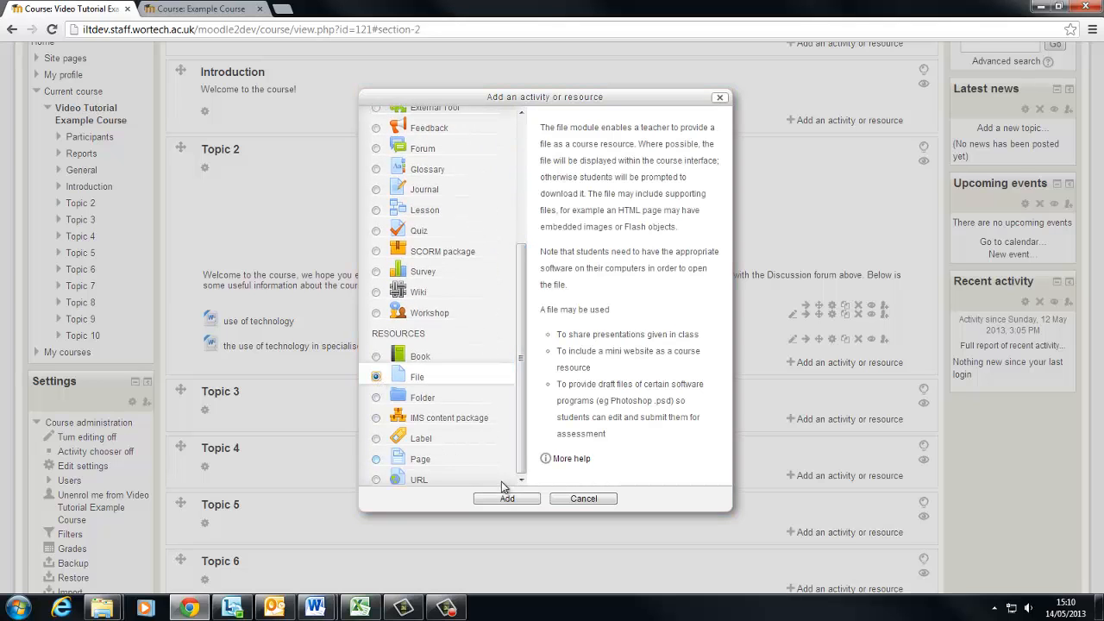
click(507, 497)
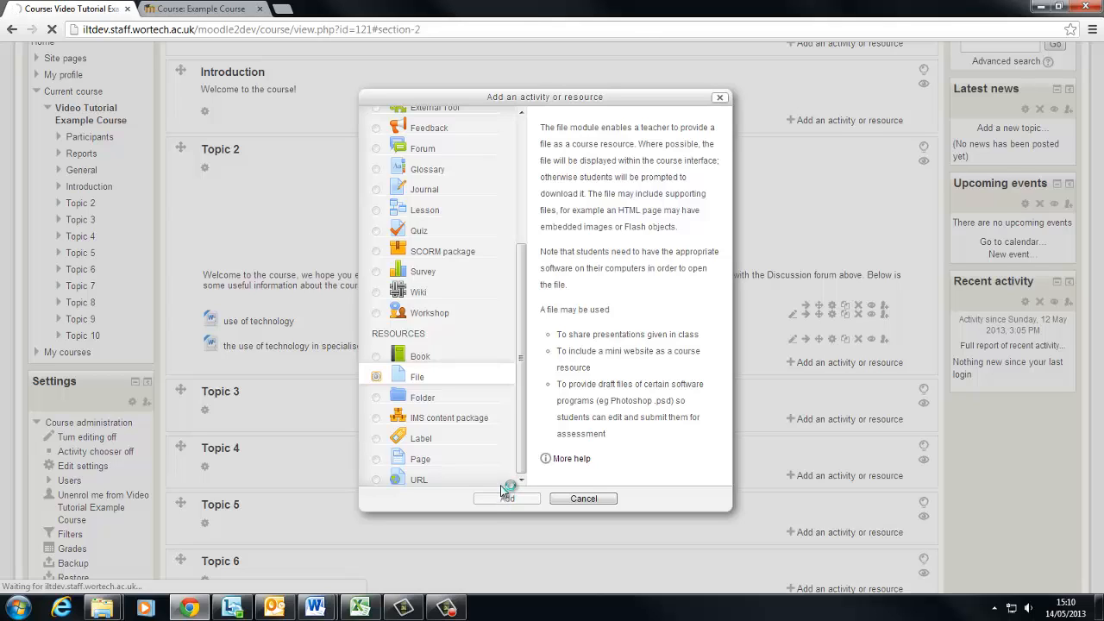
click(508, 498)
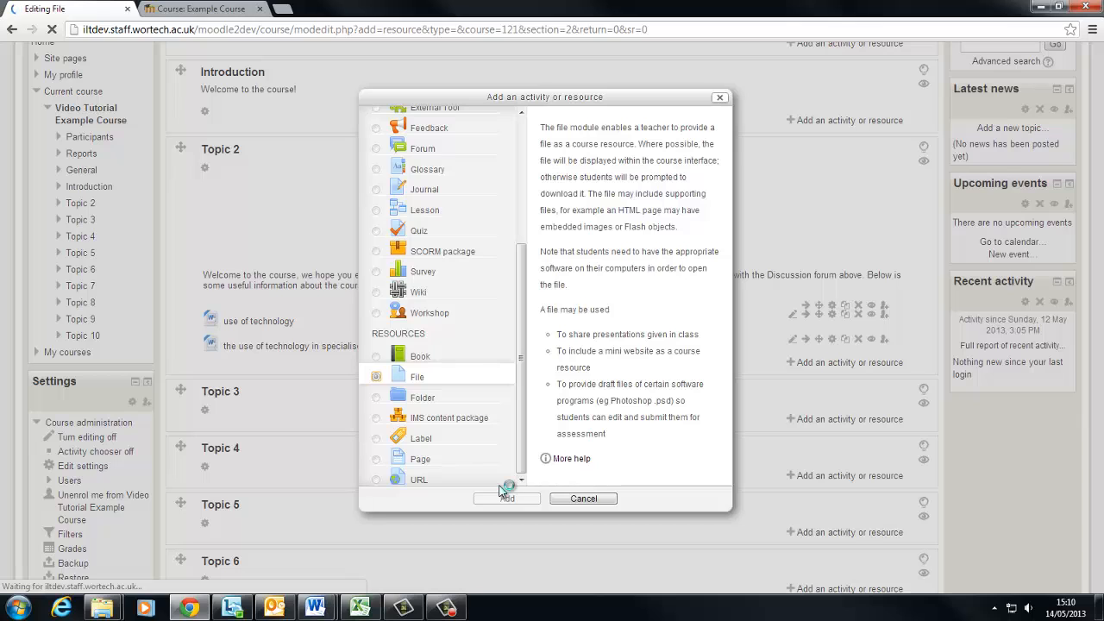
click(507, 498)
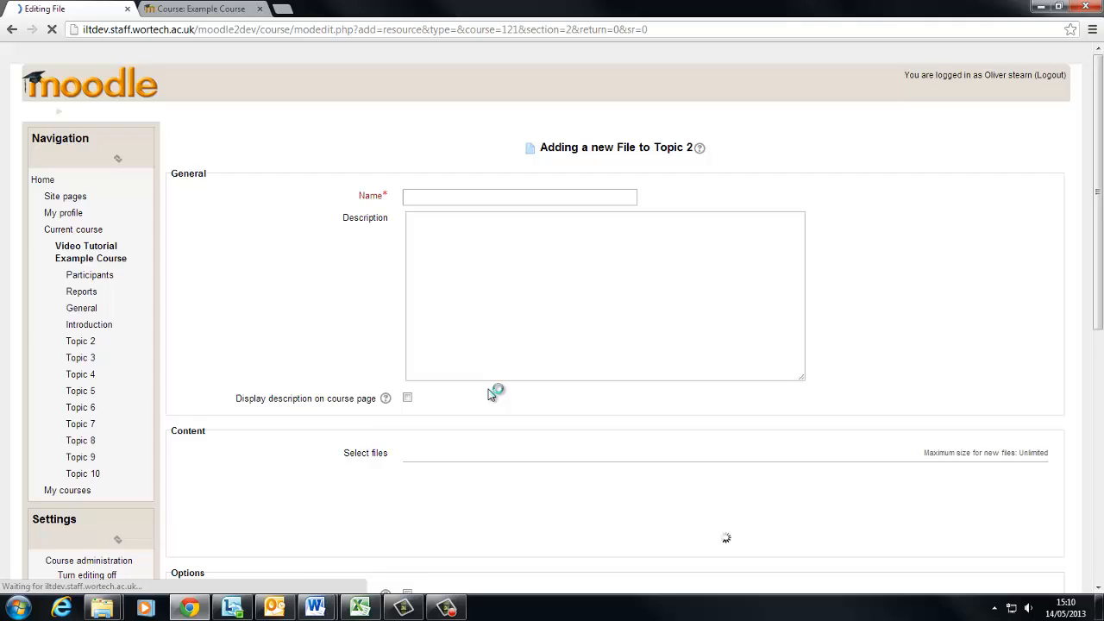
Reach 'Upload a file' in the File picker, then close it without uploading anything.
scroll(down, 3)
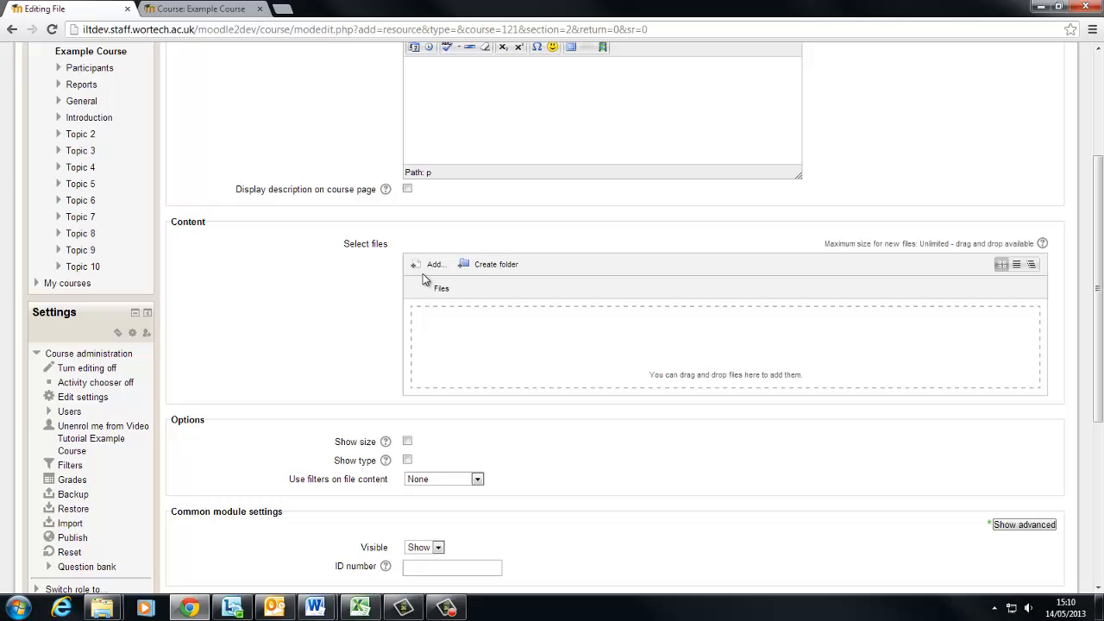
click(435, 264)
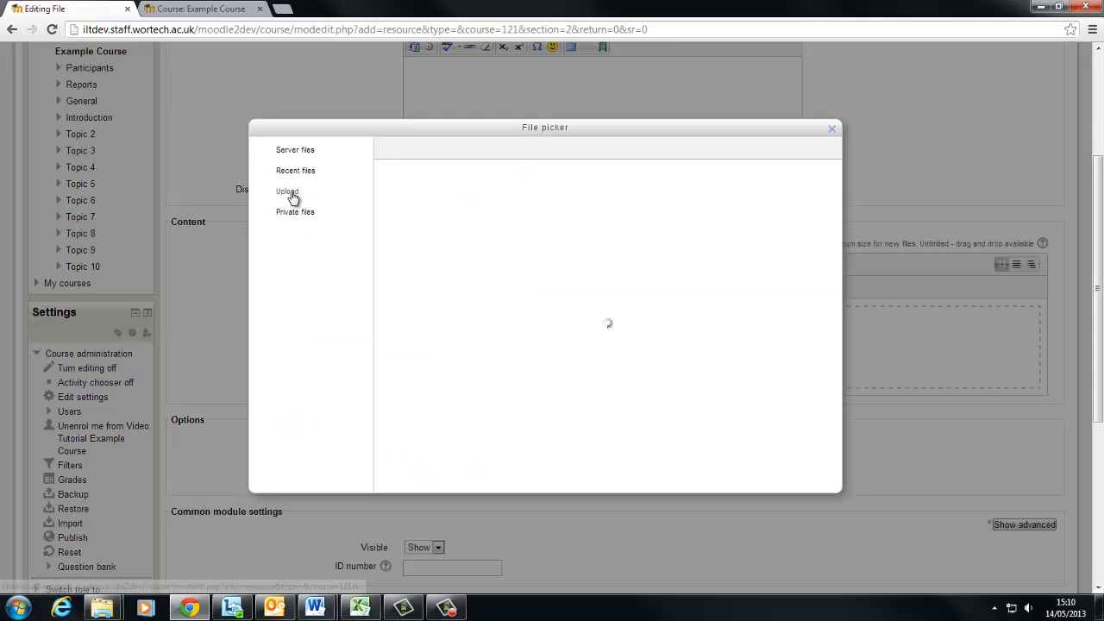
click(286, 192)
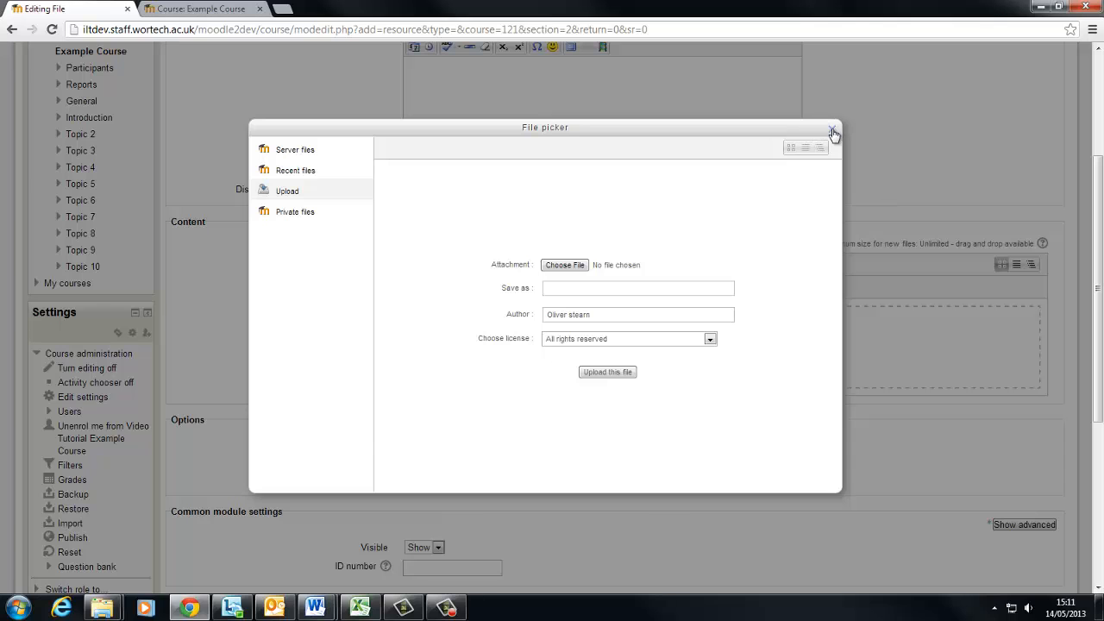
click(834, 131)
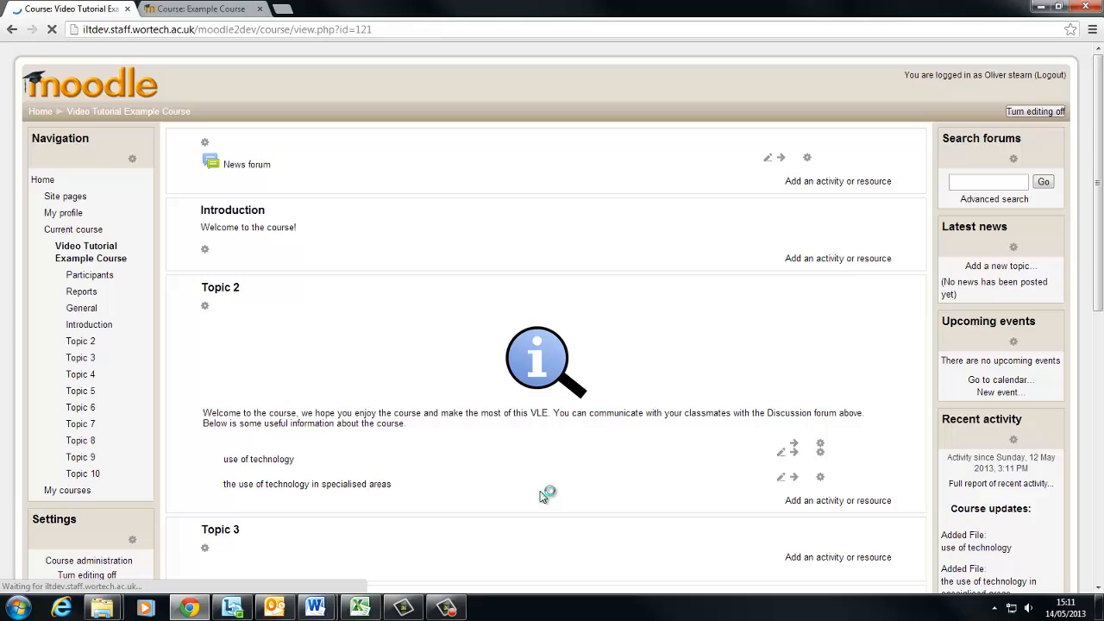
click(1035, 111)
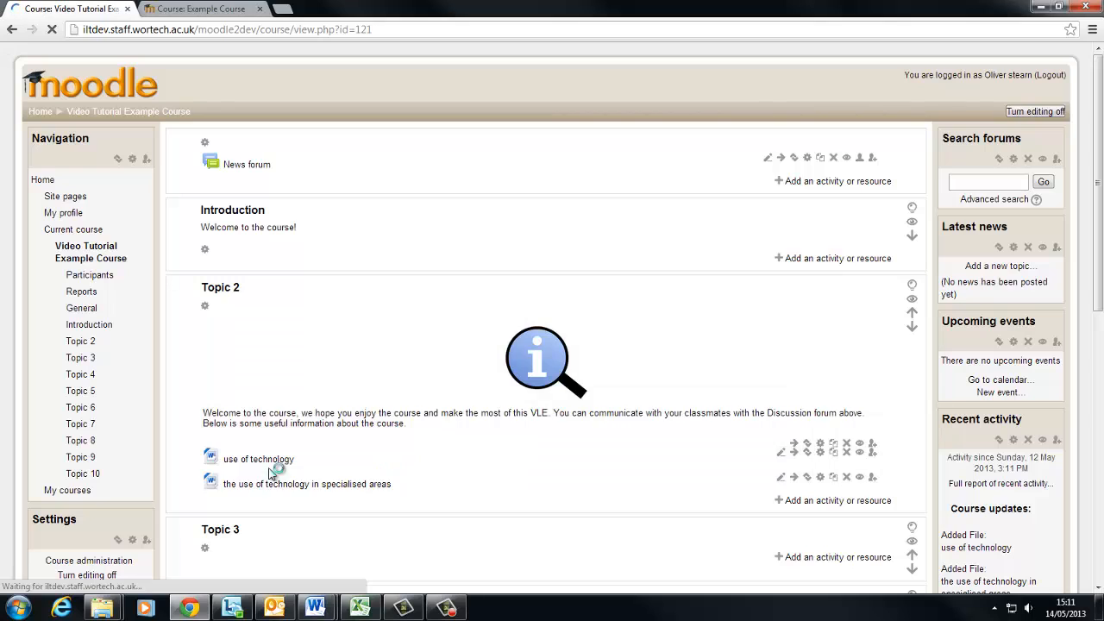
mouse_move(449, 483)
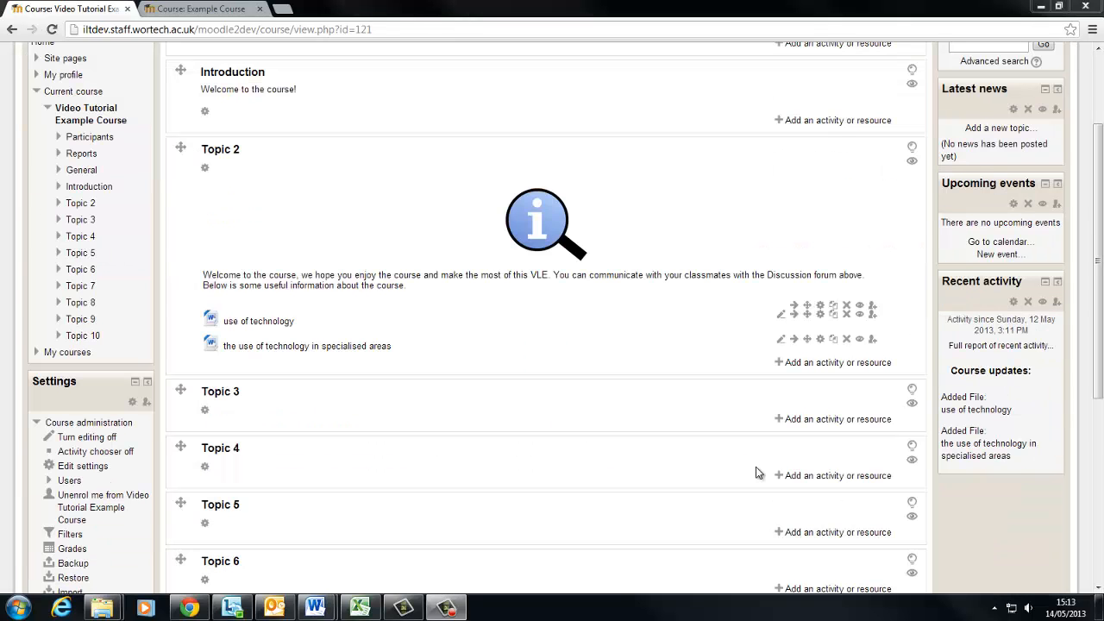
mouse_move(745, 458)
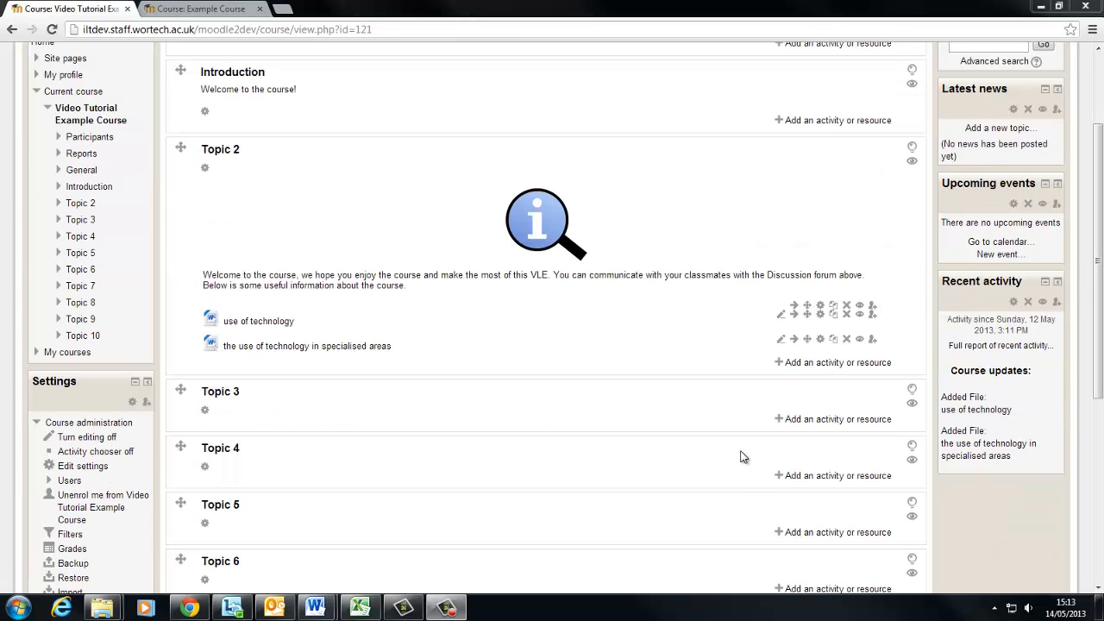
mouse_move(530, 392)
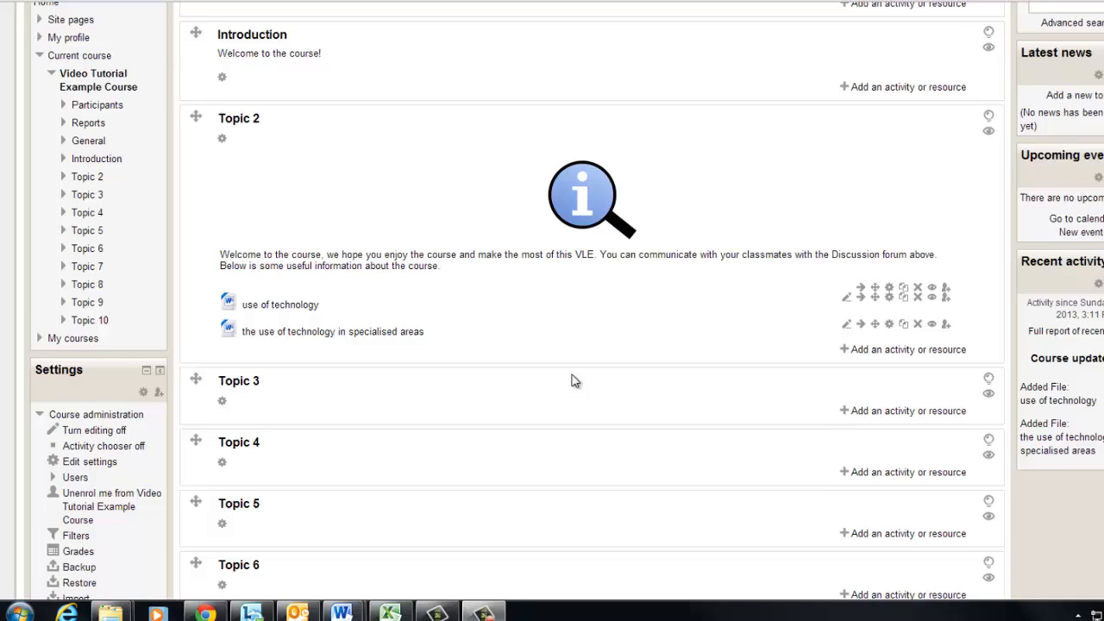
scroll(down, 3)
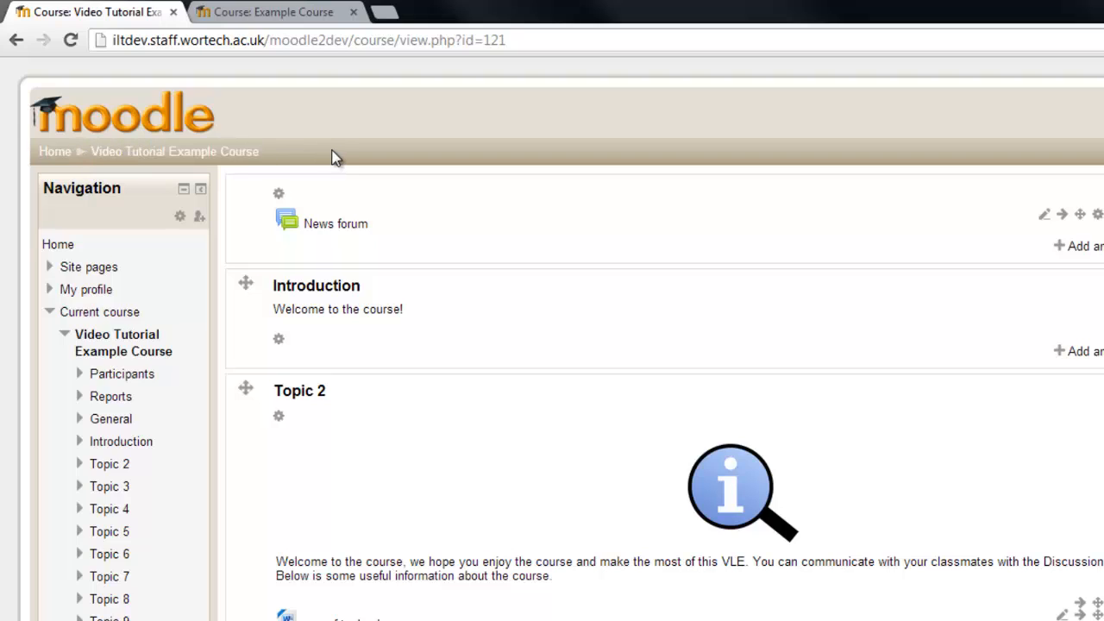
double_click(345, 287)
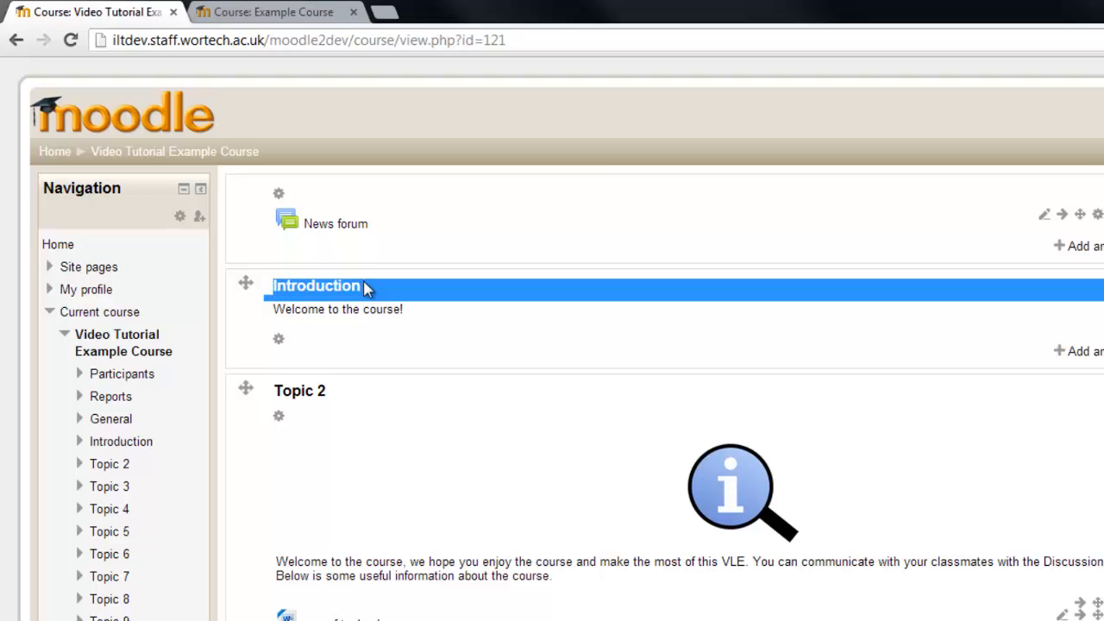
scroll(down, 3)
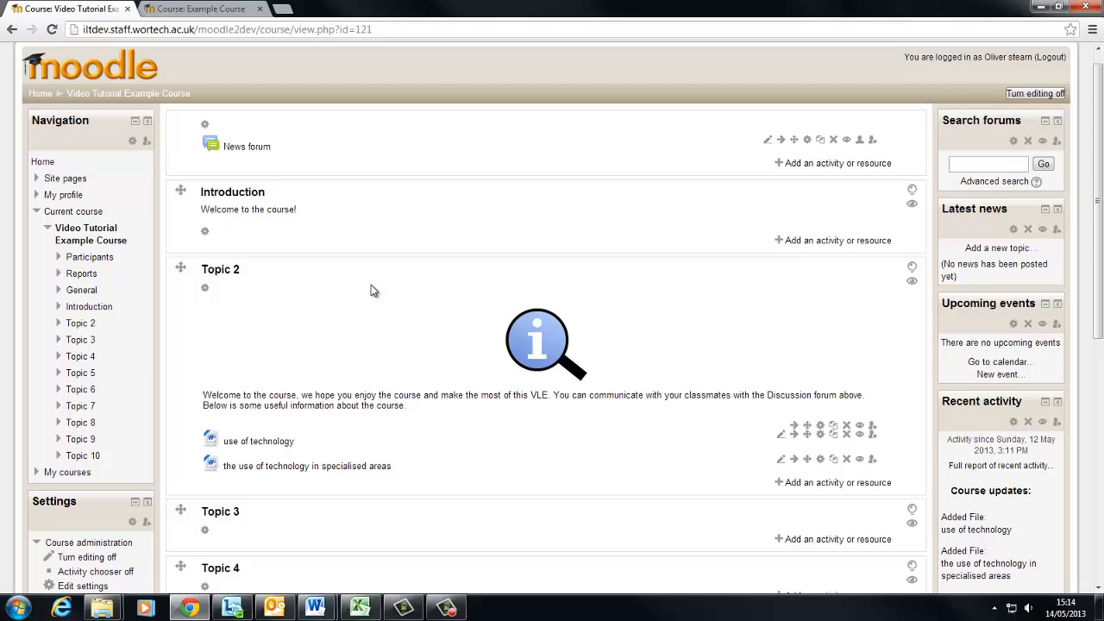
mouse_move(354, 447)
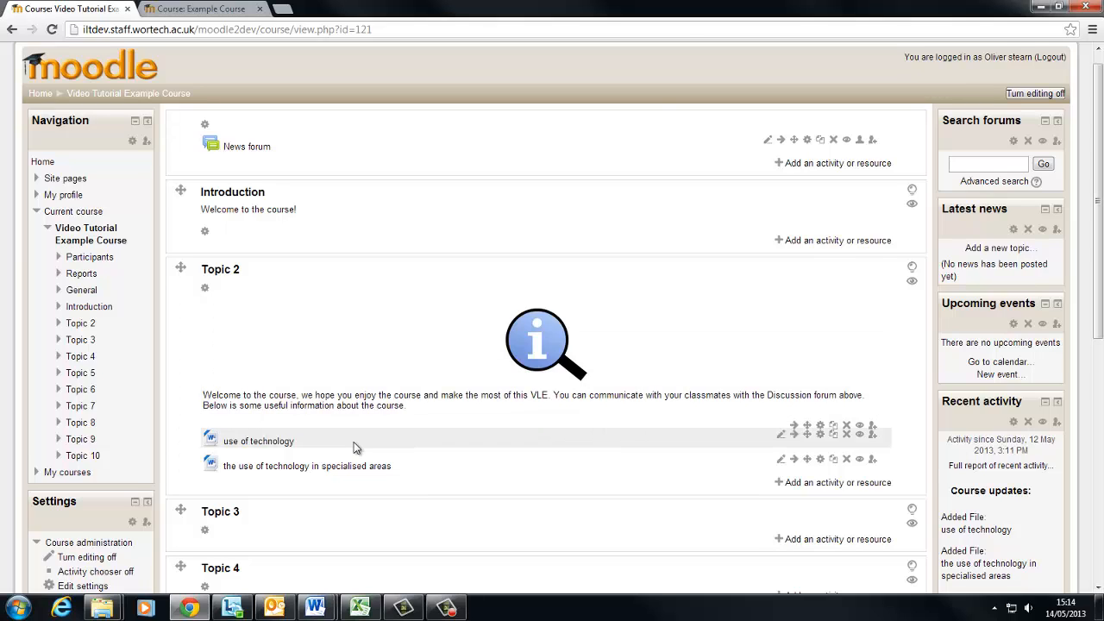